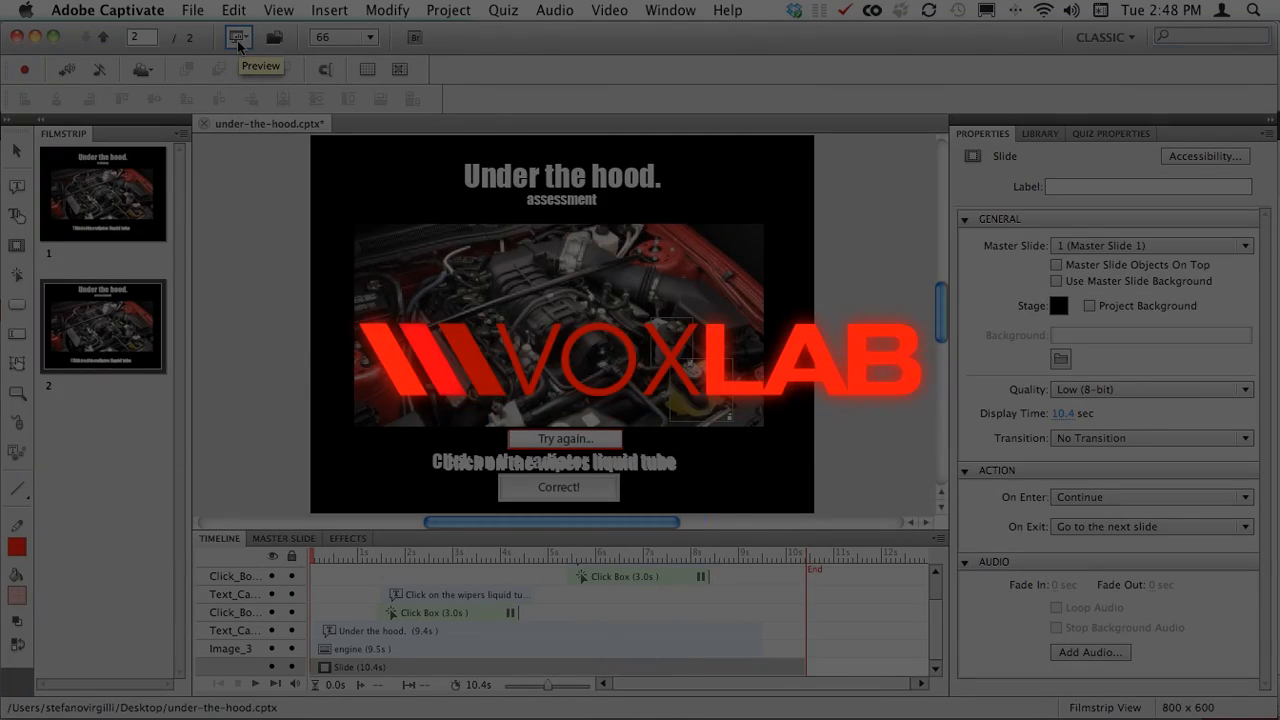
# Show the Preview dropdown options for the two-slide engine quiz project.
pyautogui.click(238, 37)
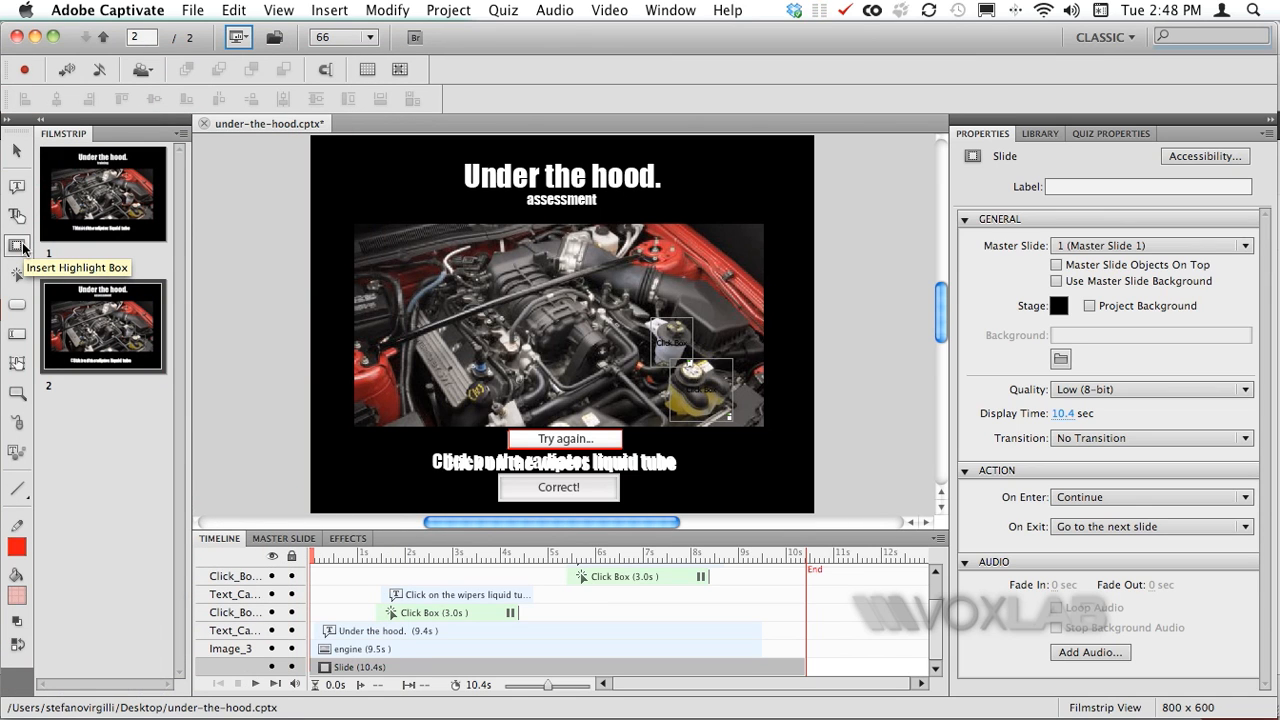
pyautogui.moveTo(17, 277)
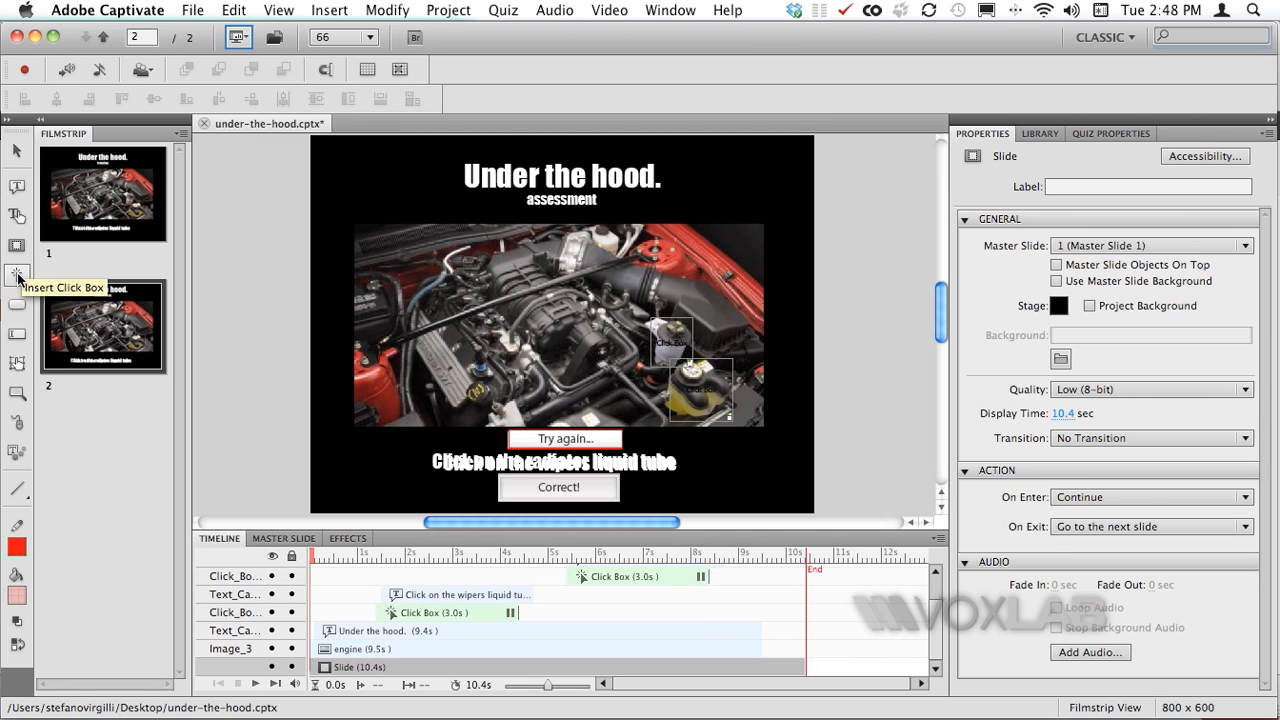
pyautogui.moveTo(40, 280)
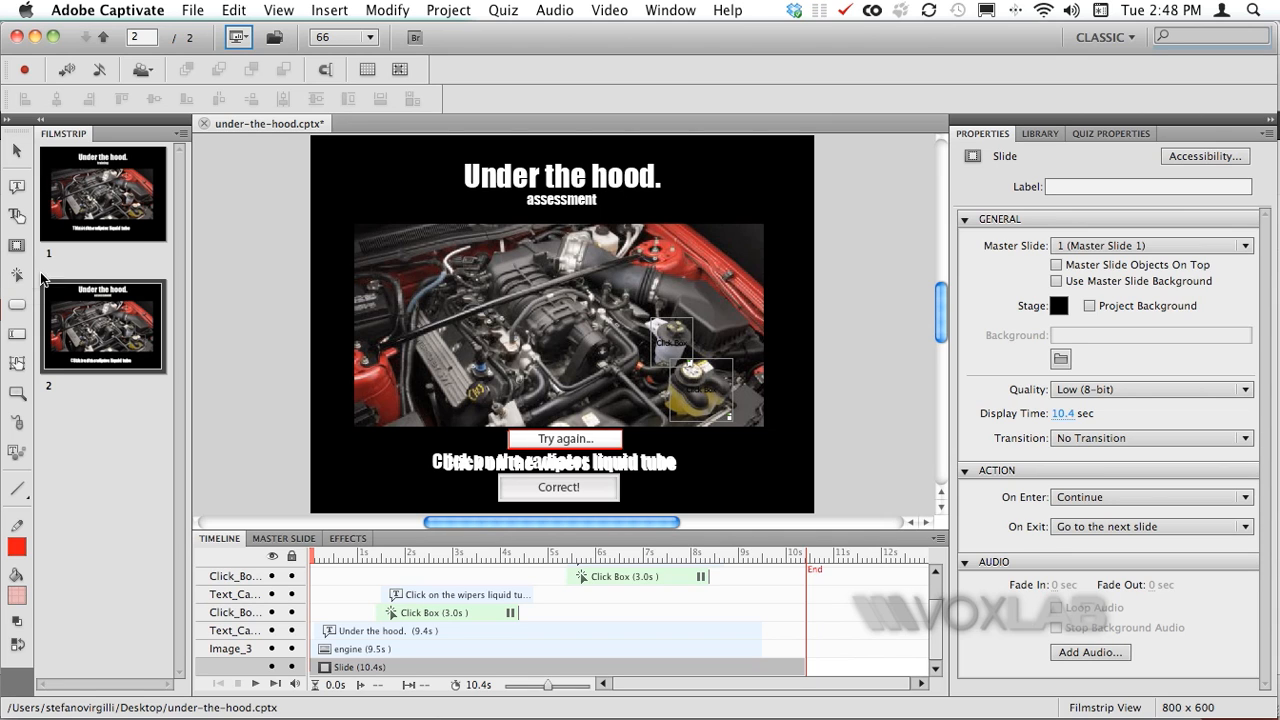
pyautogui.moveTo(238, 37)
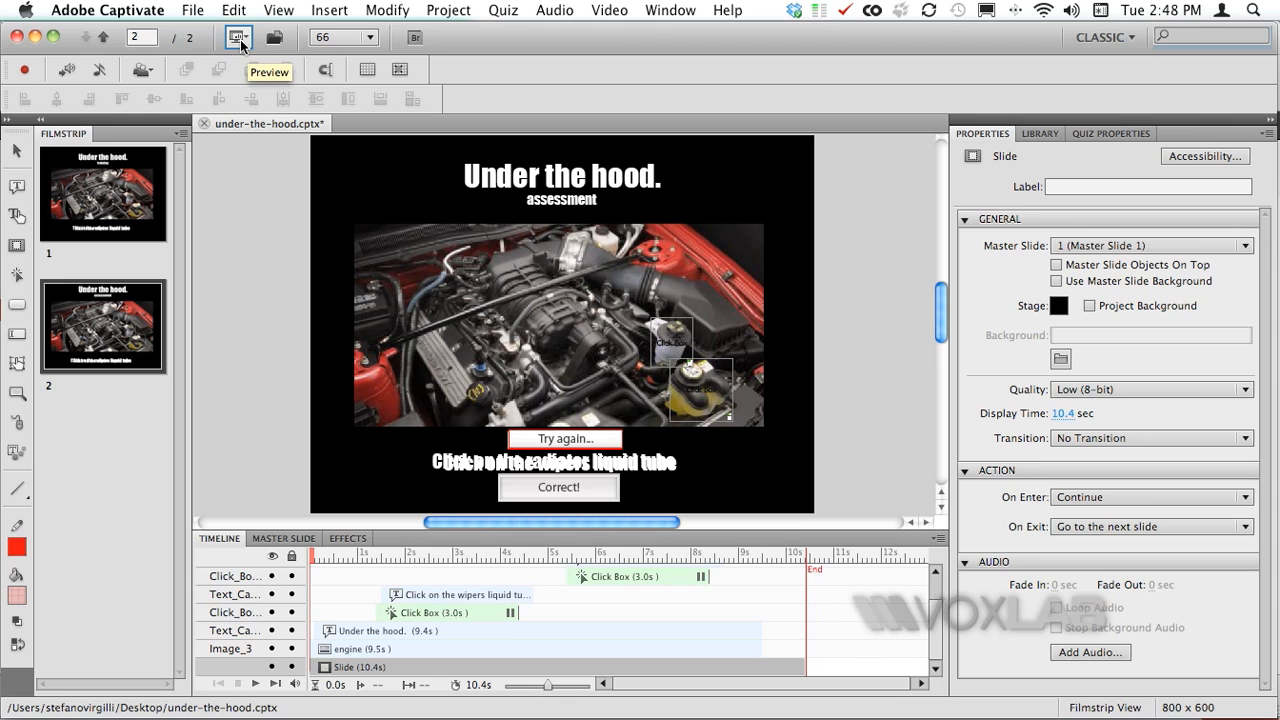
pyautogui.click(238, 37)
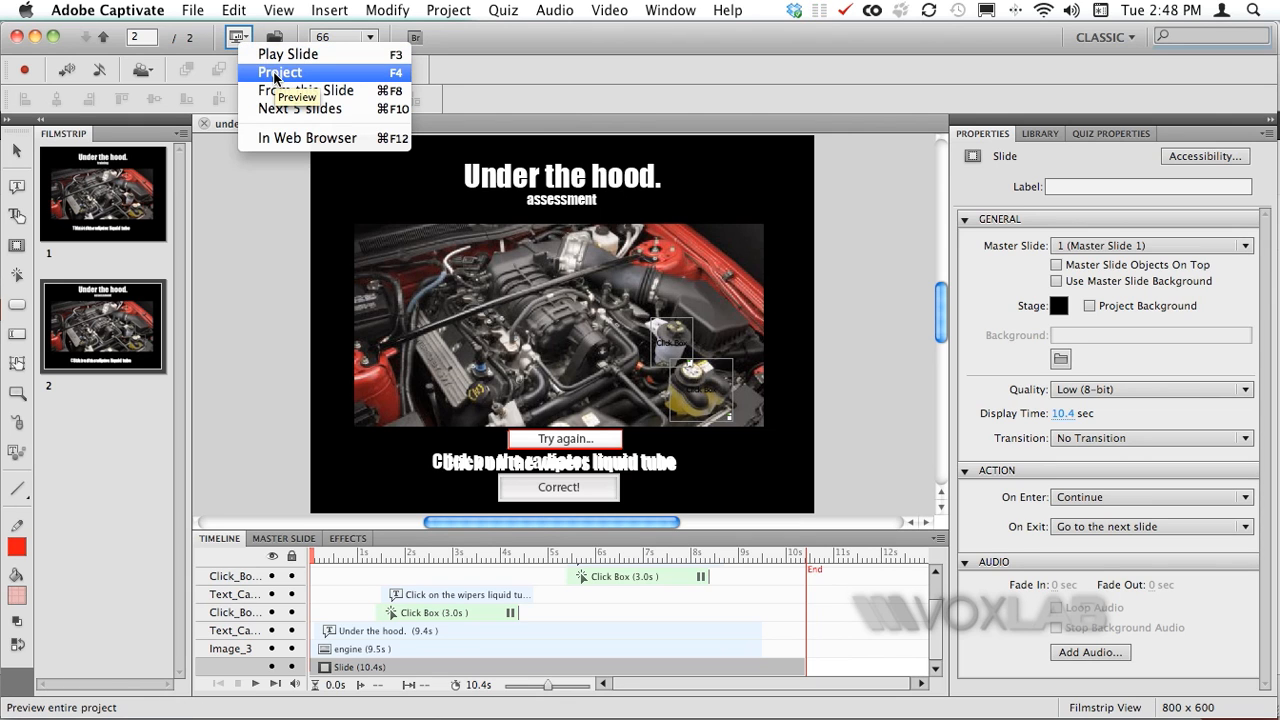
# Preview the full project, pause, click an engine tube to trigger Try Again, then exit.
pyautogui.click(281, 72)
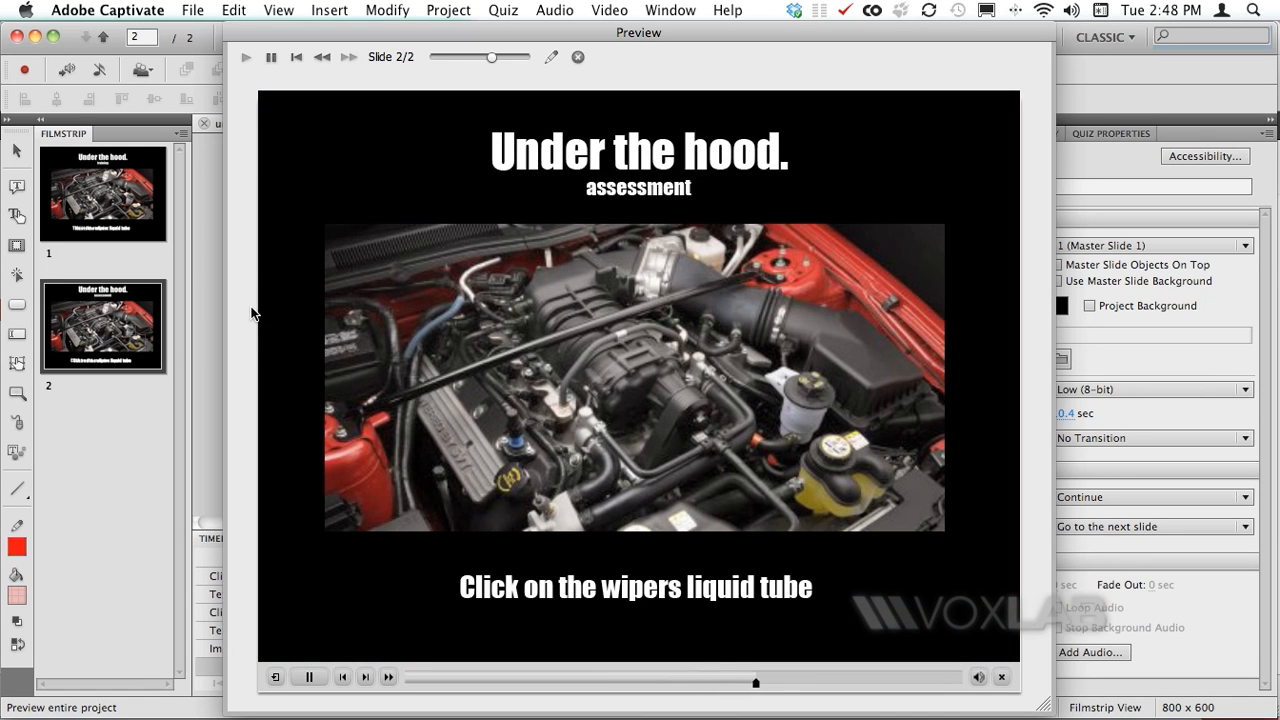
pyautogui.click(309, 677)
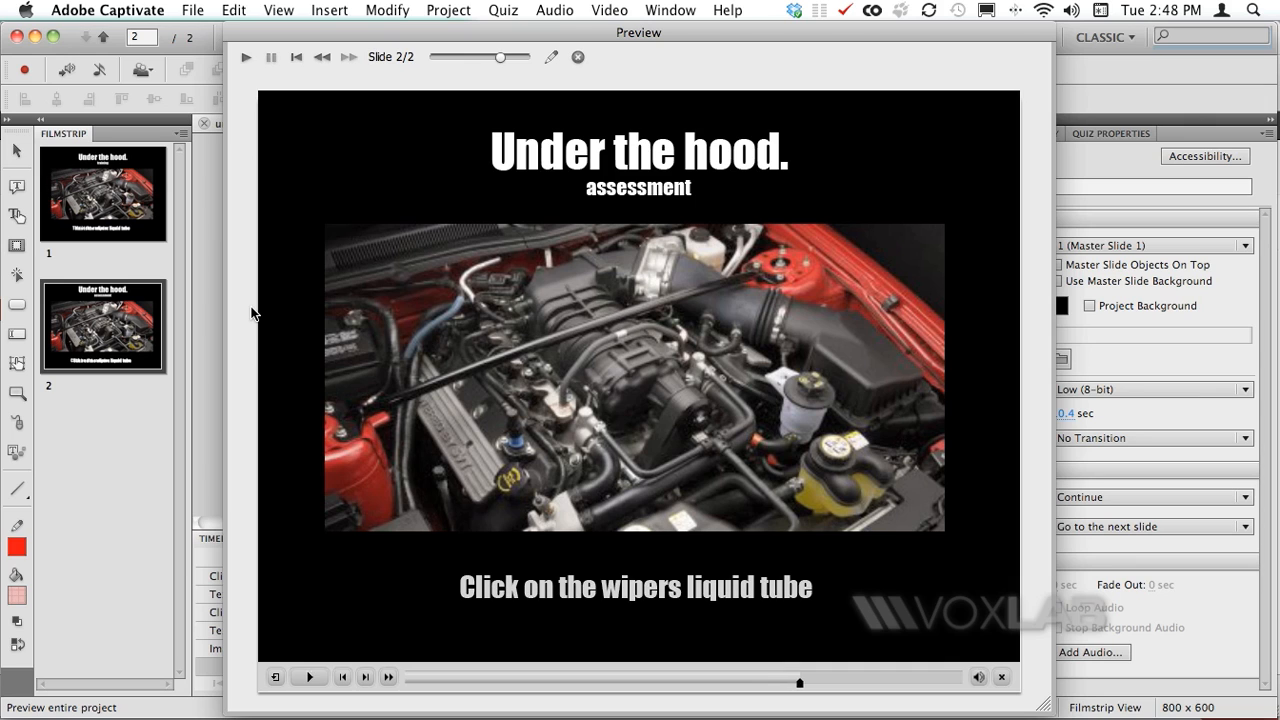
pyautogui.moveTo(810, 389)
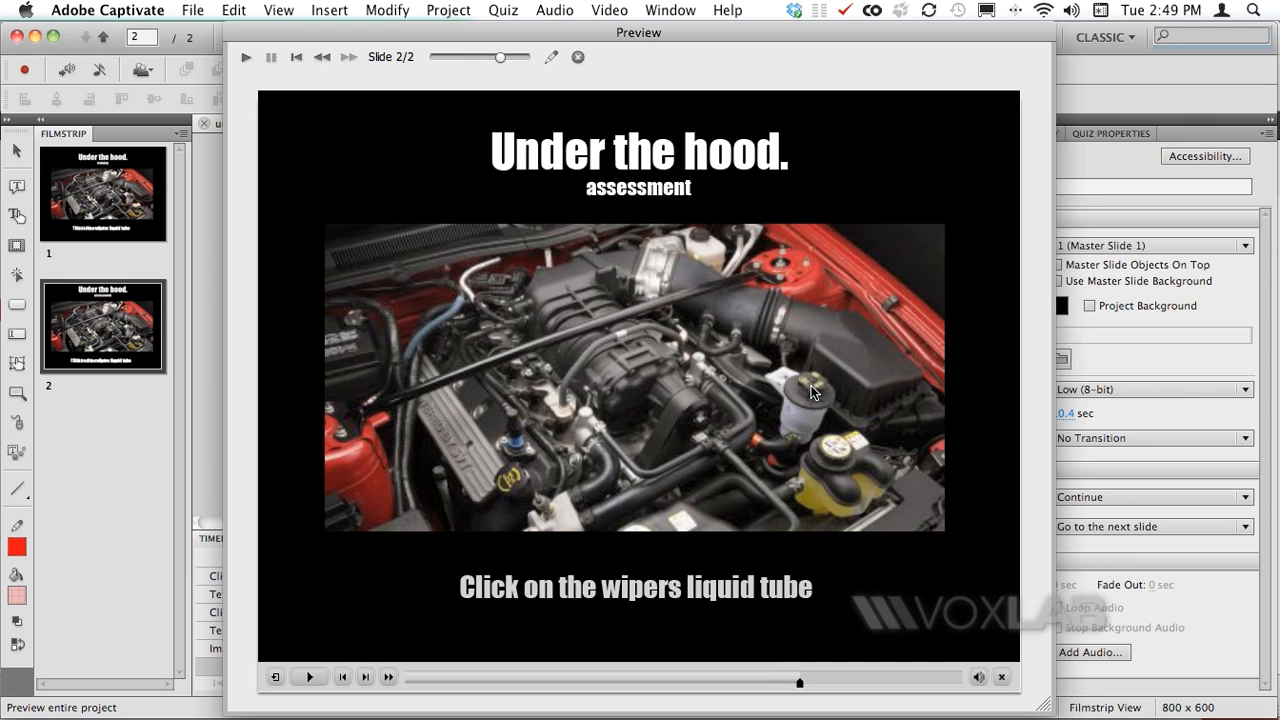
pyautogui.moveTo(818, 398)
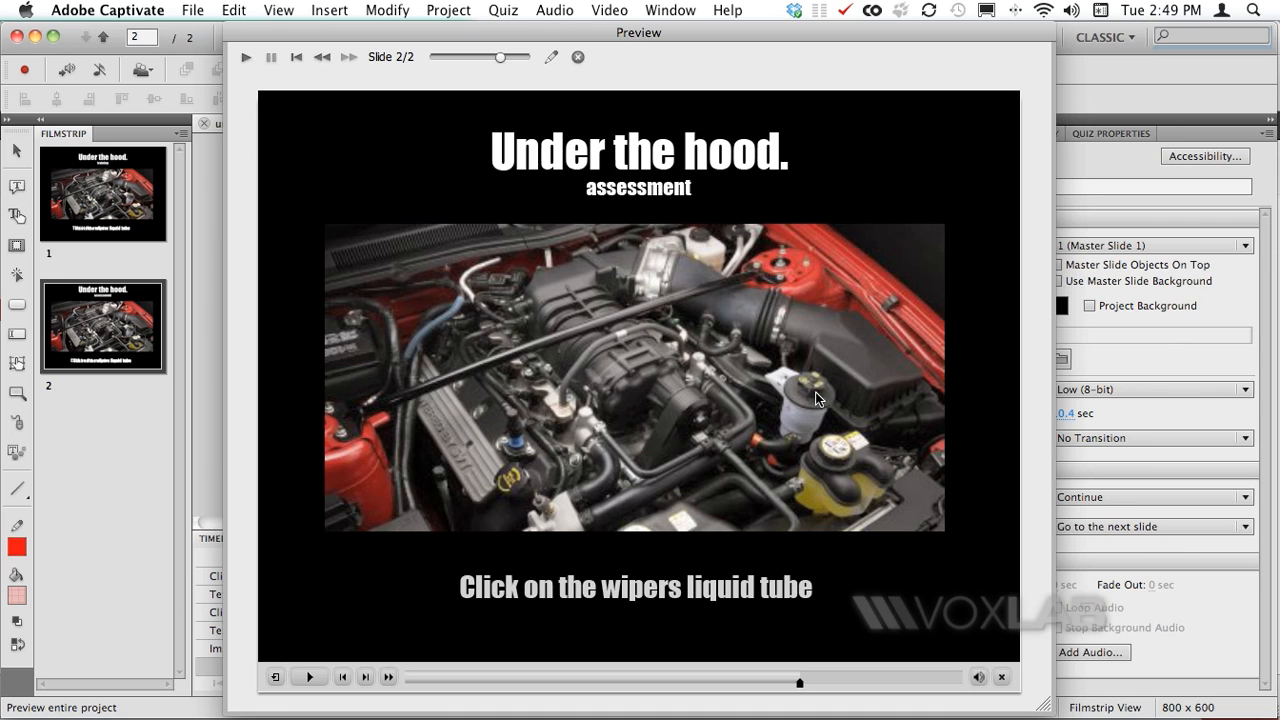
pyautogui.click(817, 398)
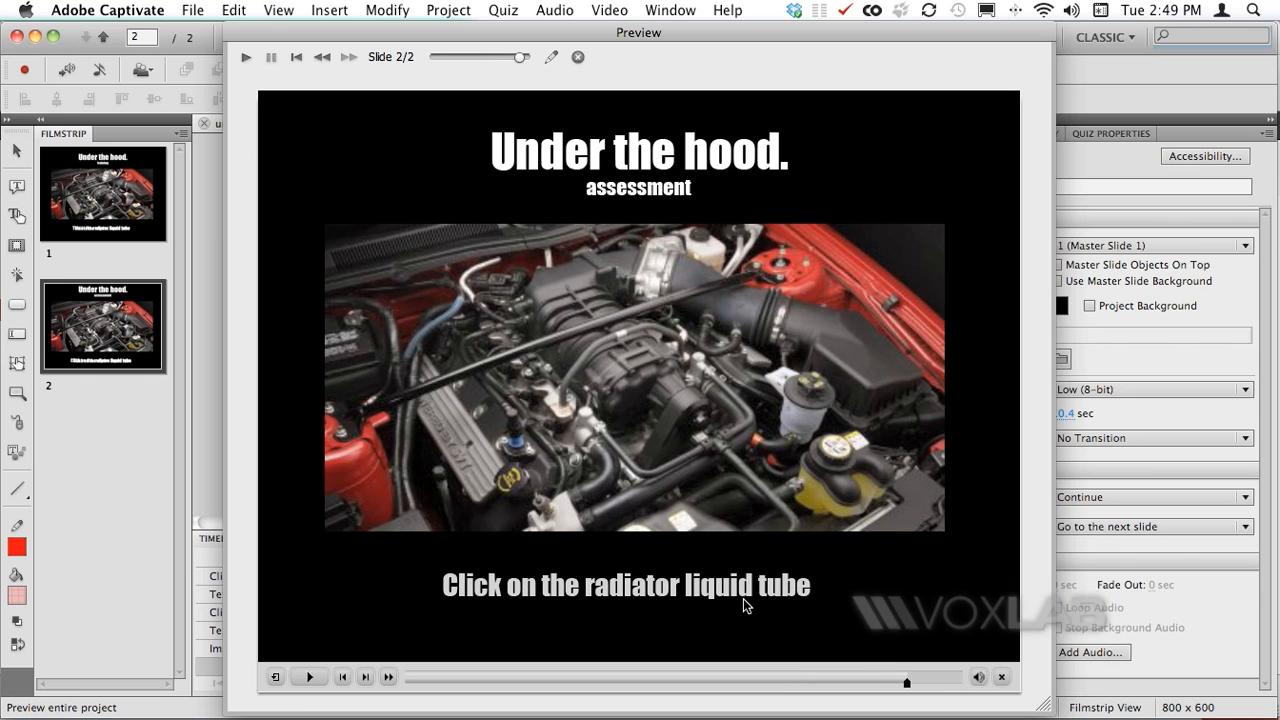
pyautogui.moveTo(550, 315)
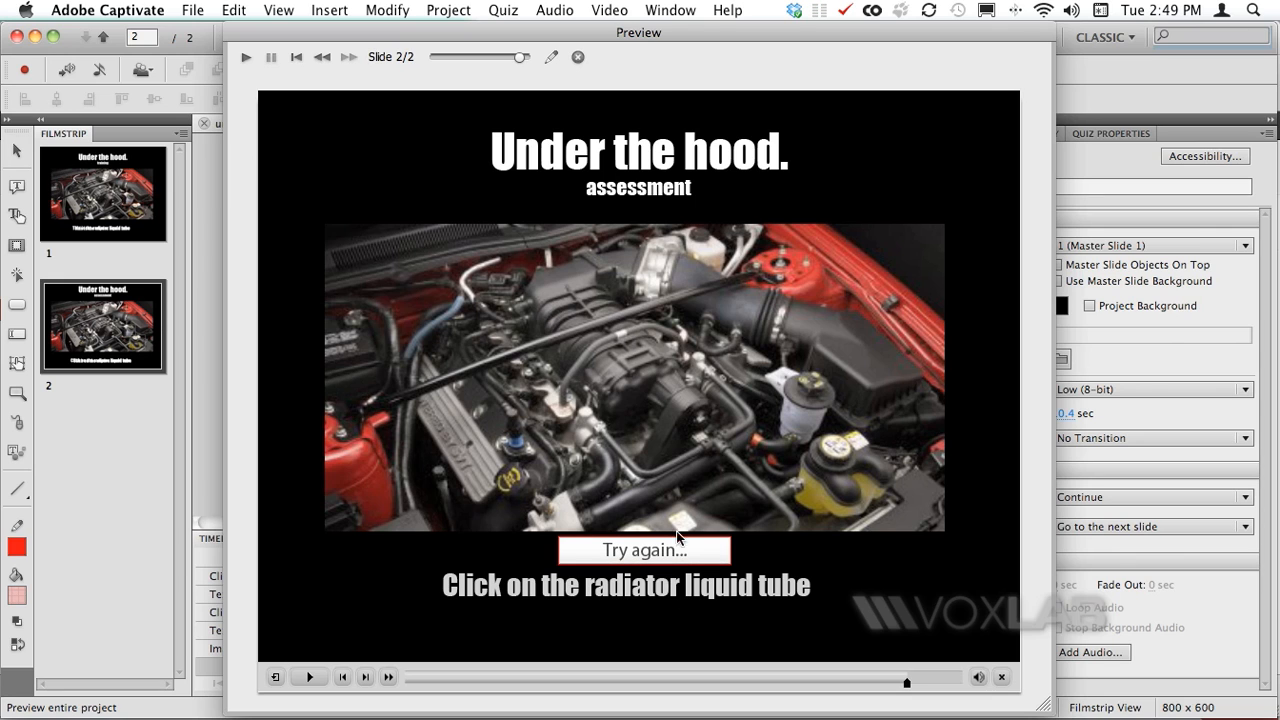
pyautogui.moveTo(797, 519)
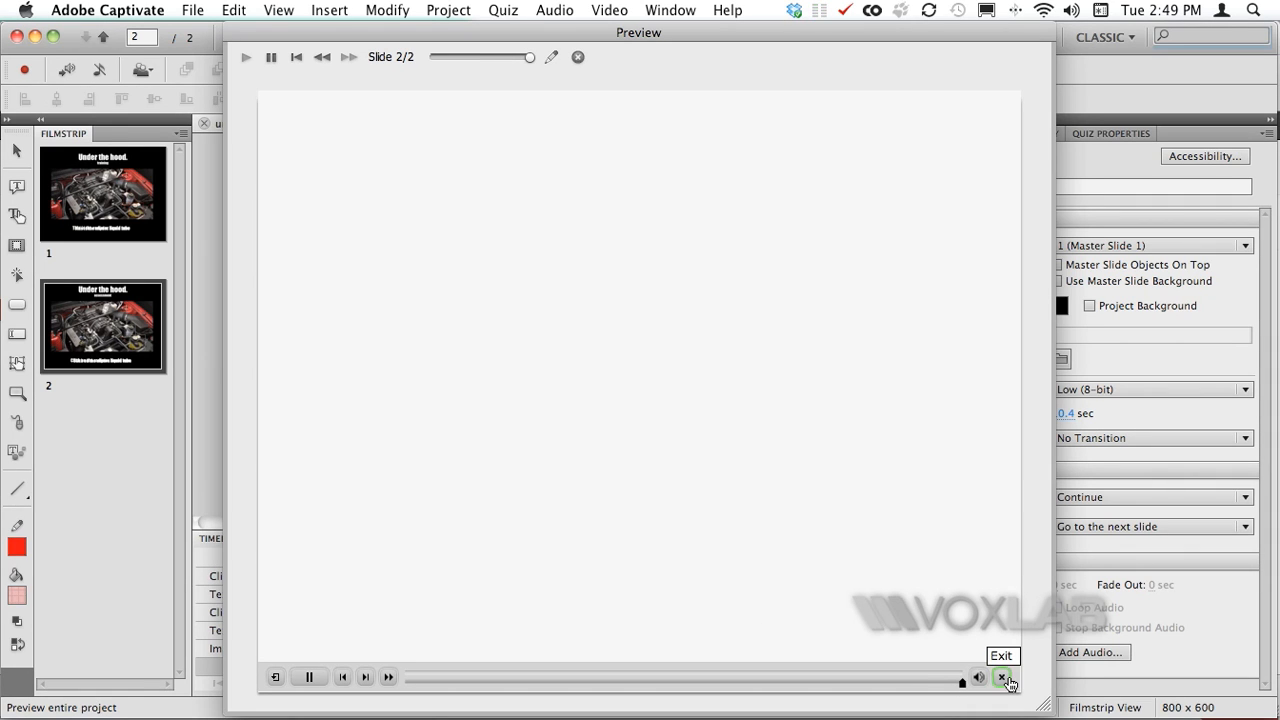
pyautogui.click(1011, 678)
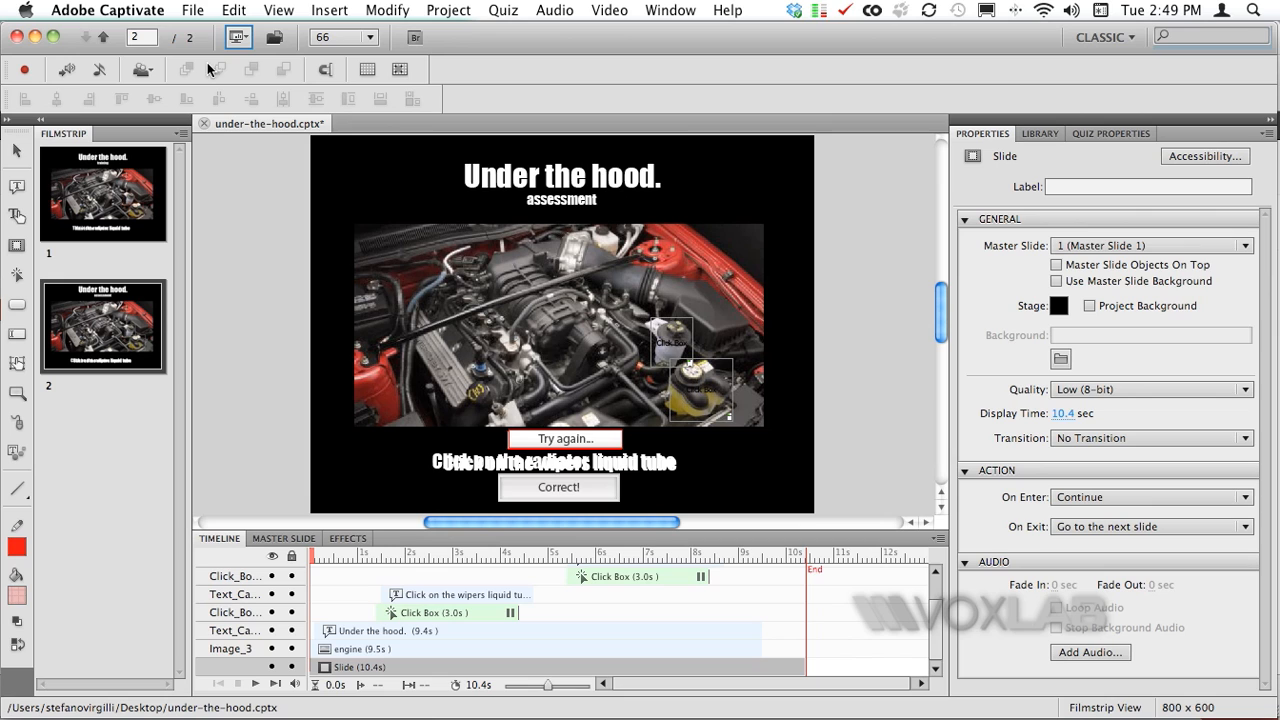
pyautogui.moveTo(192, 10)
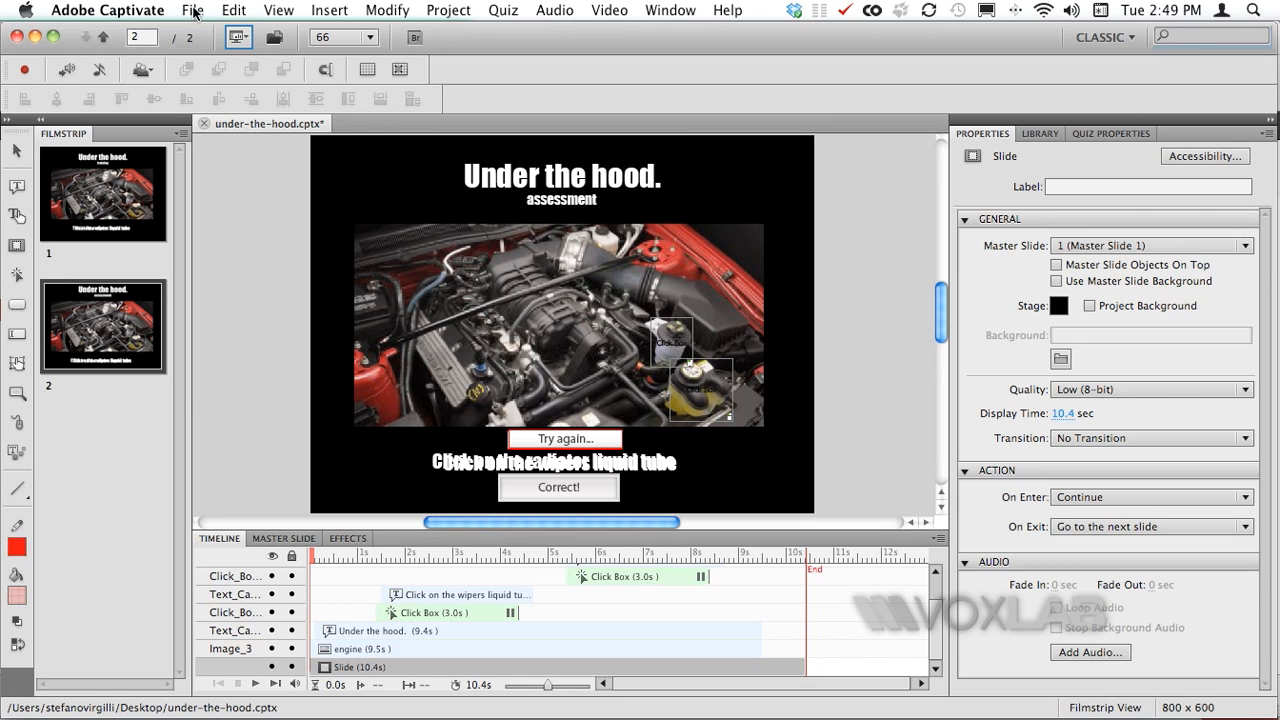
# Create a blank Captivate project at the default 800 × 600 size.
pyautogui.click(192, 10)
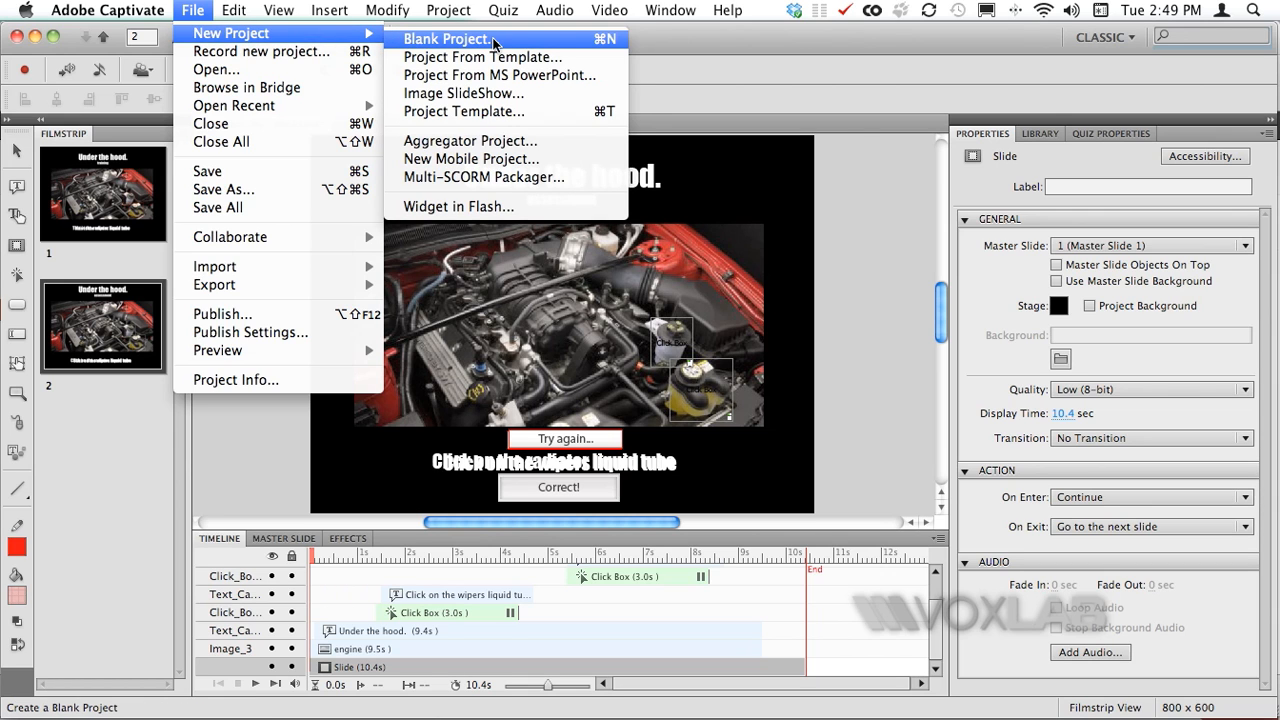
pyautogui.click(451, 38)
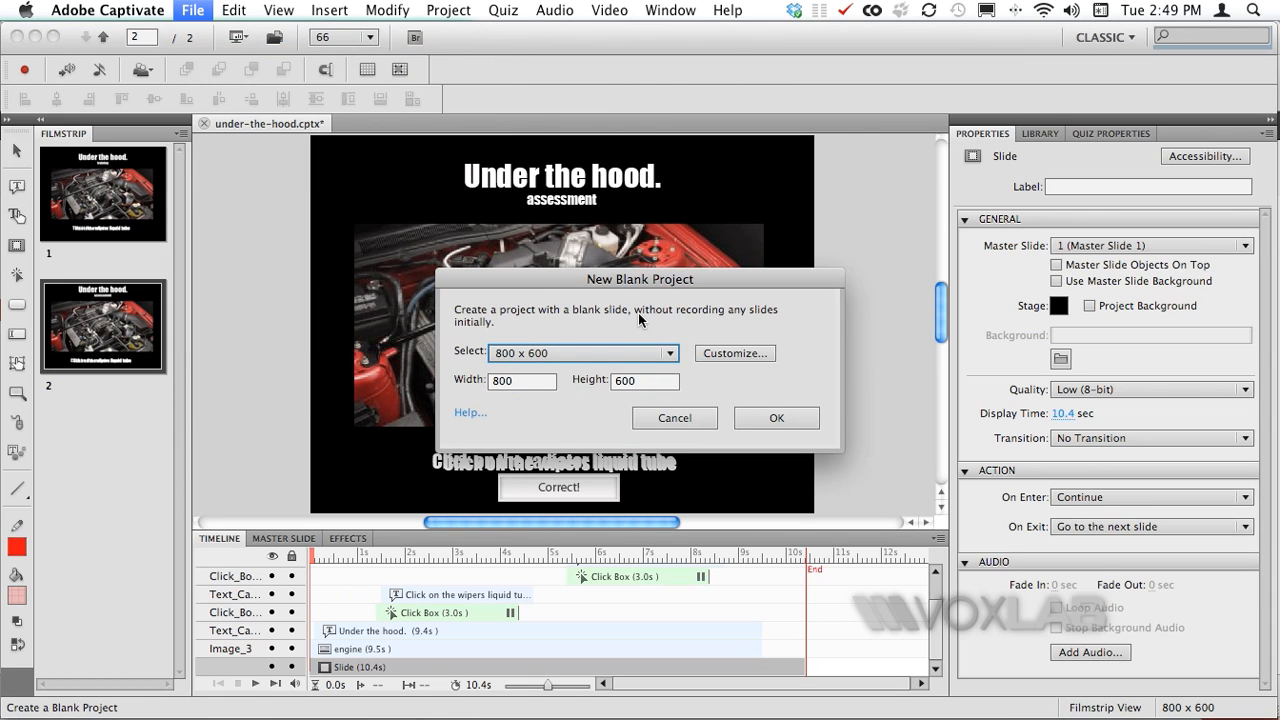
pyautogui.moveTo(688, 374)
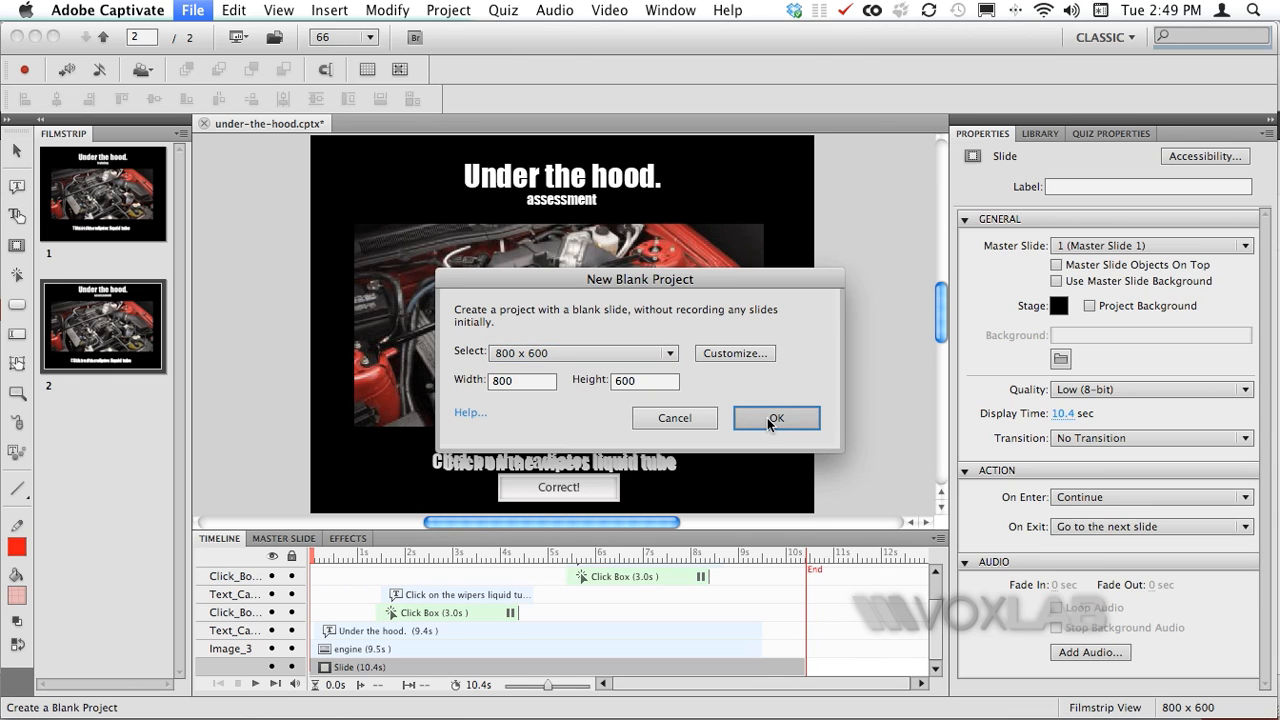
pyautogui.click(776, 417)
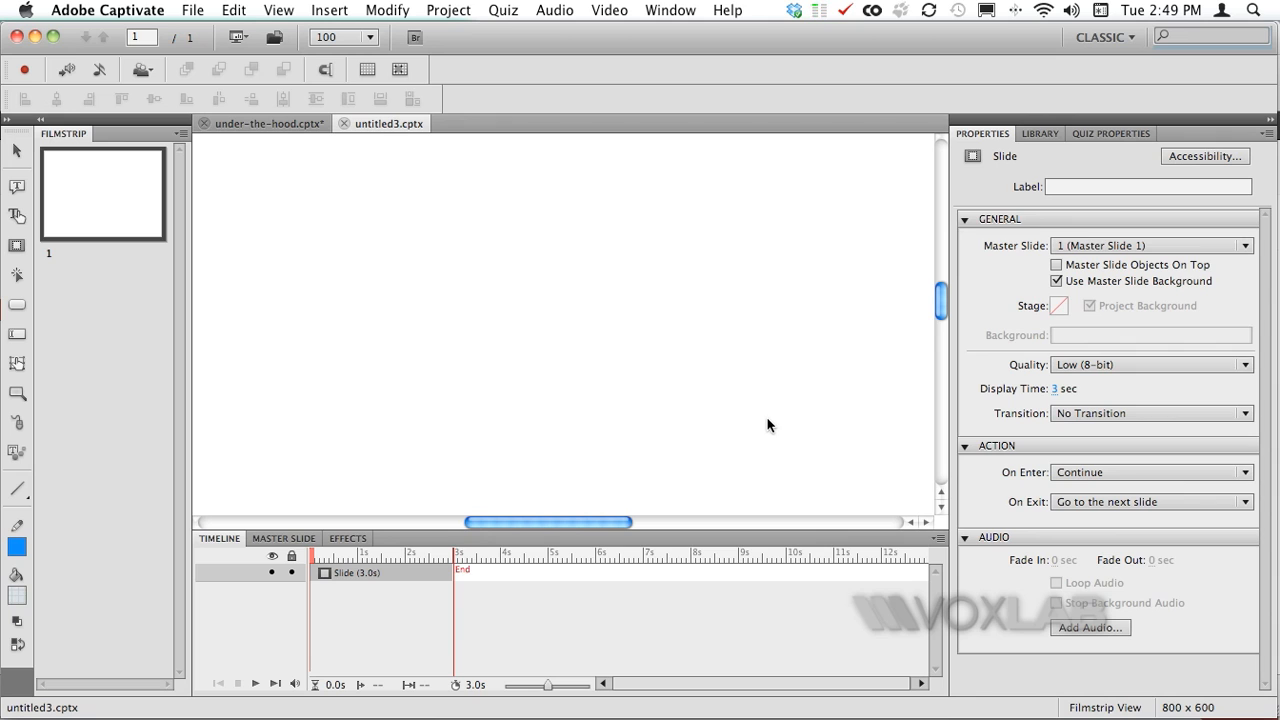
pyautogui.moveTo(518, 272)
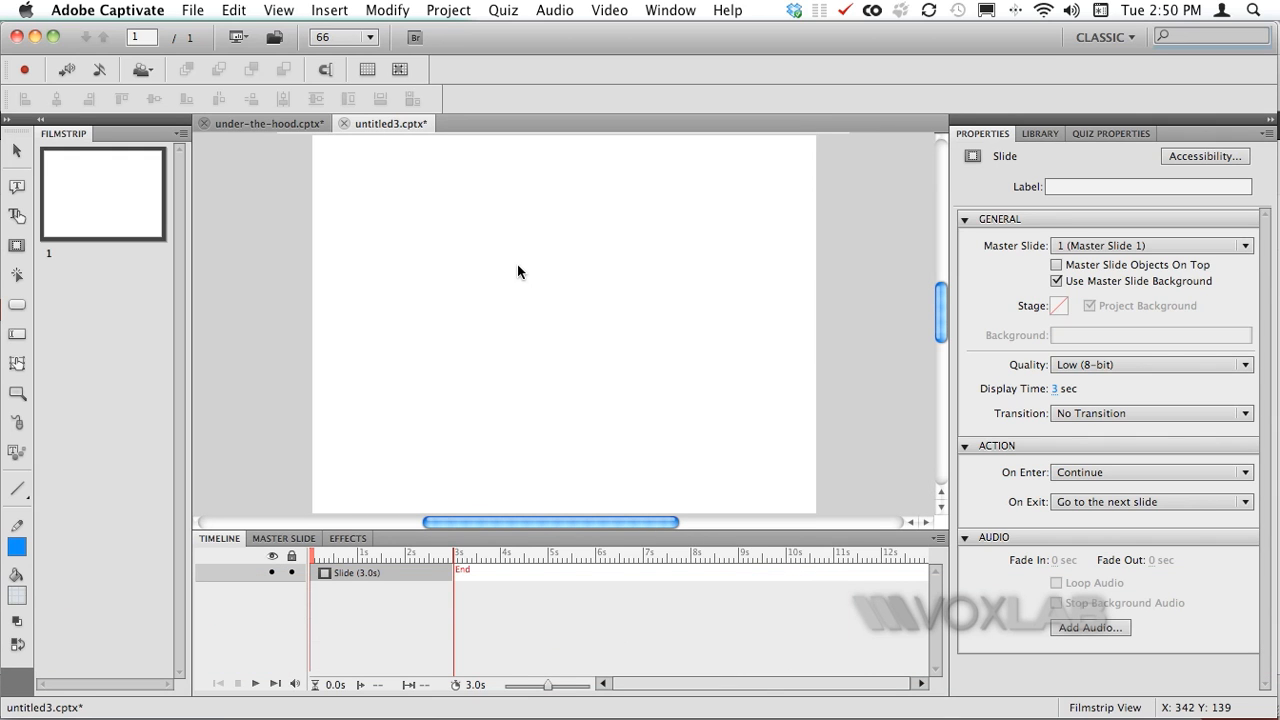
pyautogui.moveTo(344, 213)
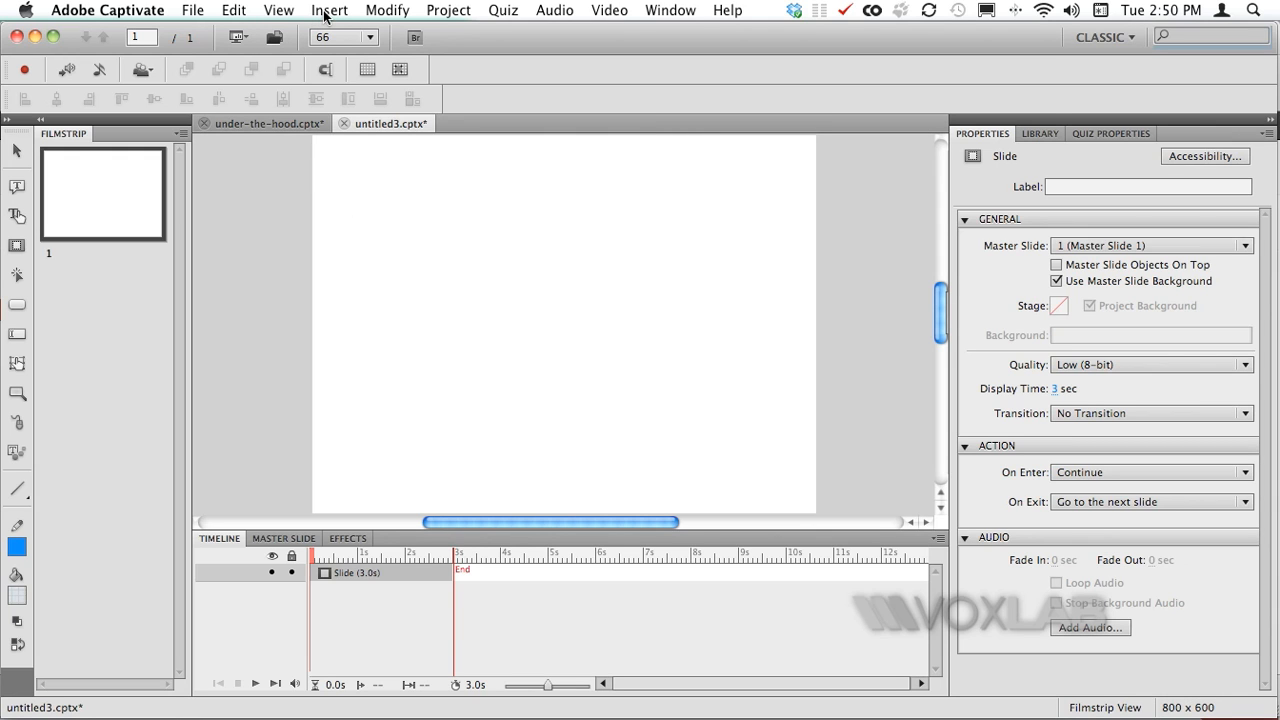
# Insert engine.jpg from the Desktop onto the slide and drag its corner to enlarge it.
pyautogui.click(329, 10)
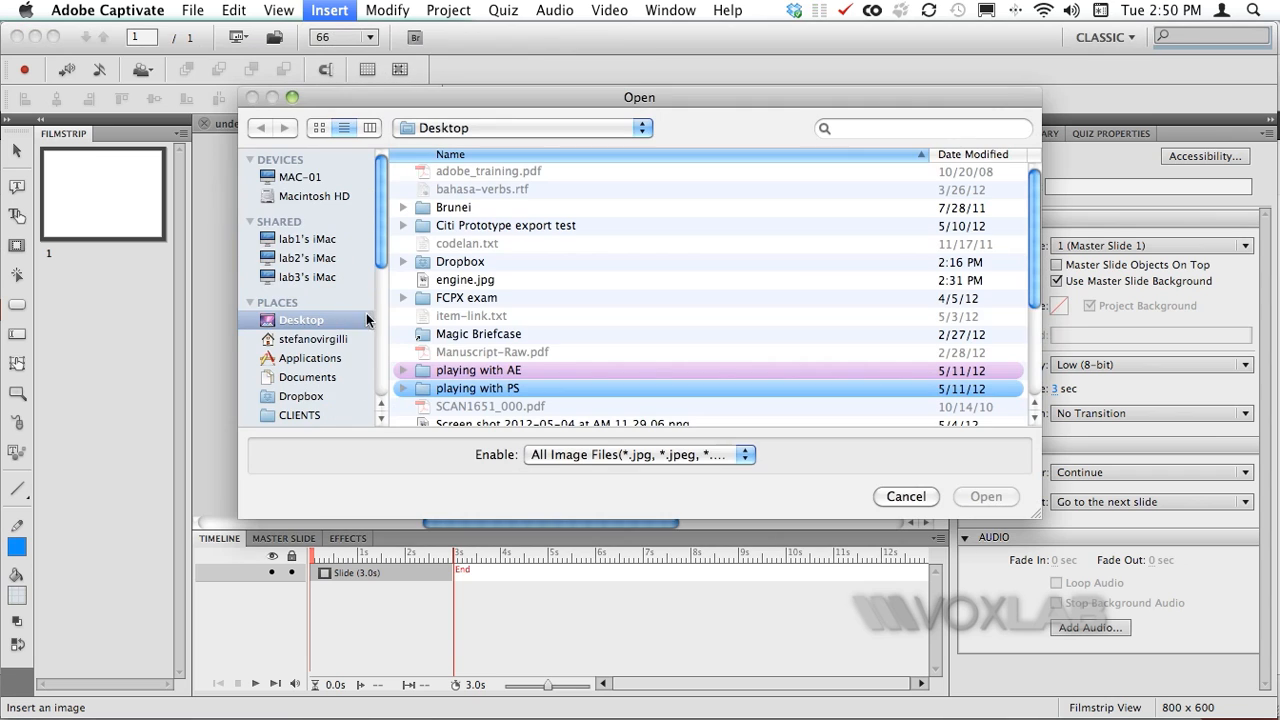
pyautogui.click(905, 496)
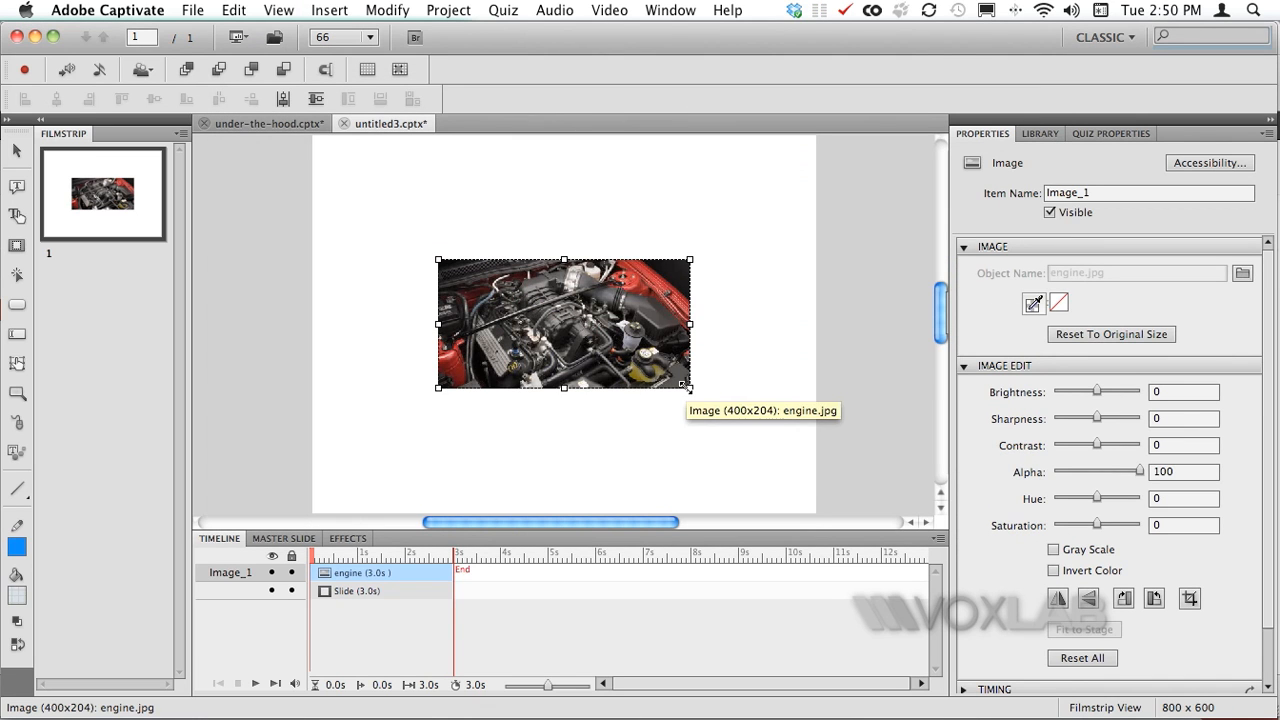
pyautogui.moveTo(690, 386); pyautogui.dragTo(760, 422)
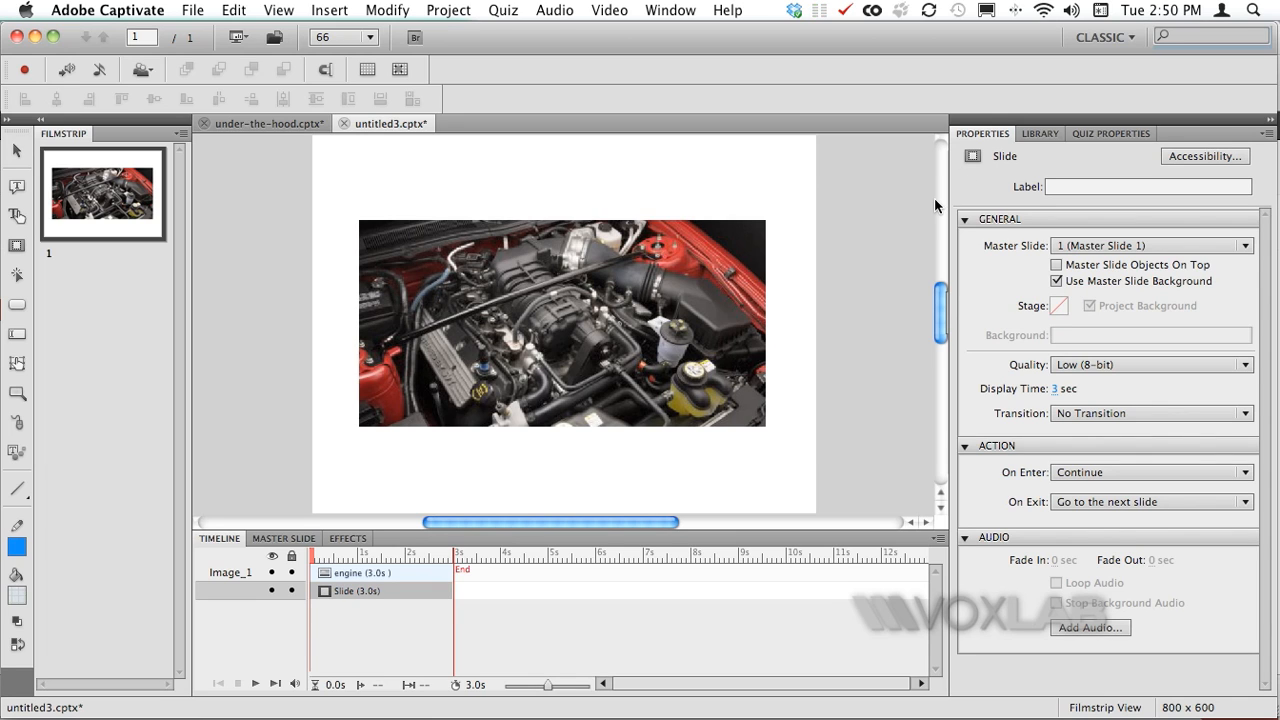
pyautogui.moveTo(1117, 292)
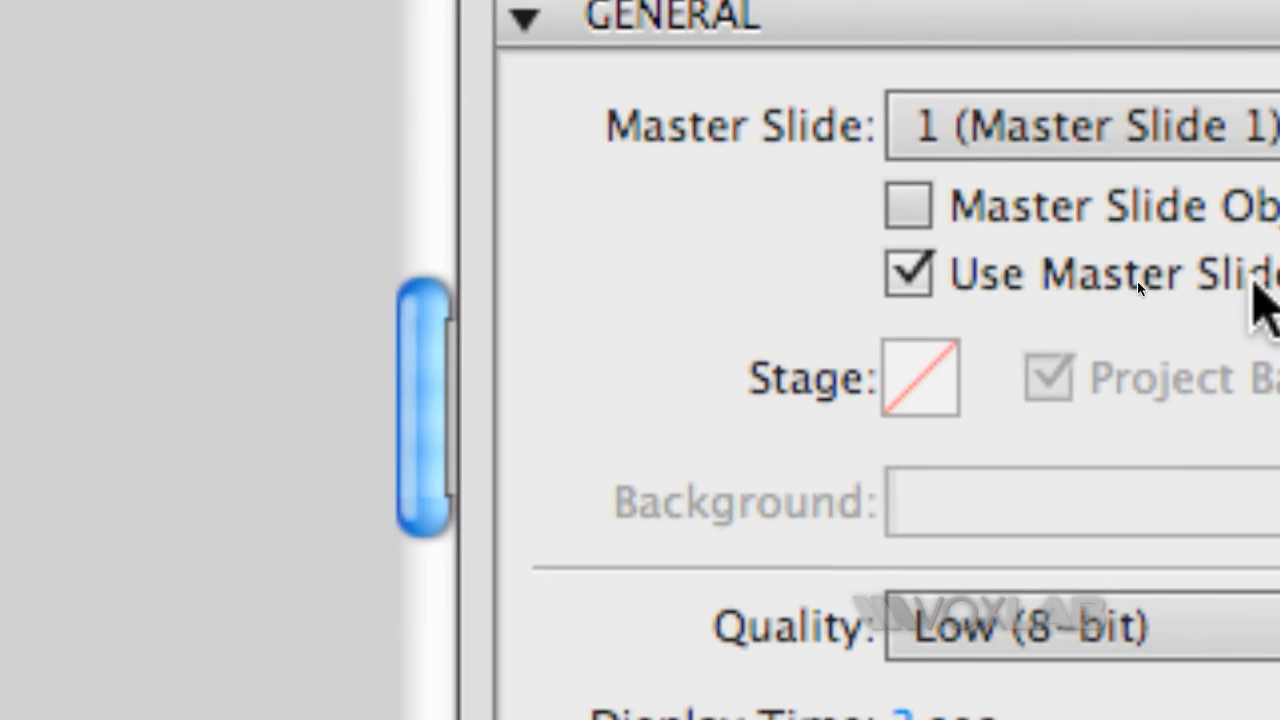
pyautogui.click(908, 273)
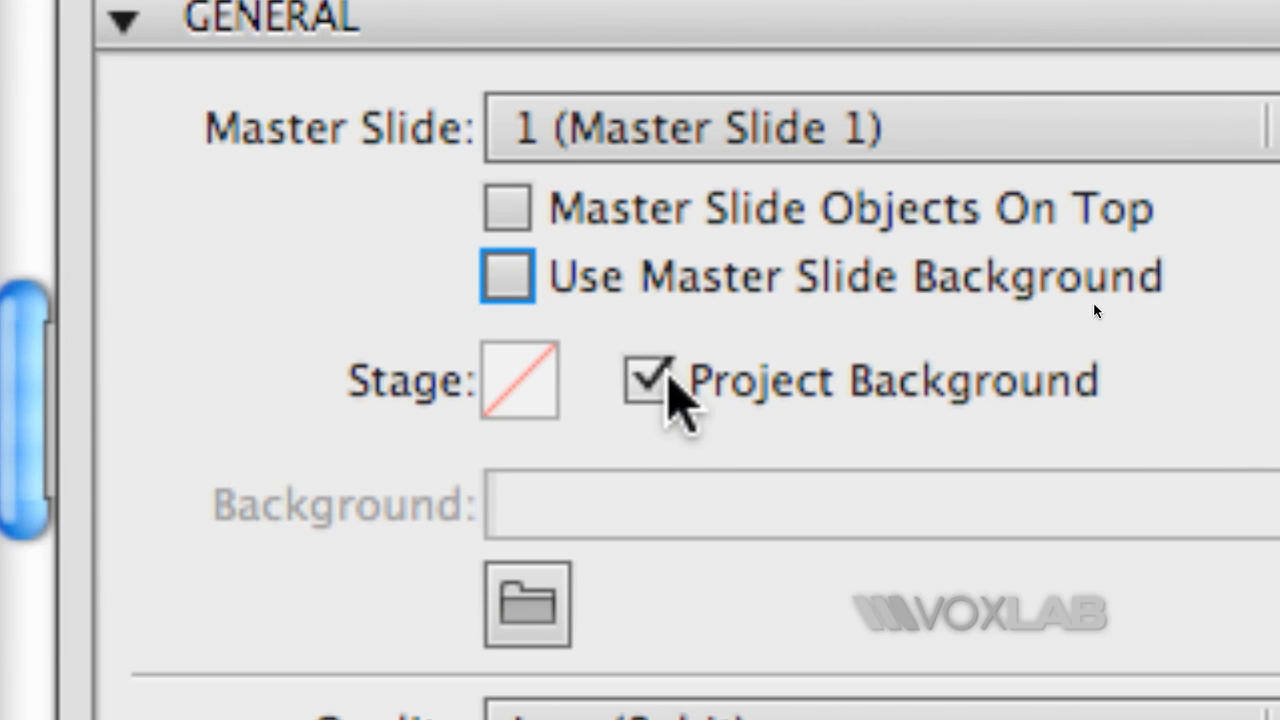
pyautogui.click(647, 380)
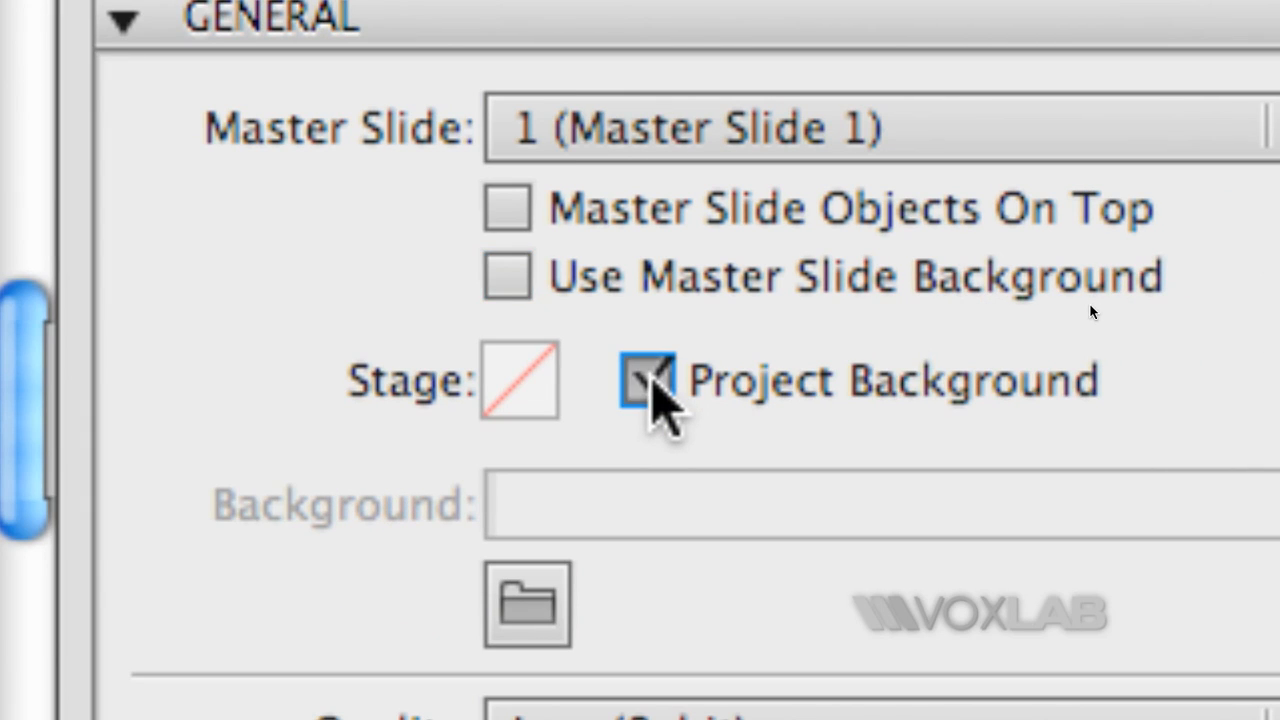
pyautogui.click(645, 380)
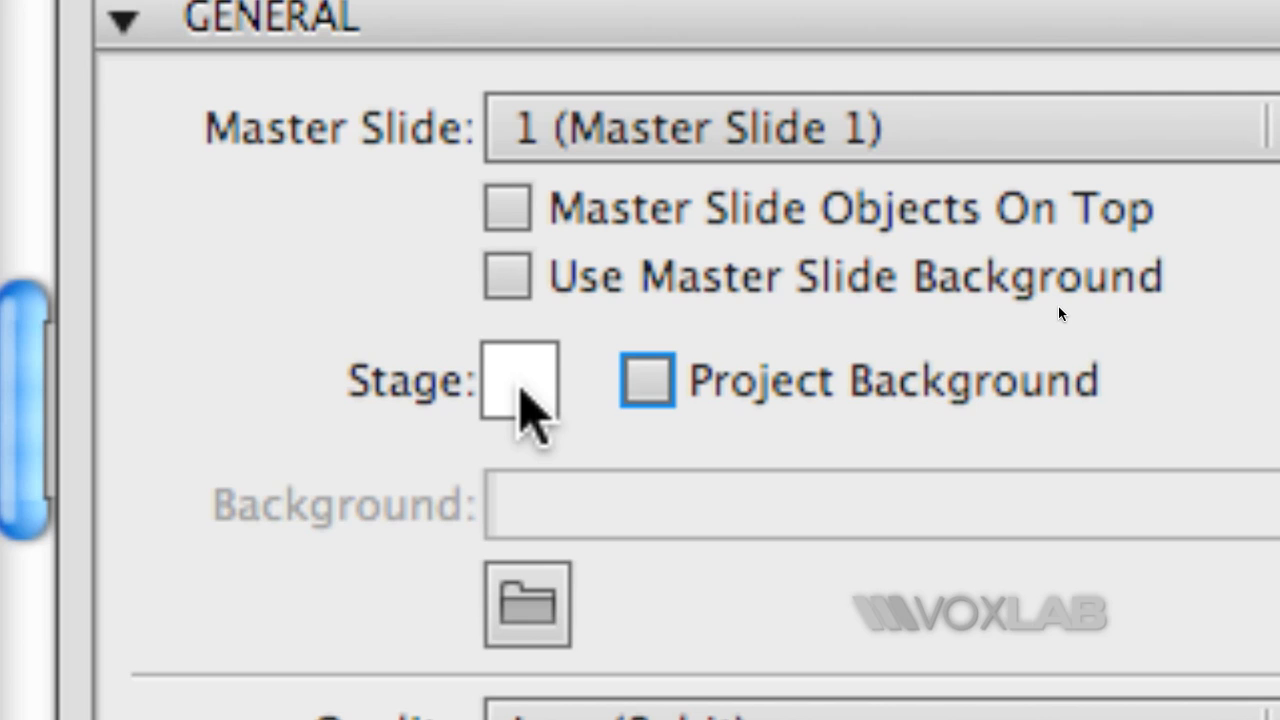
pyautogui.click(1059, 305)
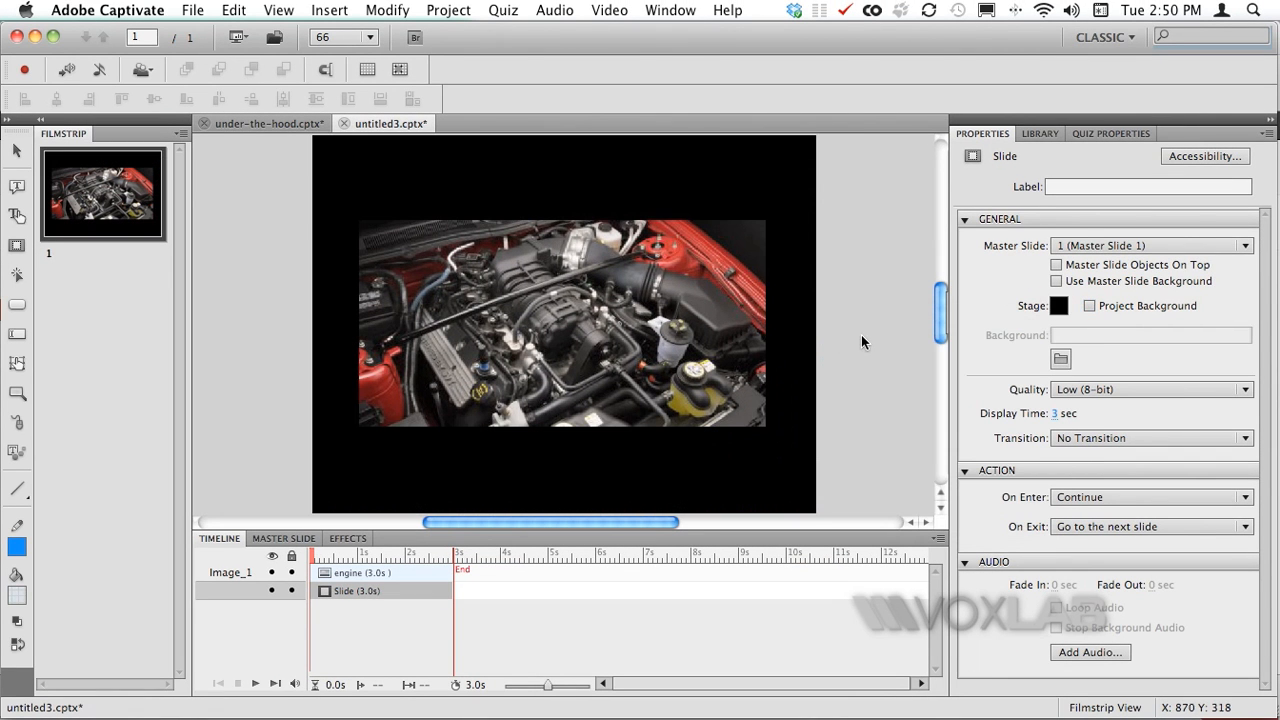
pyautogui.moveTo(572, 315)
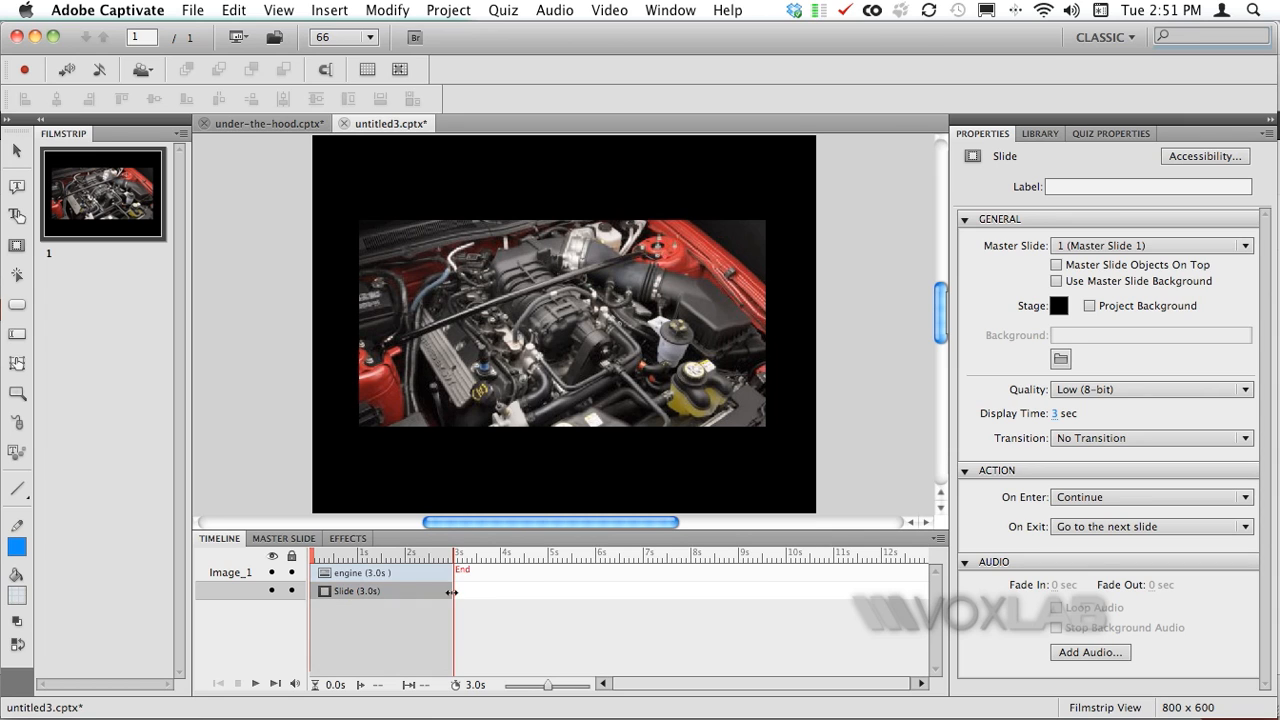
# Extend the slide timeline to 10 seconds and set the engine photo to display for rest of slide.
pyautogui.moveTo(452, 591); pyautogui.dragTo(752, 591)
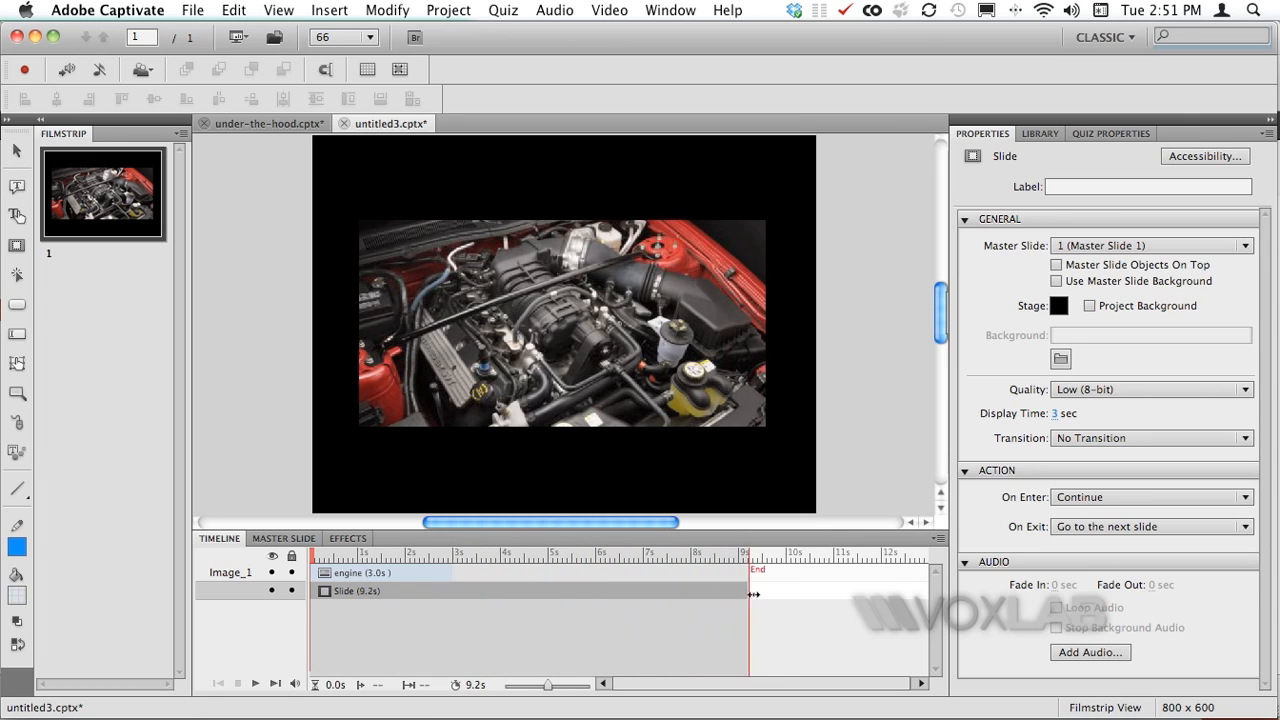
pyautogui.moveTo(755, 594); pyautogui.dragTo(788, 594)
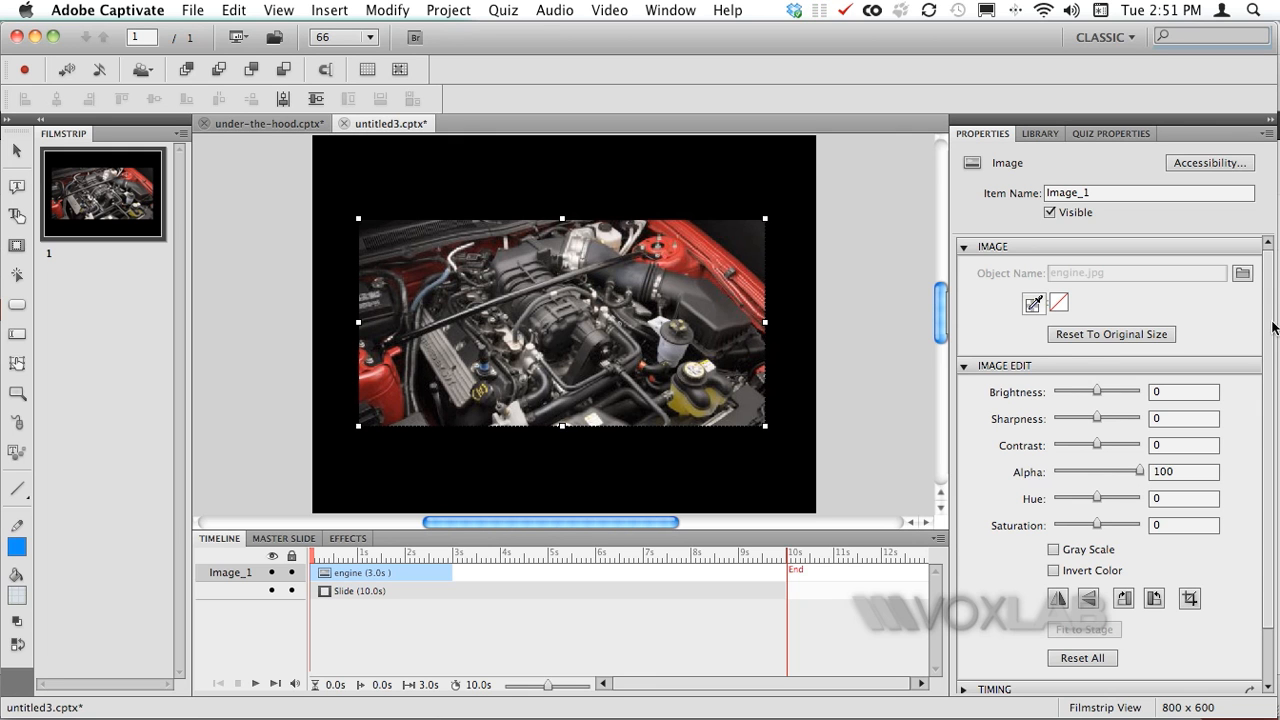
pyautogui.scroll(-3)
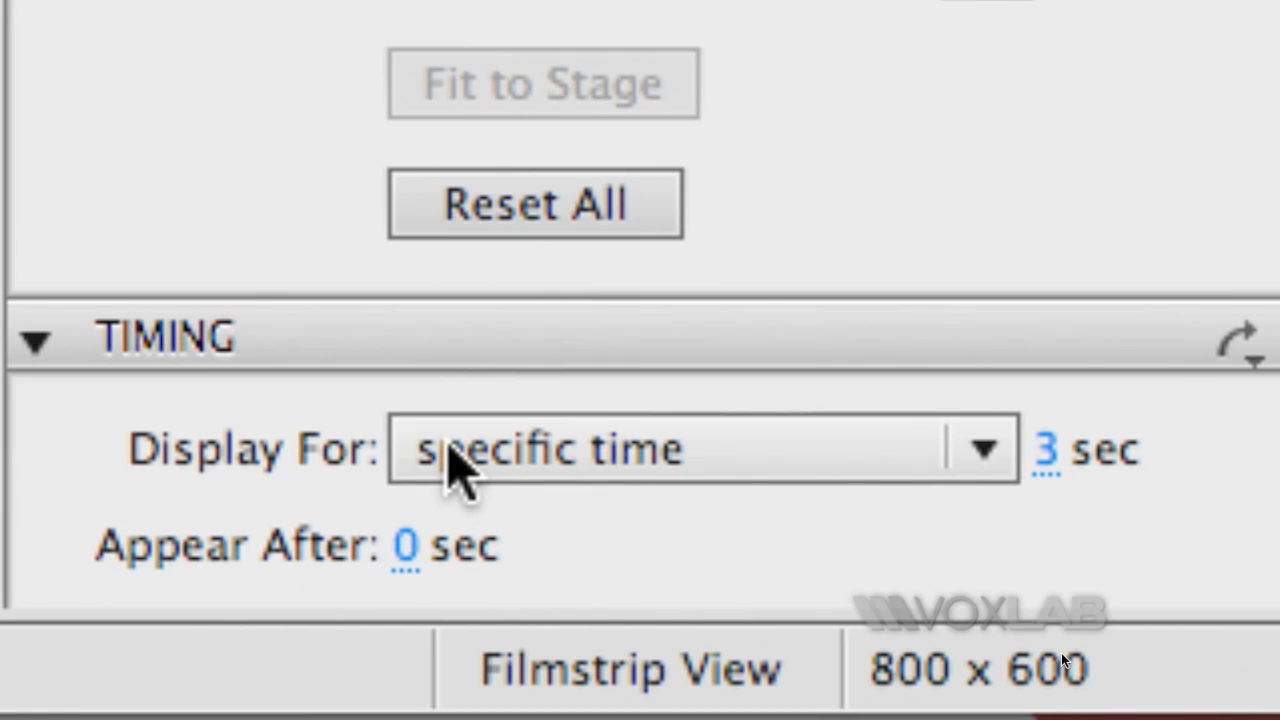
pyautogui.click(700, 448)
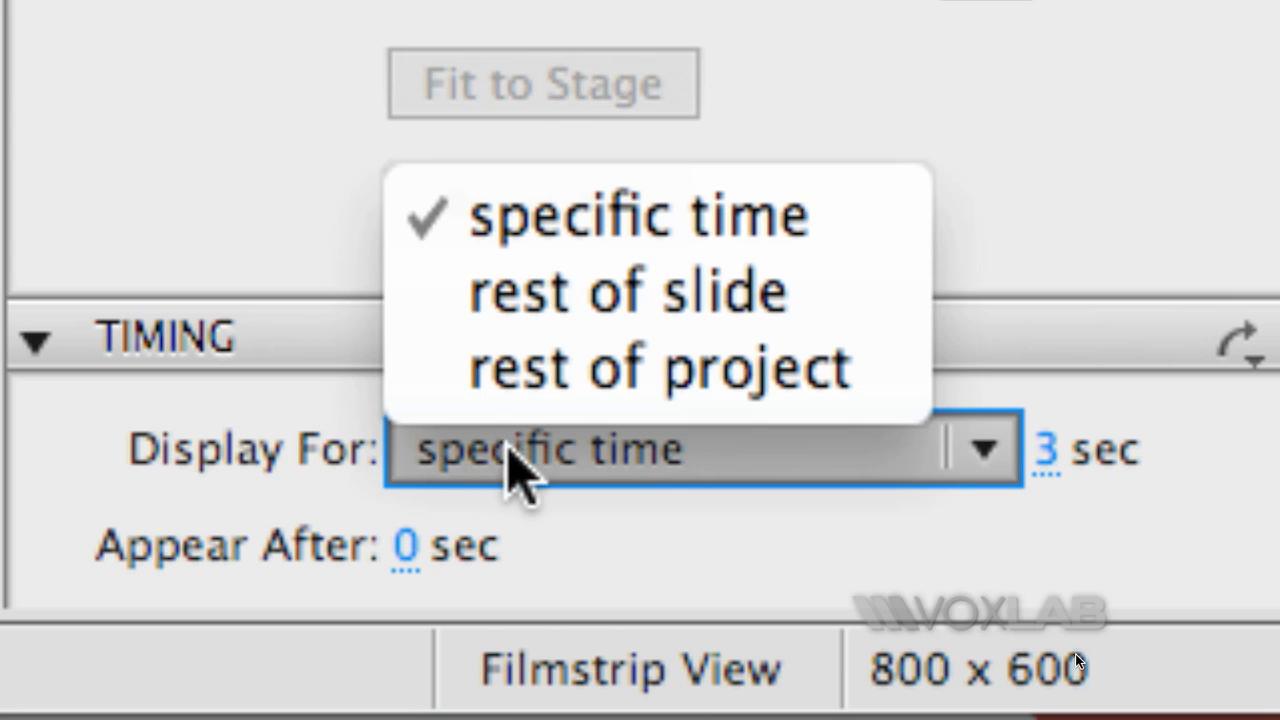
pyautogui.moveTo(625, 290)
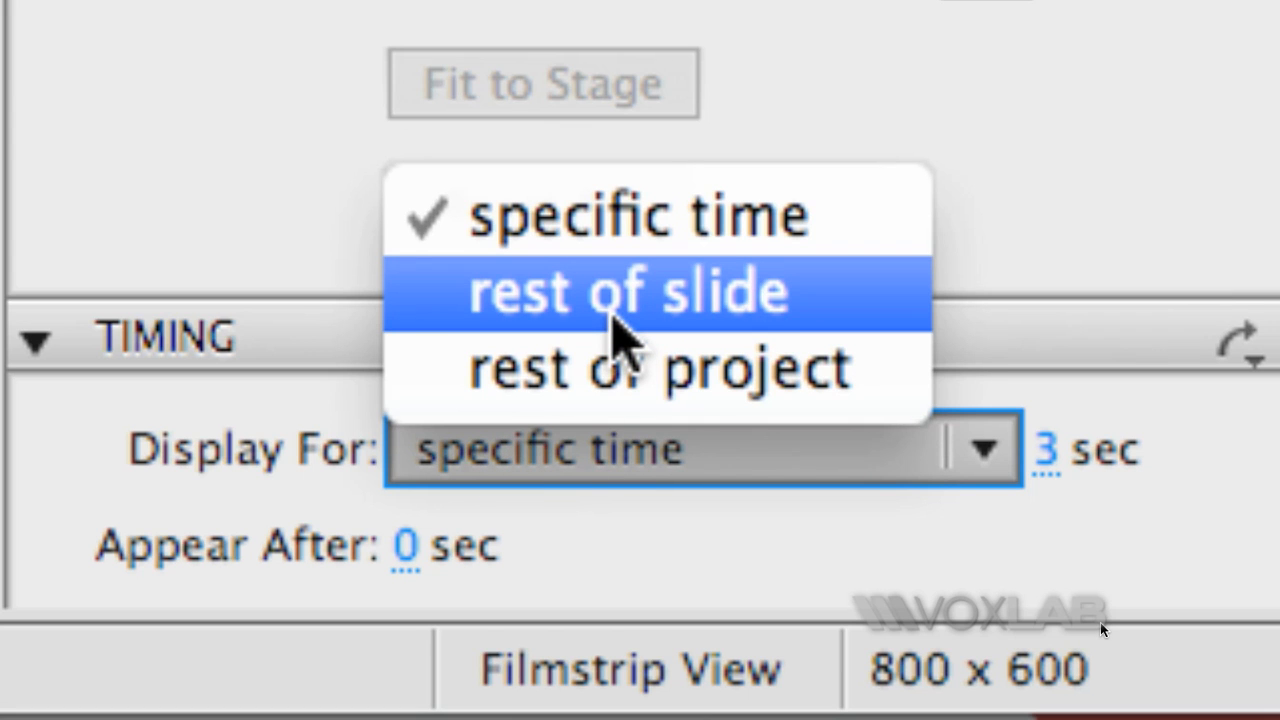
pyautogui.click(625, 291)
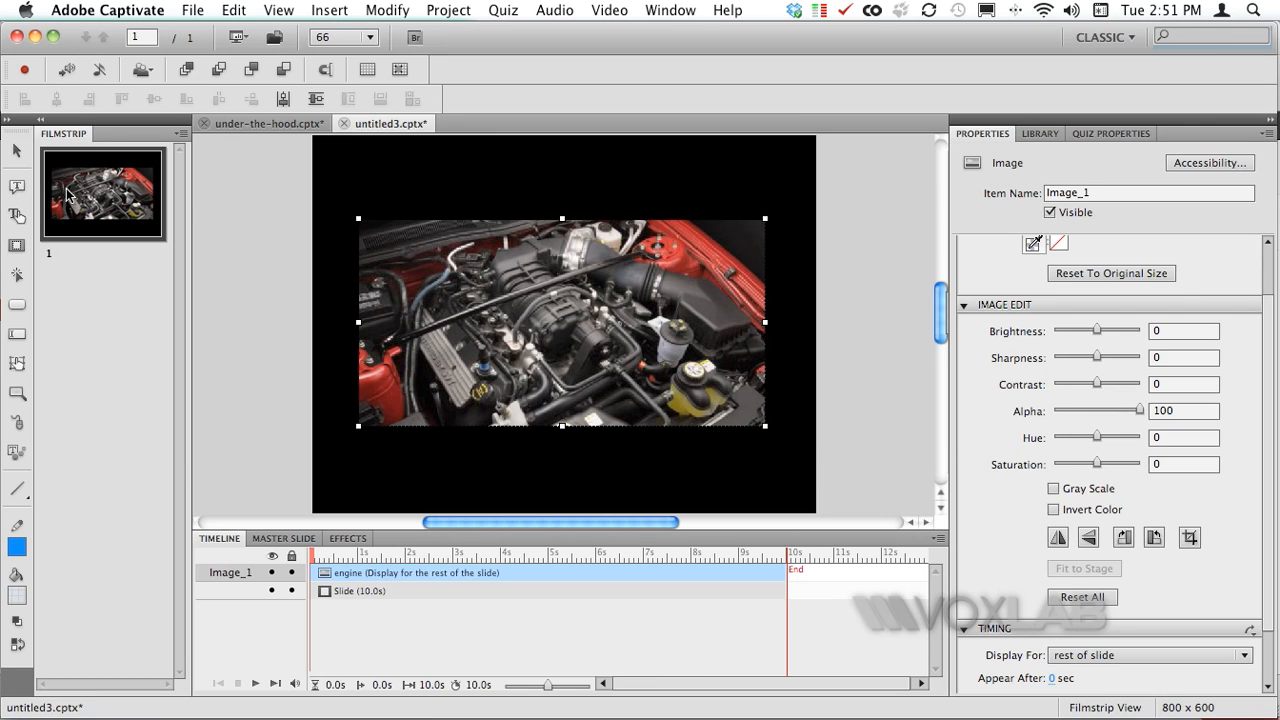
pyautogui.moveTo(17, 187)
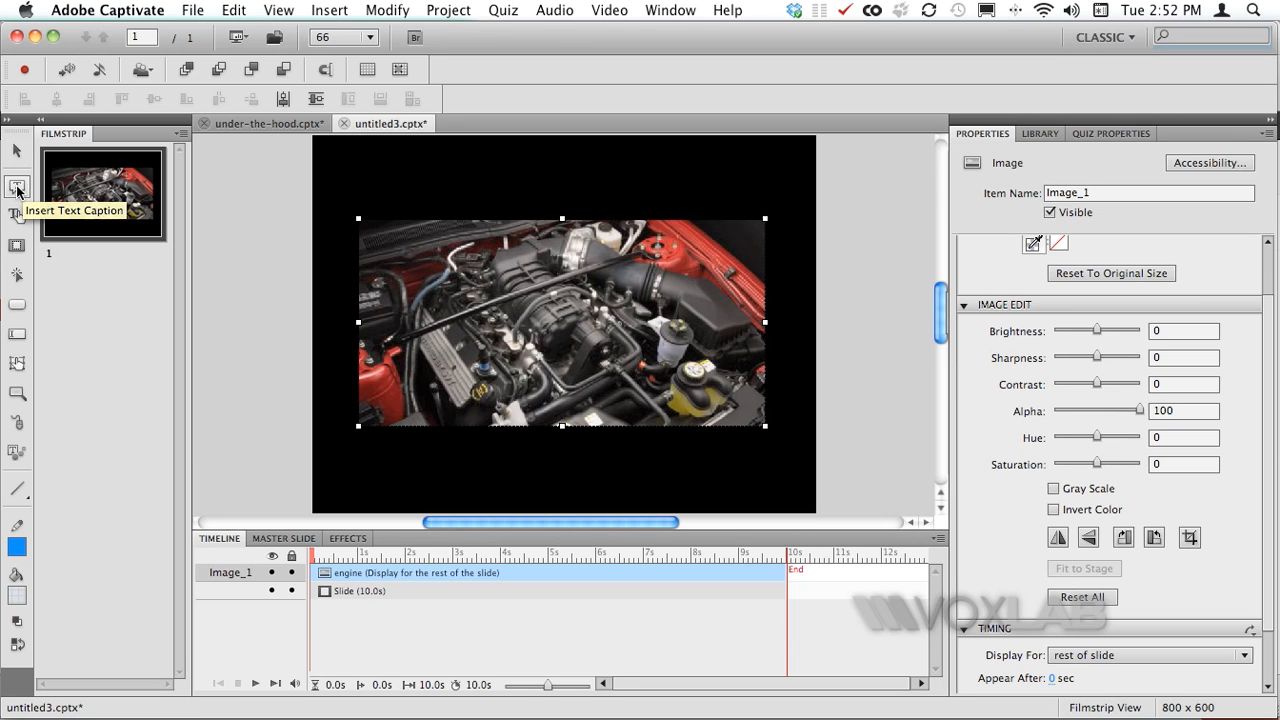
# Insert a 'Training' text caption and move it to the top of the slide.
pyautogui.click(17, 187)
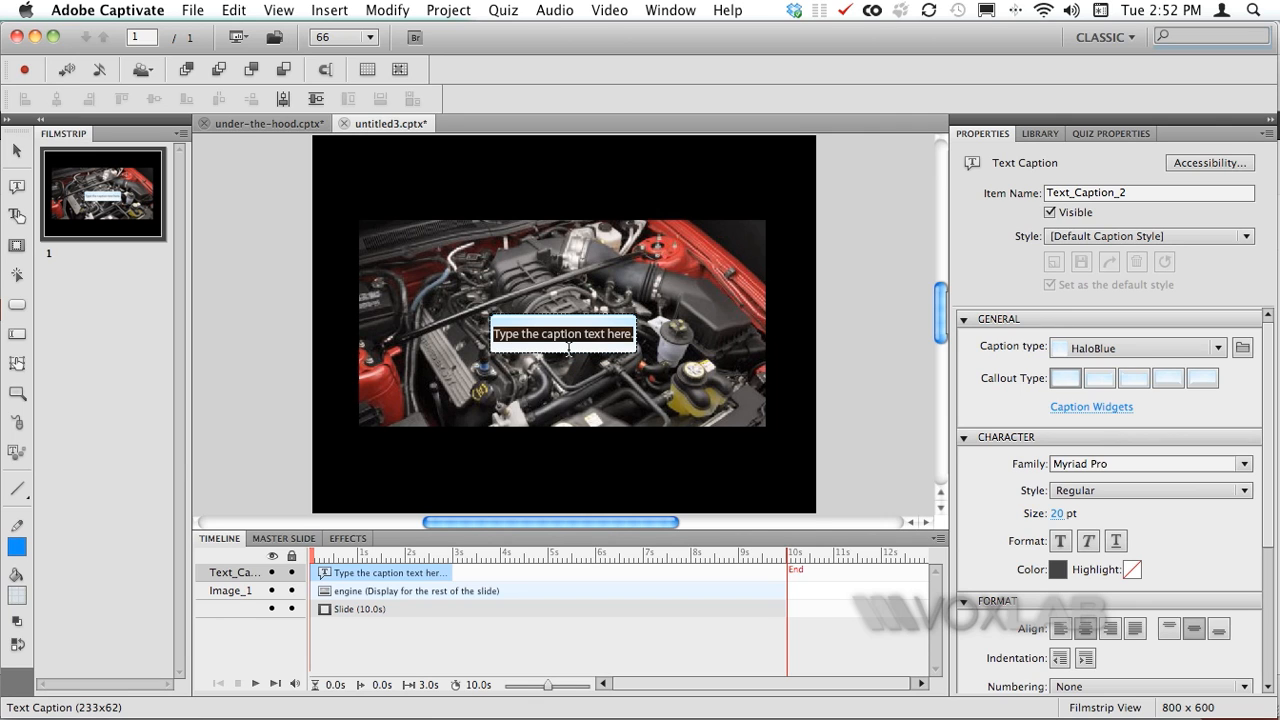
pyautogui.write('Training')
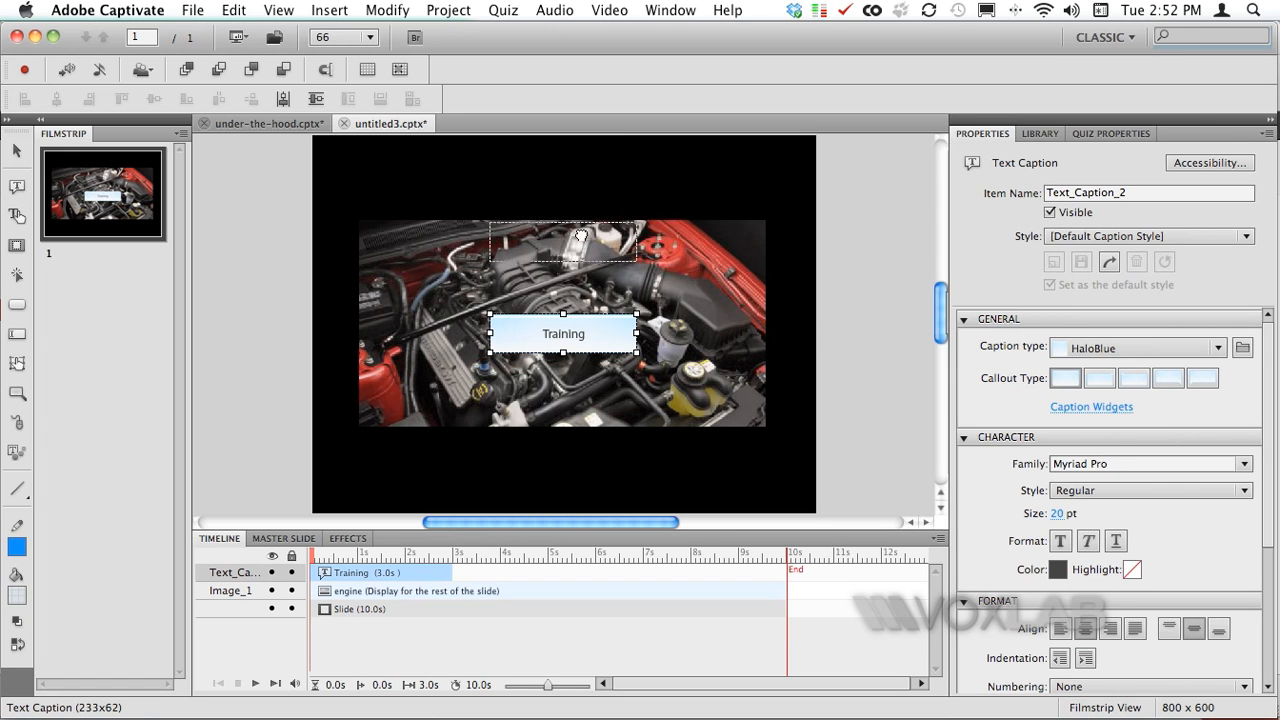
pyautogui.moveTo(563, 333); pyautogui.dragTo(563, 177)
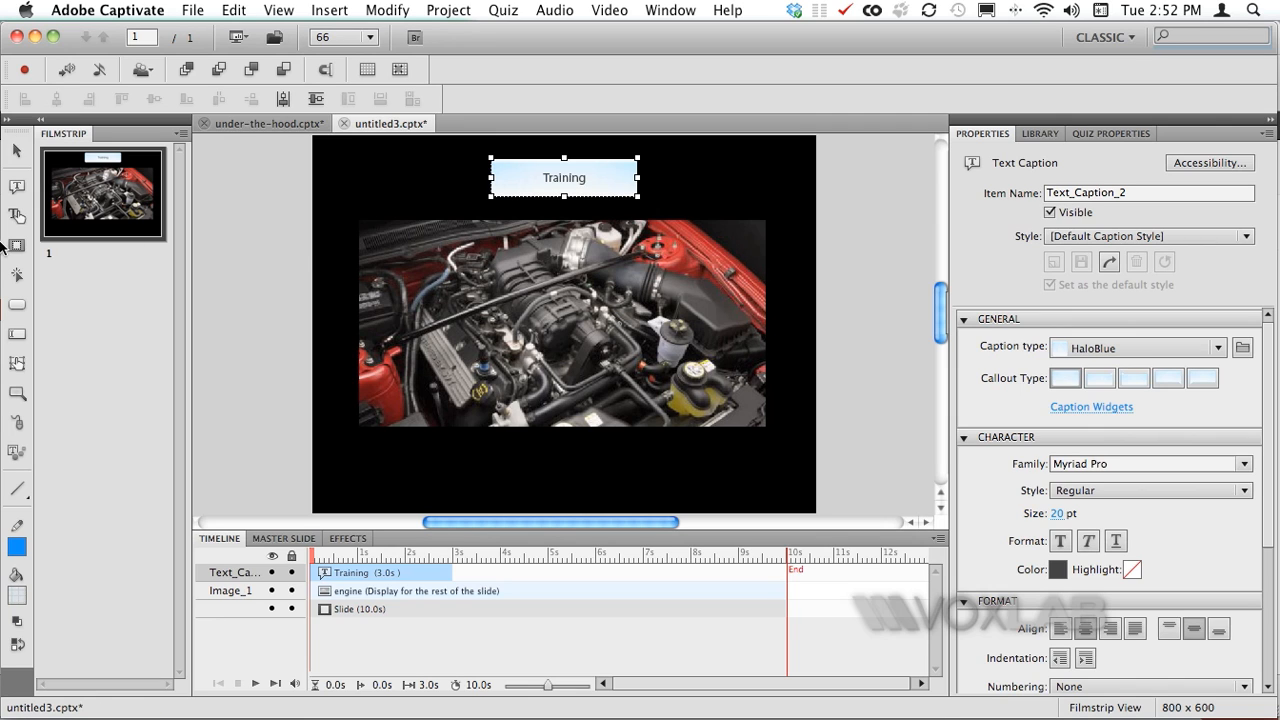
pyautogui.moveTo(17, 246)
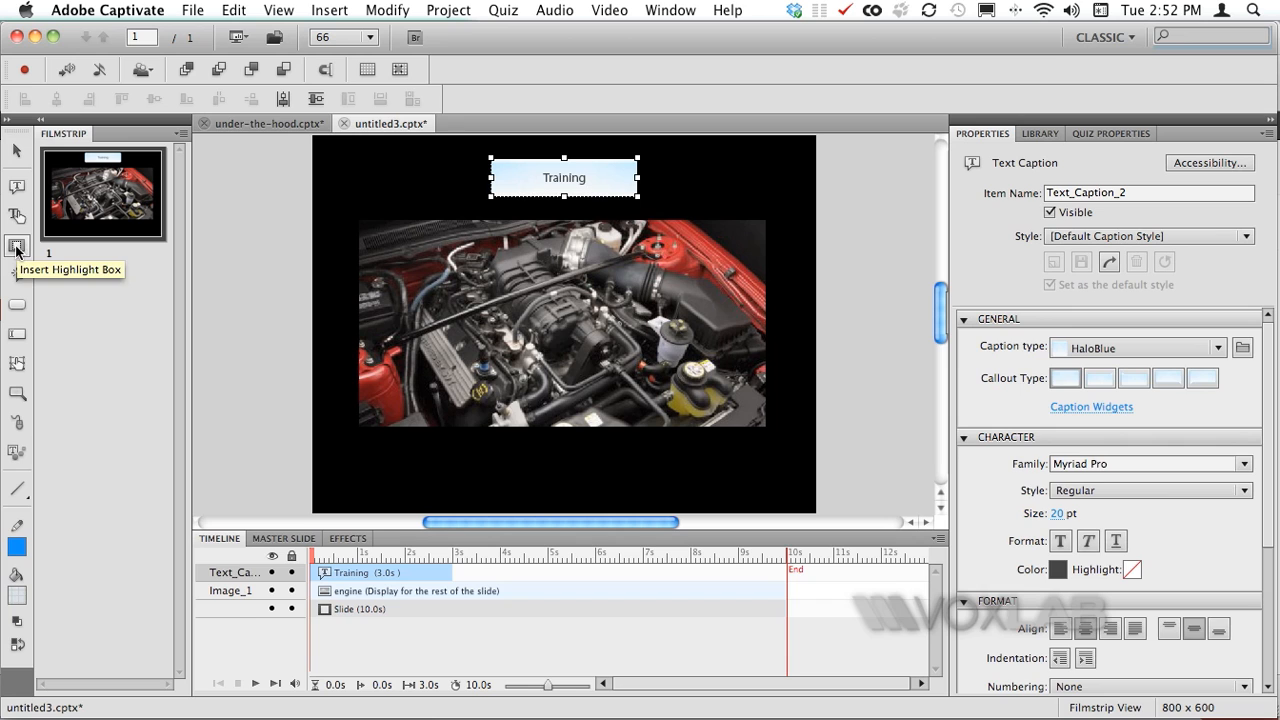
# Place a highlight box over the white engine part and give it a red outline.
pyautogui.click(17, 245)
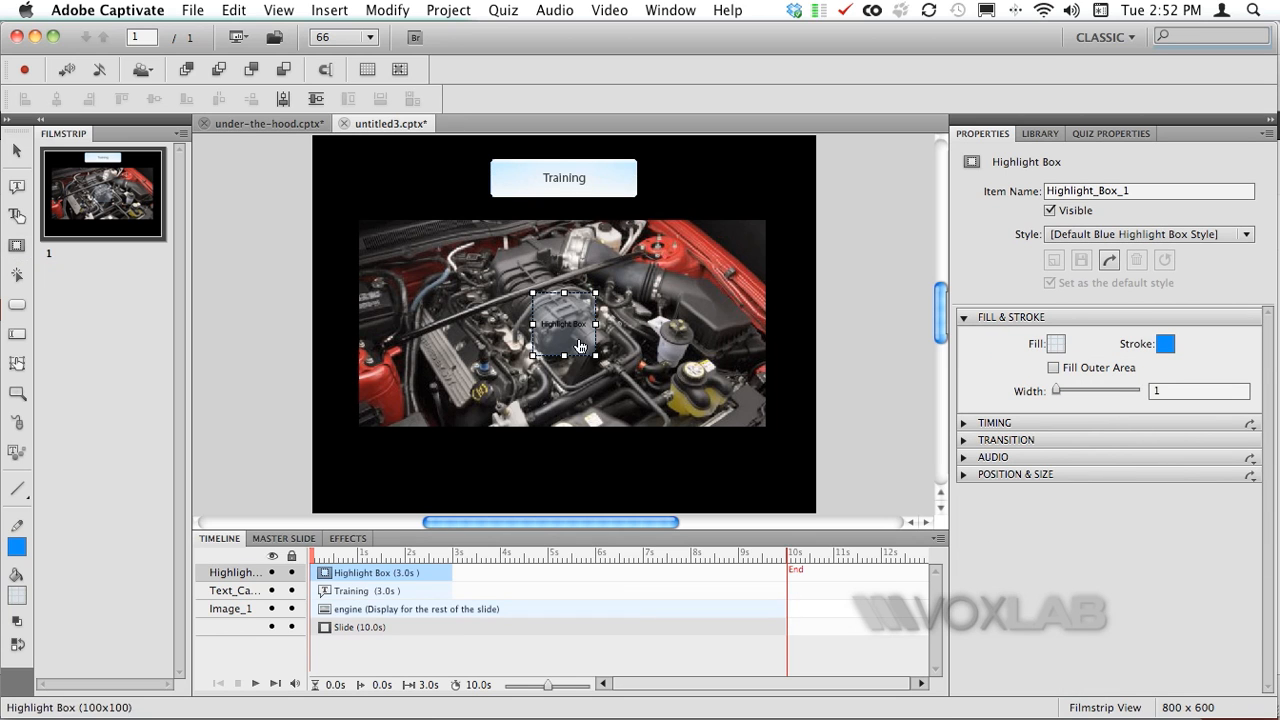
pyautogui.moveTo(563, 315)
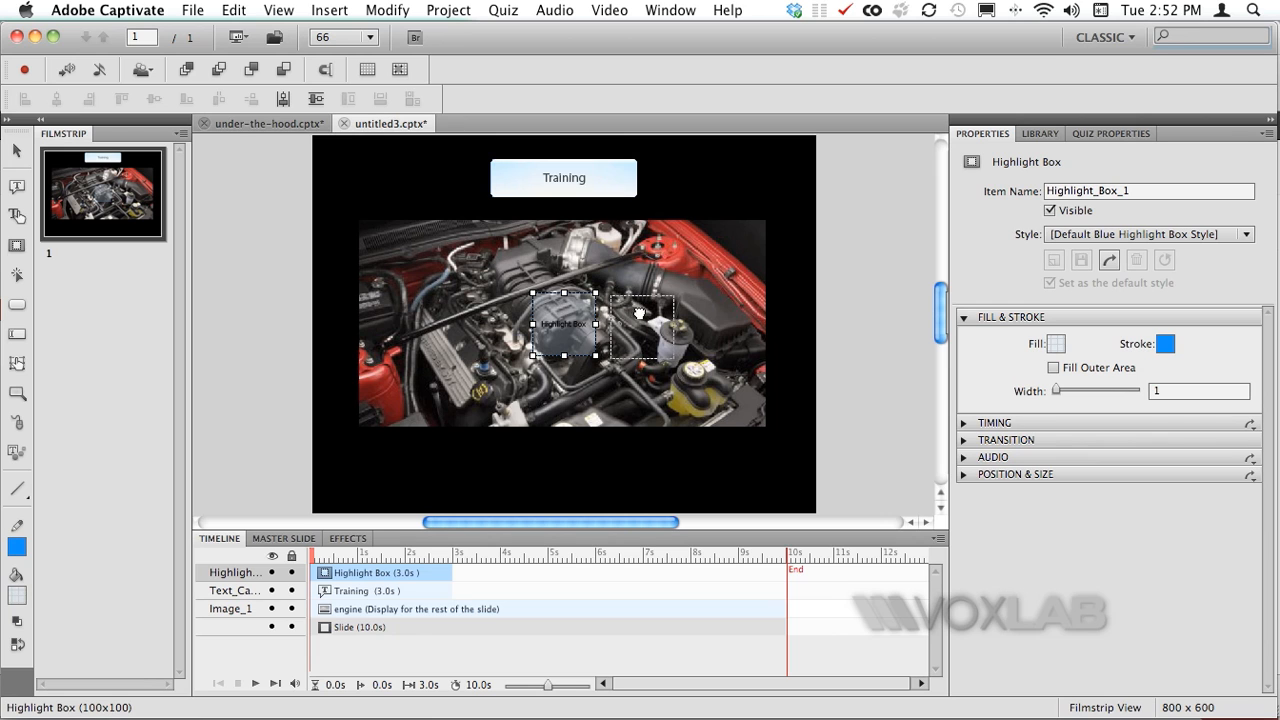
pyautogui.moveTo(563, 323); pyautogui.dragTo(675, 343)
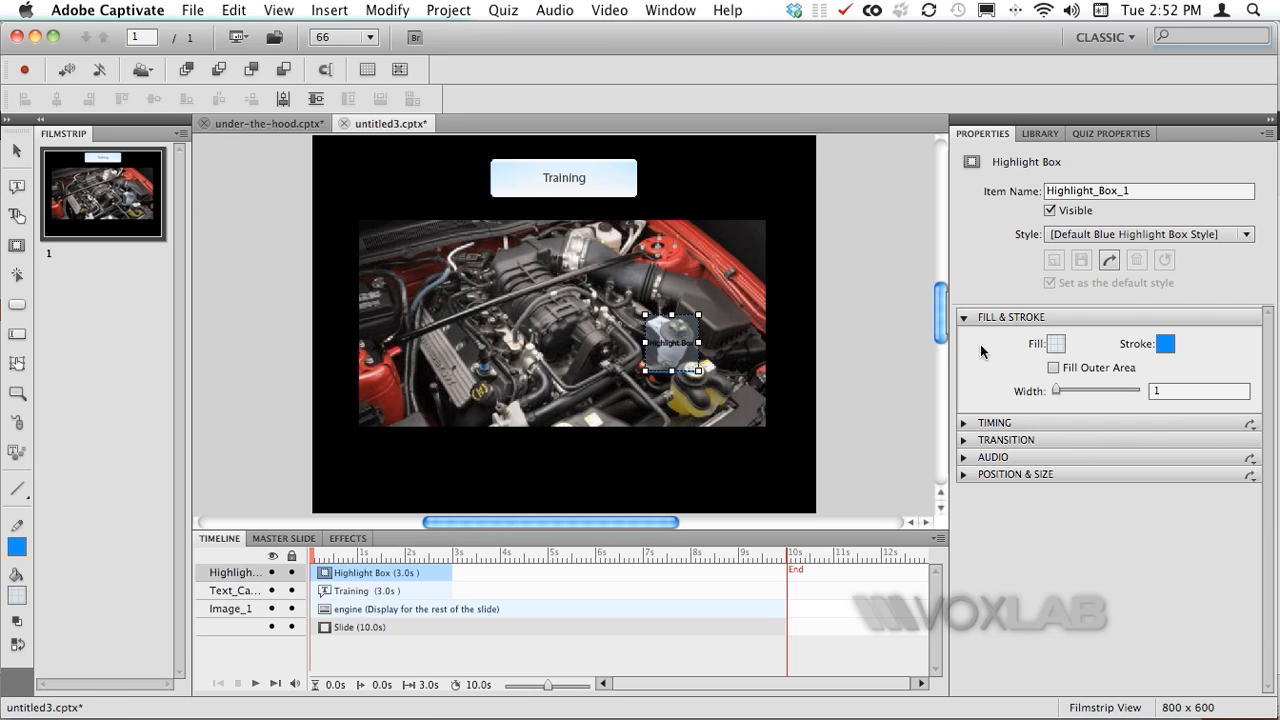
pyautogui.moveTo(1043, 376)
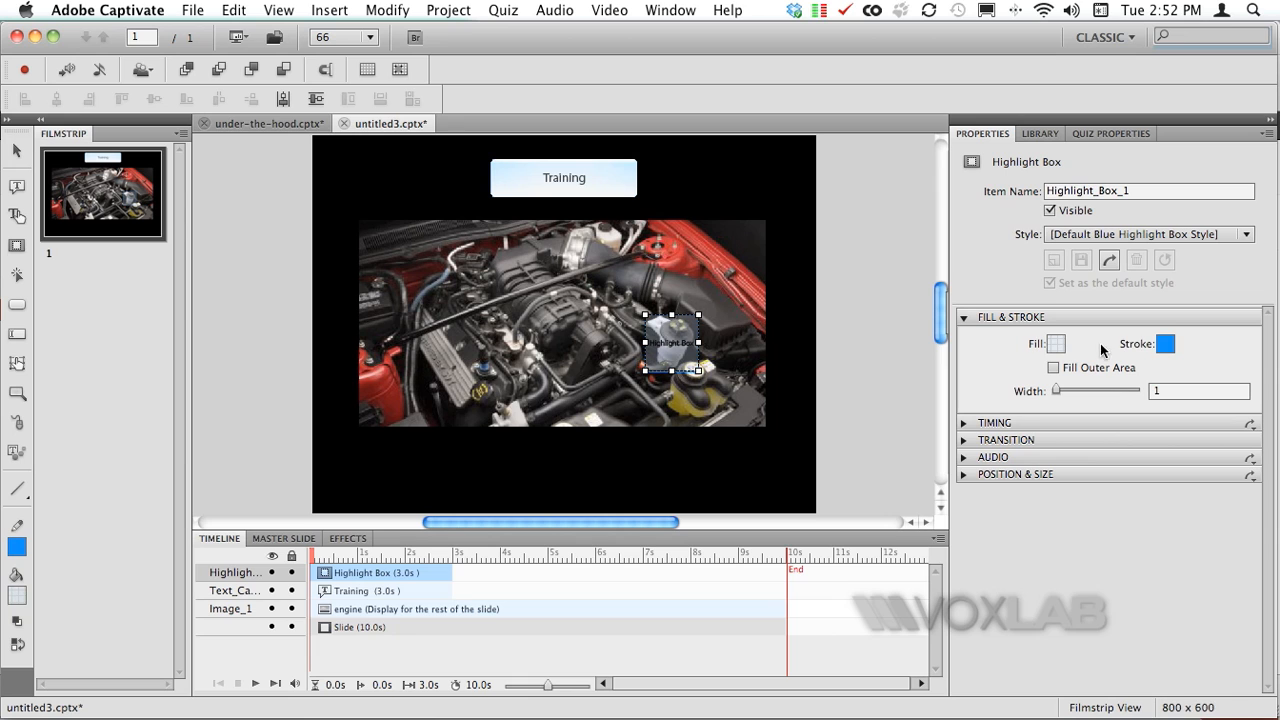
pyautogui.click(1169, 344)
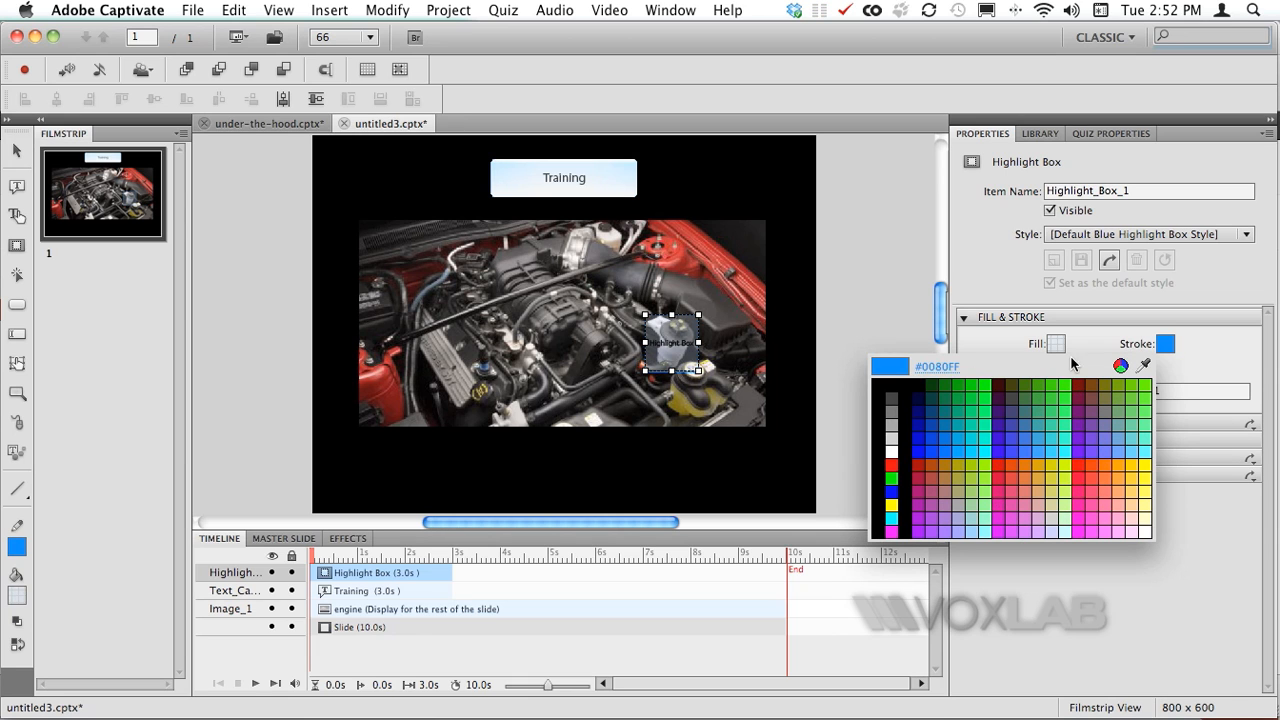
pyautogui.click(890, 473)
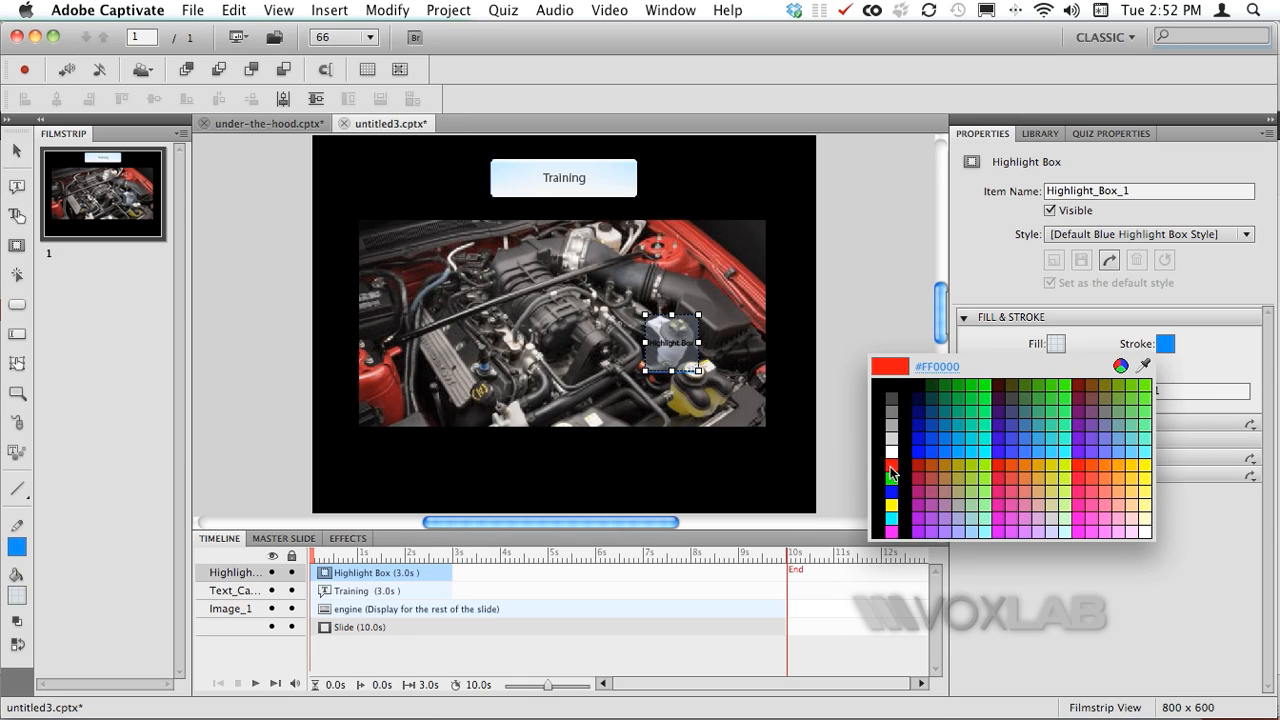
pyautogui.click(892, 472)
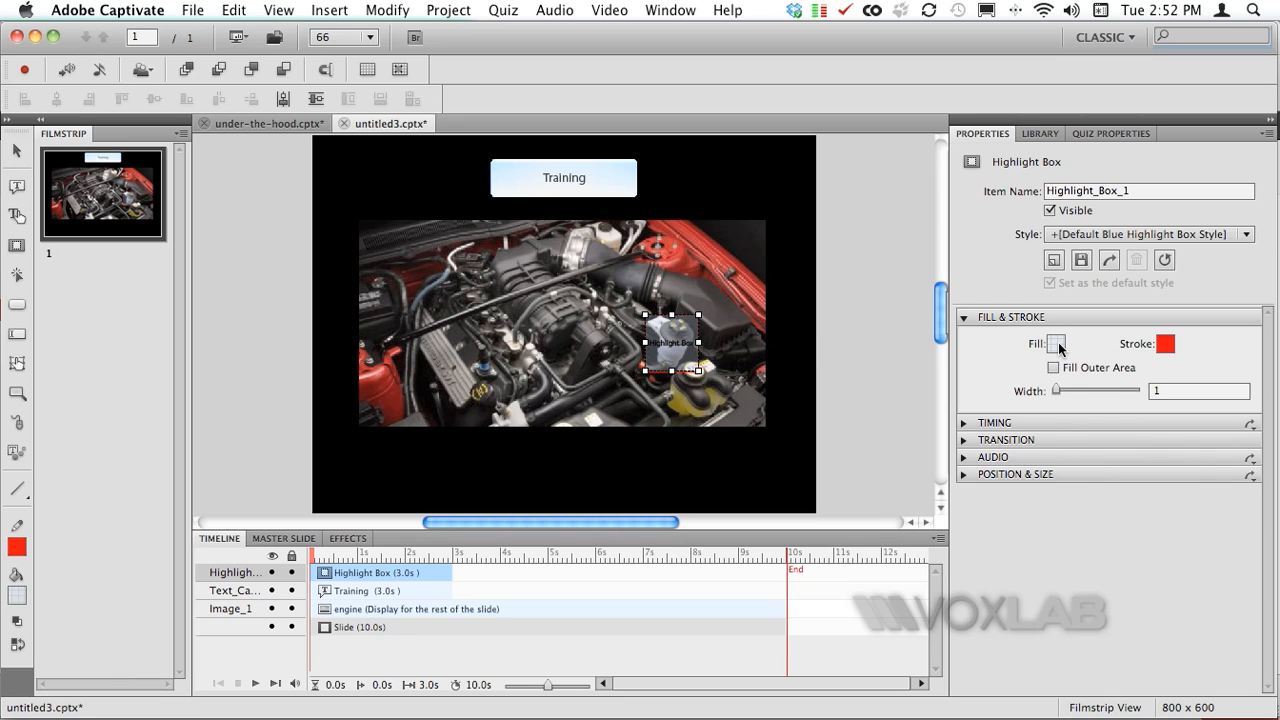
pyautogui.click(1057, 343)
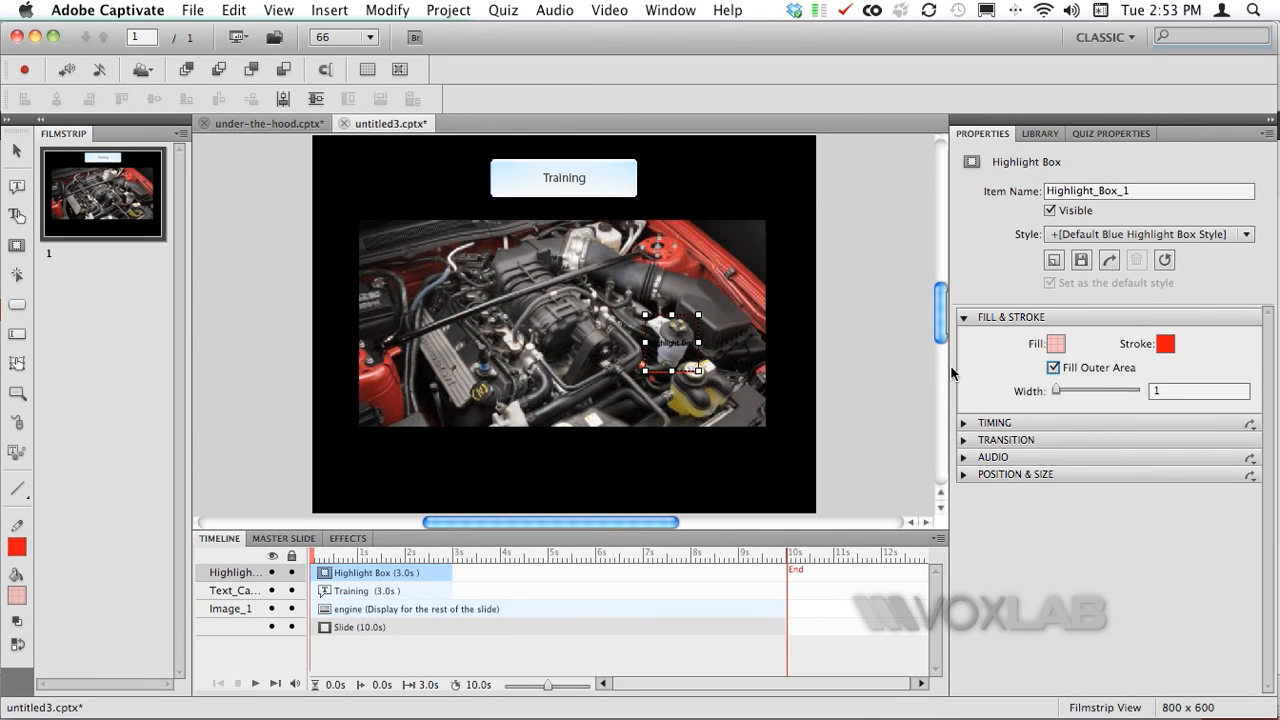
pyautogui.moveTo(418, 335)
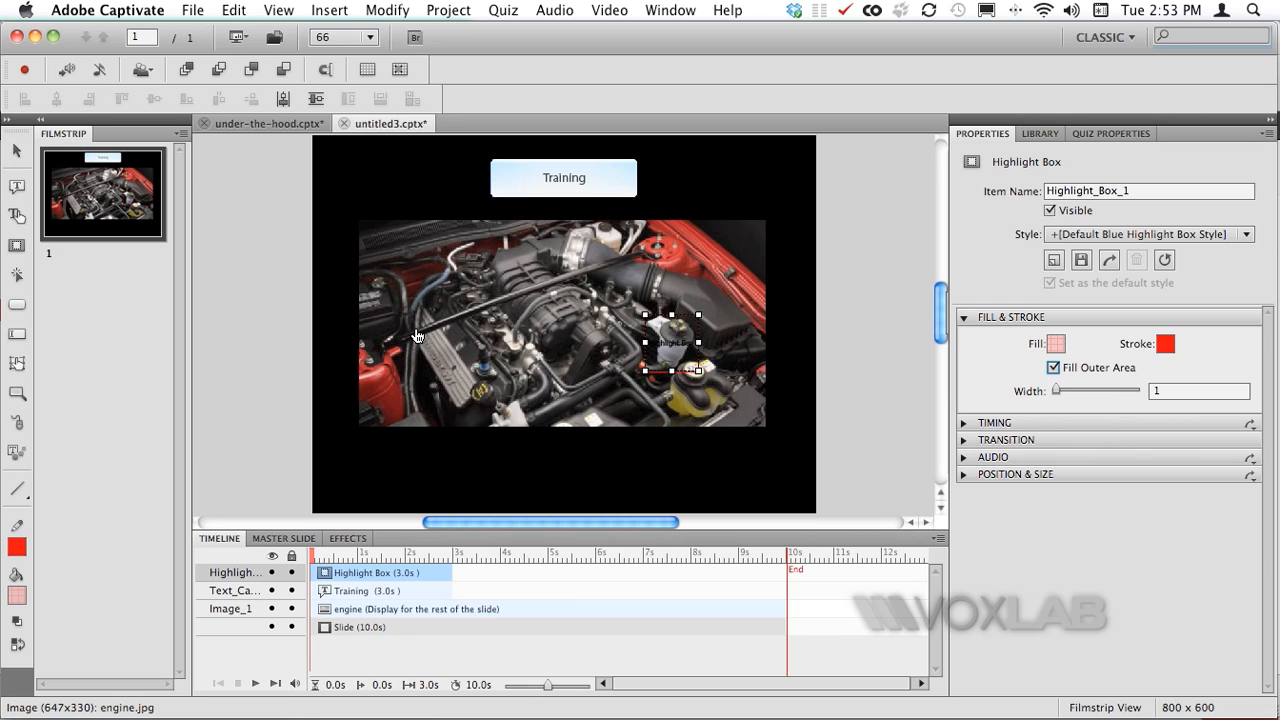
pyautogui.click(237, 38)
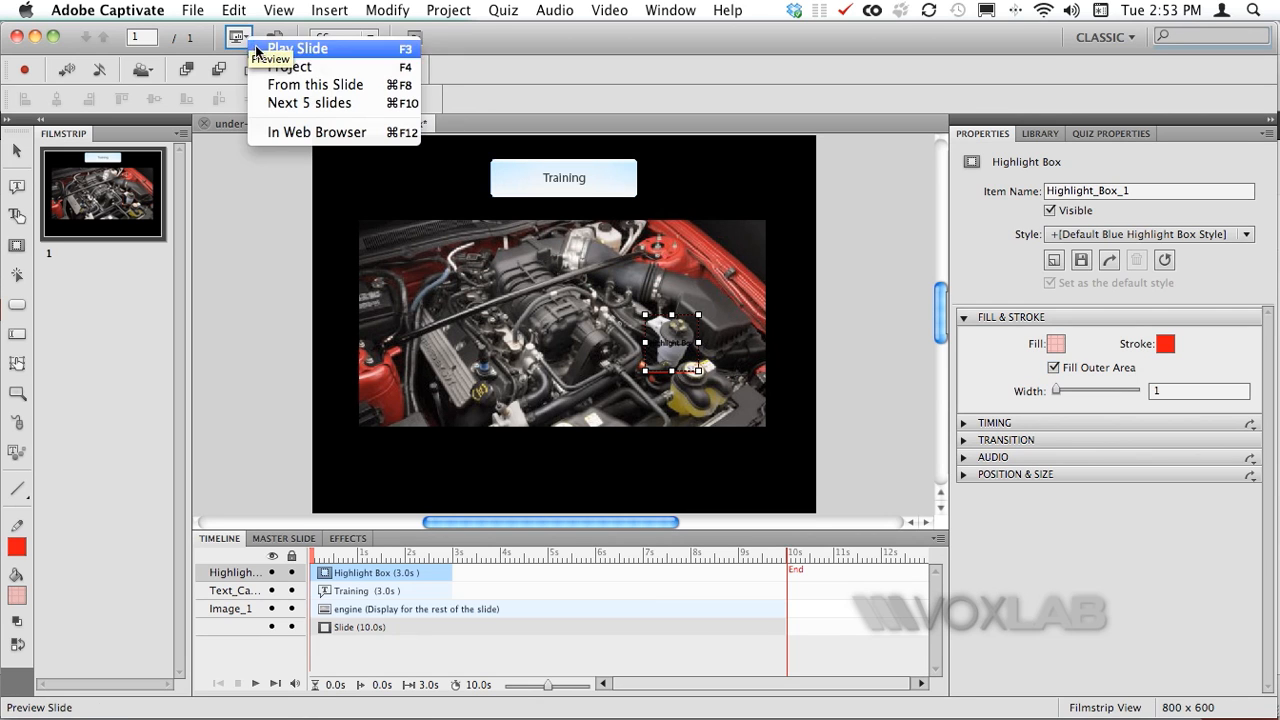
pyautogui.click(290, 66)
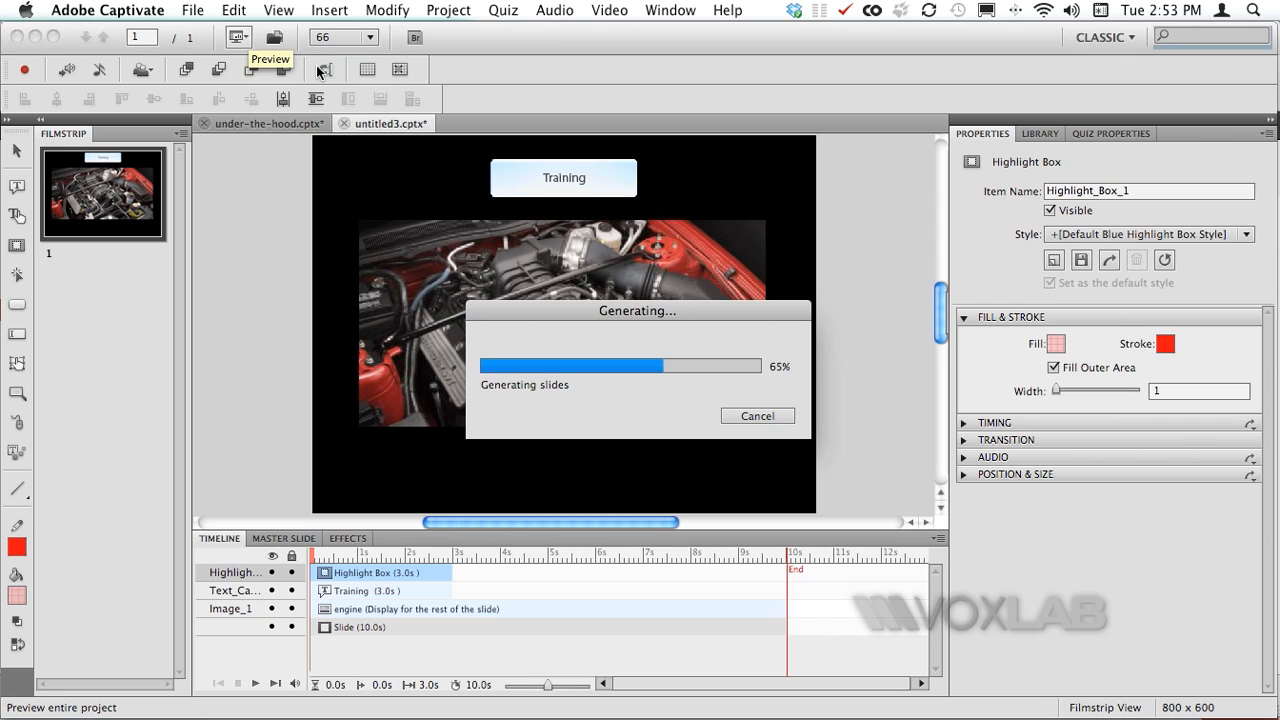
pyautogui.click(267, 69)
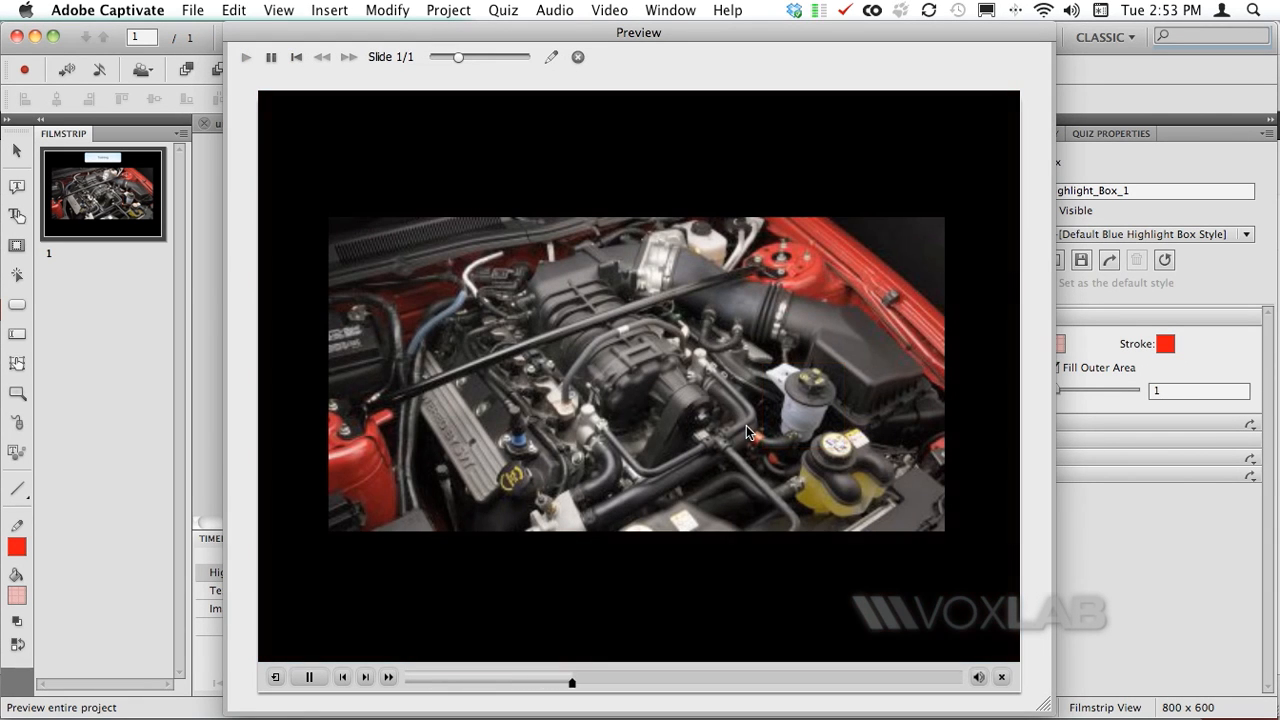
pyautogui.click(1001, 677)
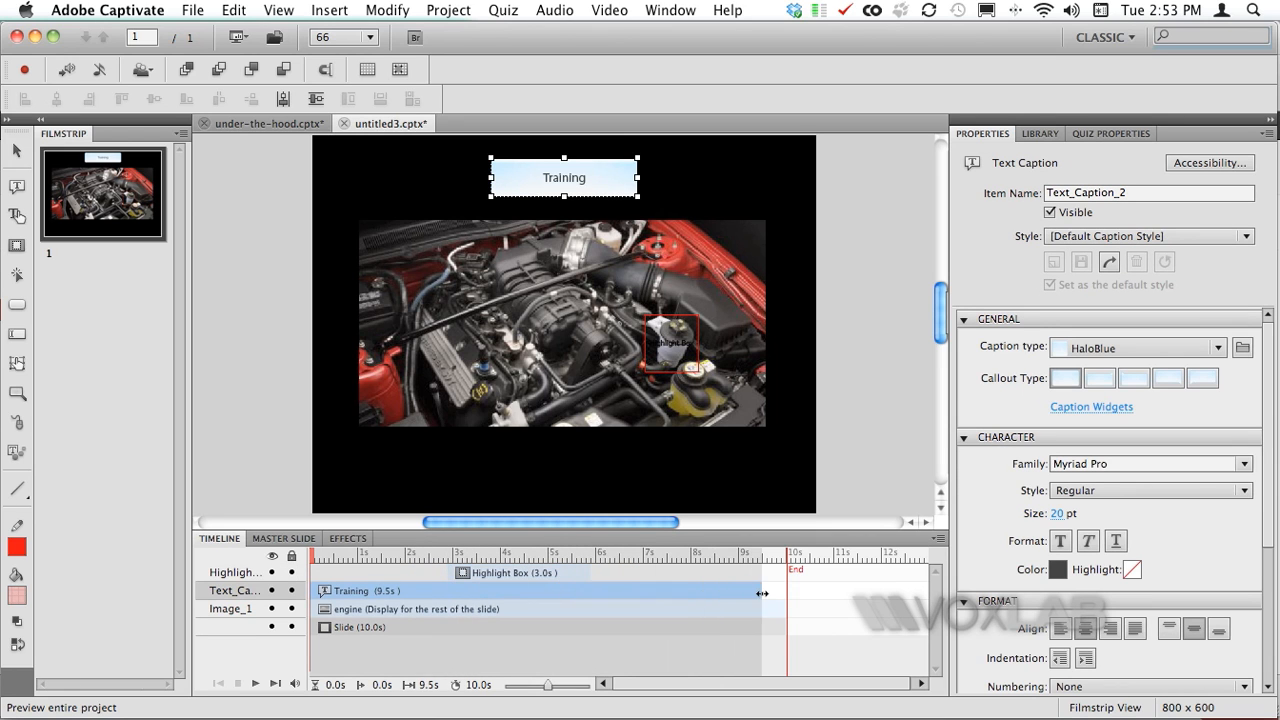
pyautogui.moveTo(762, 591); pyautogui.dragTo(780, 591)
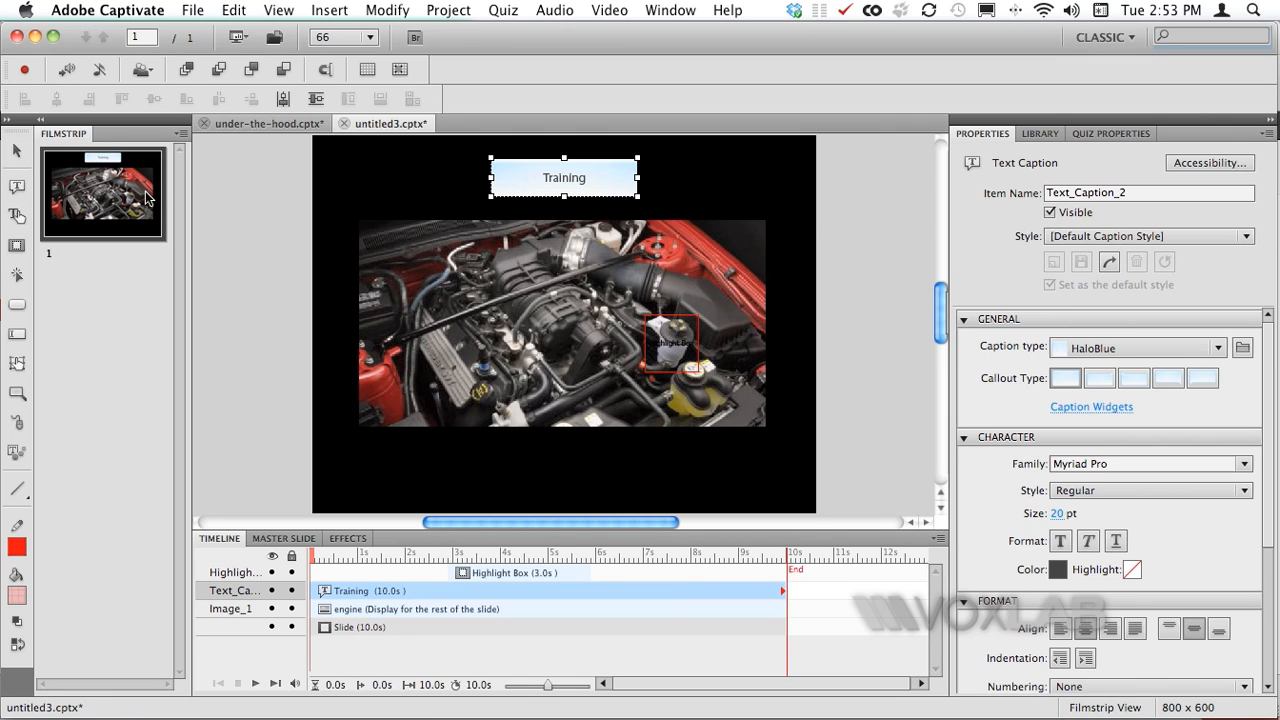
pyautogui.moveTo(146, 198)
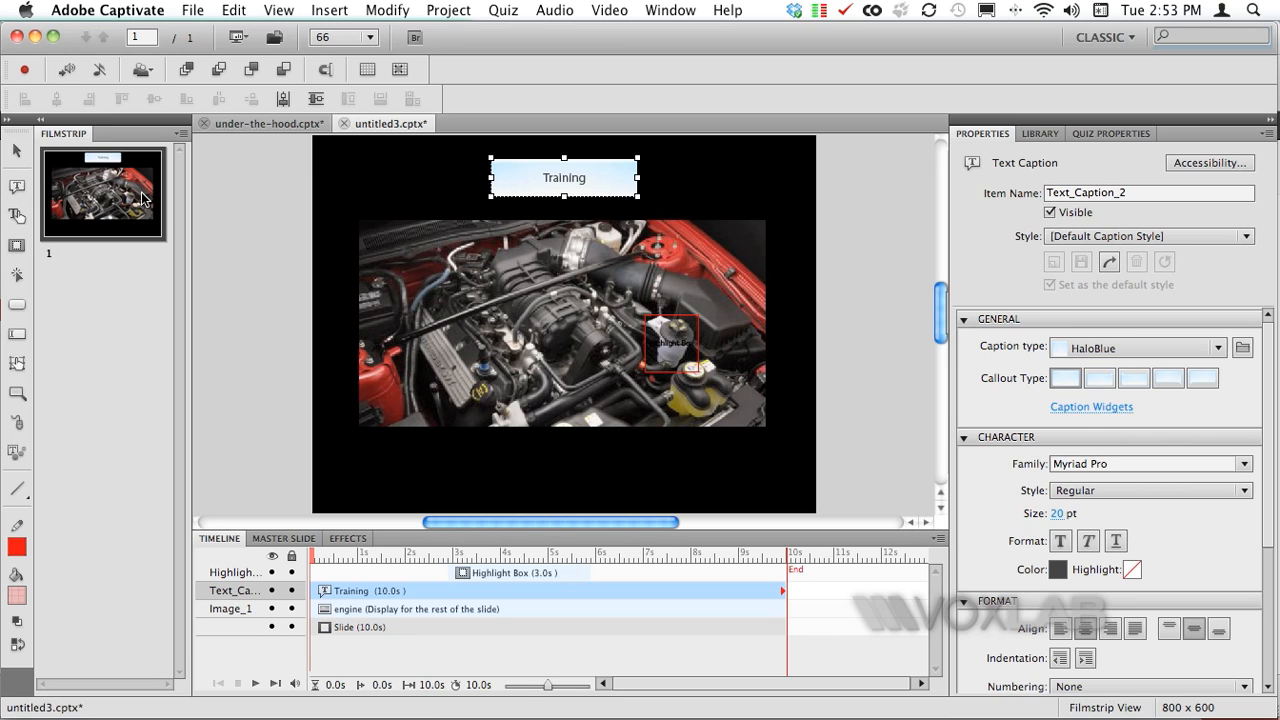
pyautogui.moveTo(118, 200)
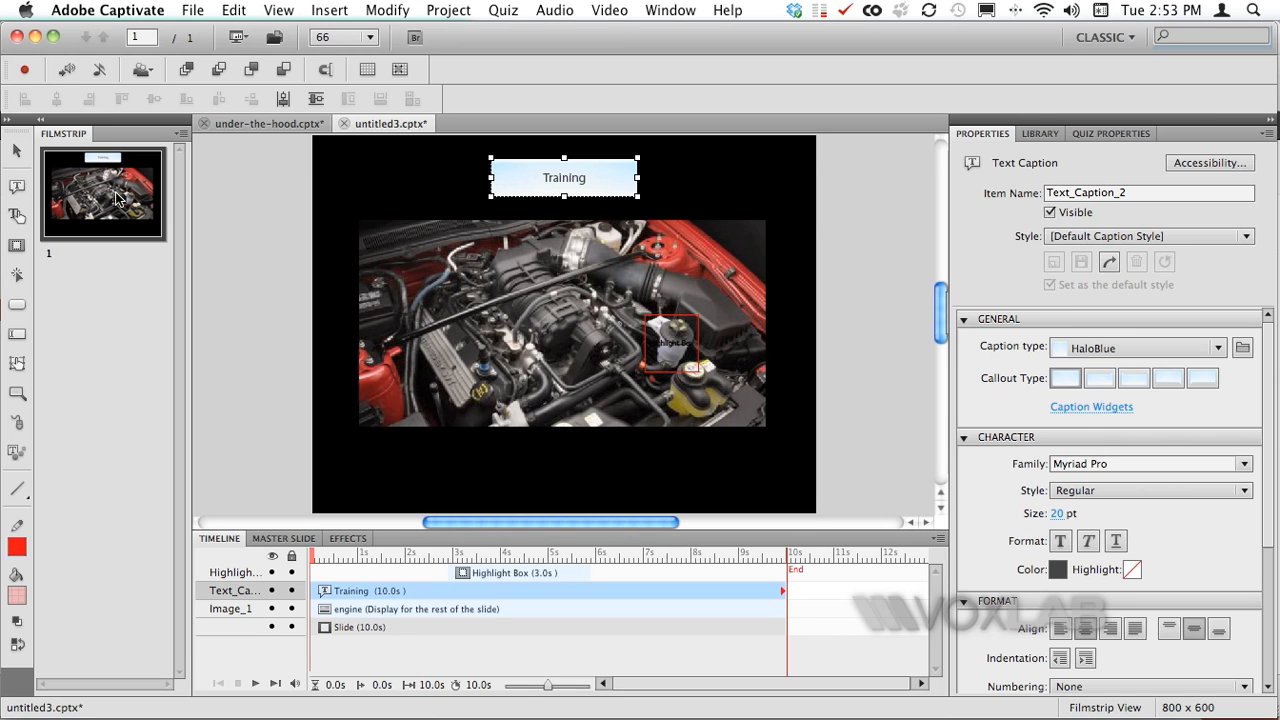
pyautogui.moveTo(95, 197)
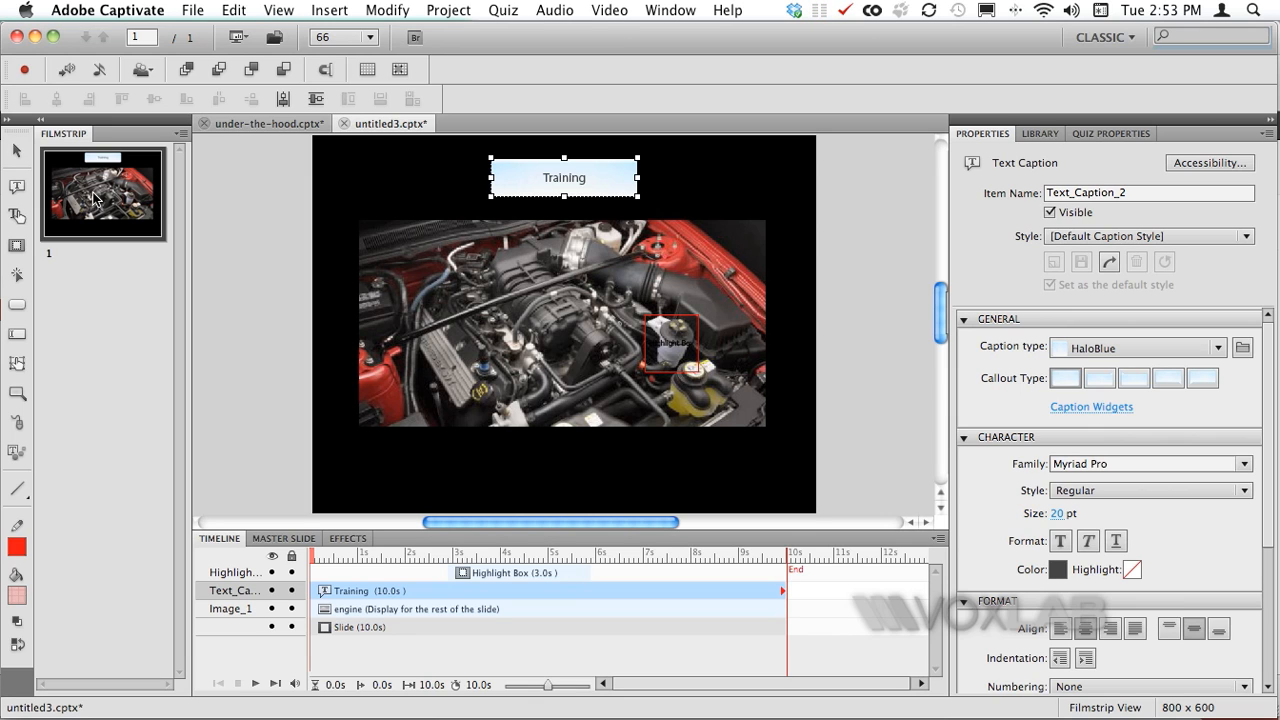
pyautogui.moveTo(108, 197)
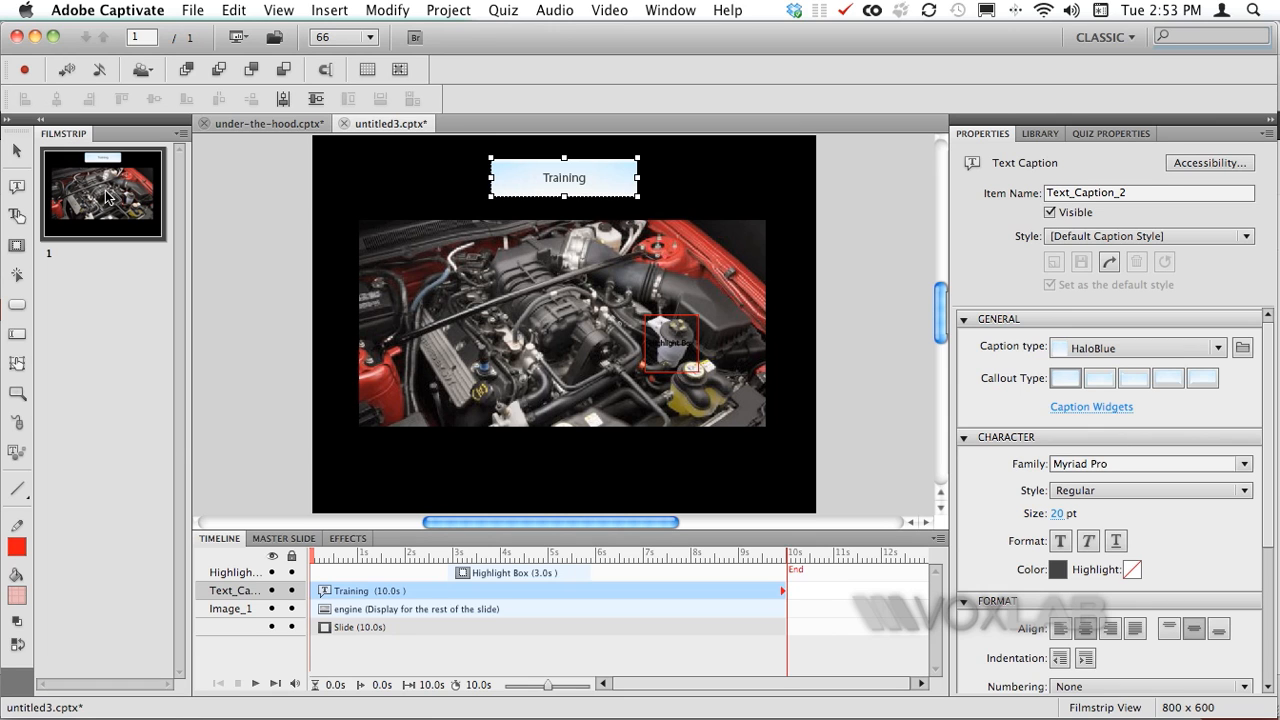
# Duplicate slide 1 in the Filmstrip and retype slide 2's title caption as 'Assessment'.
pyautogui.rightClick(102, 192)
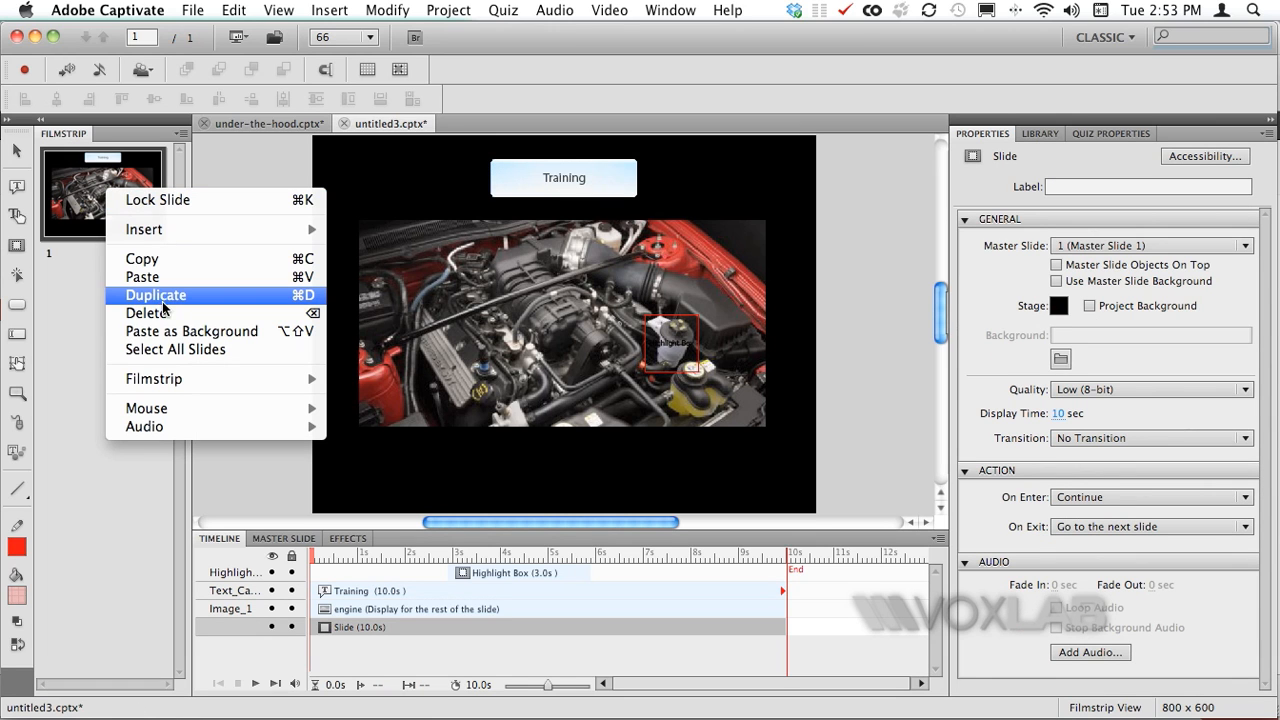
pyautogui.click(155, 294)
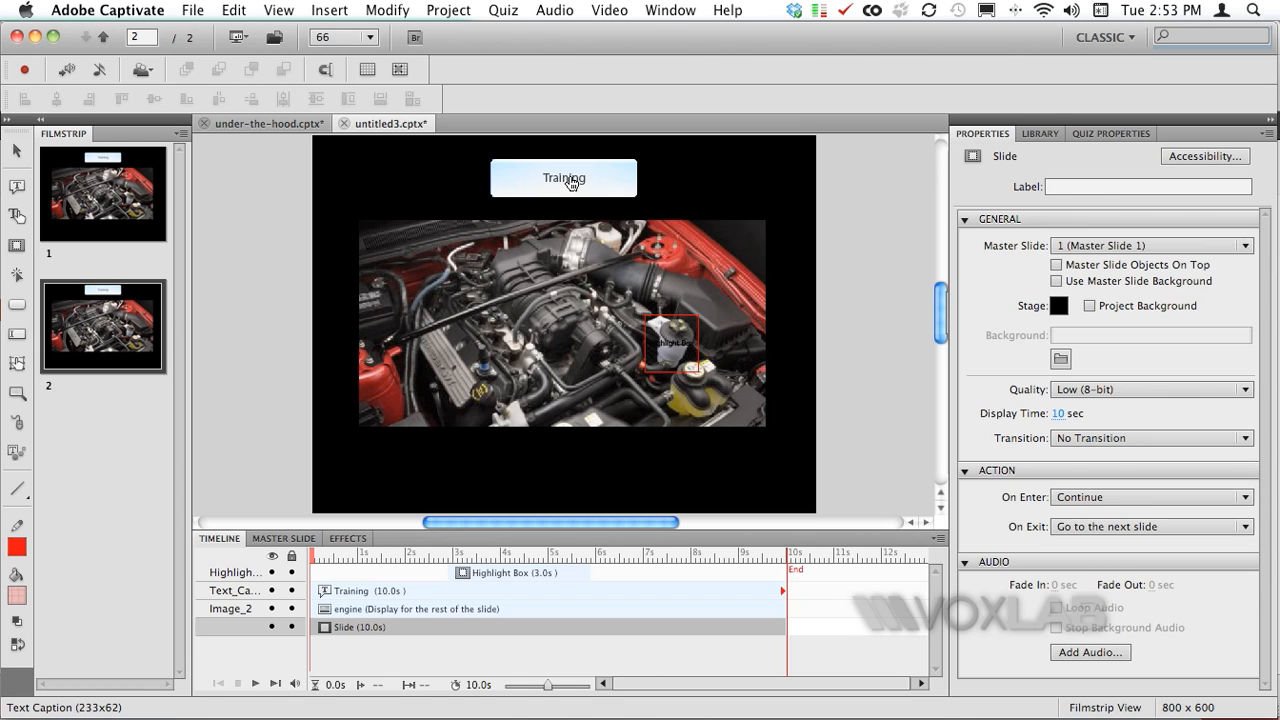
pyautogui.click(563, 178)
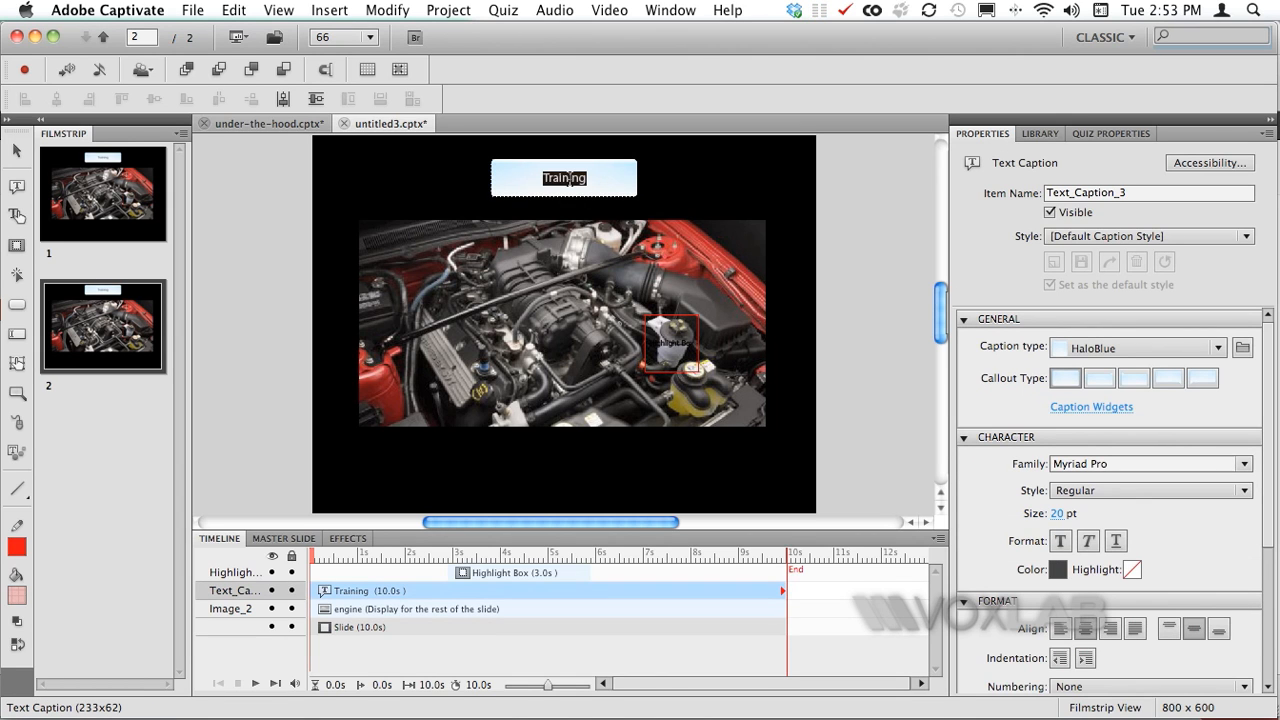
pyautogui.write('Asseembr')
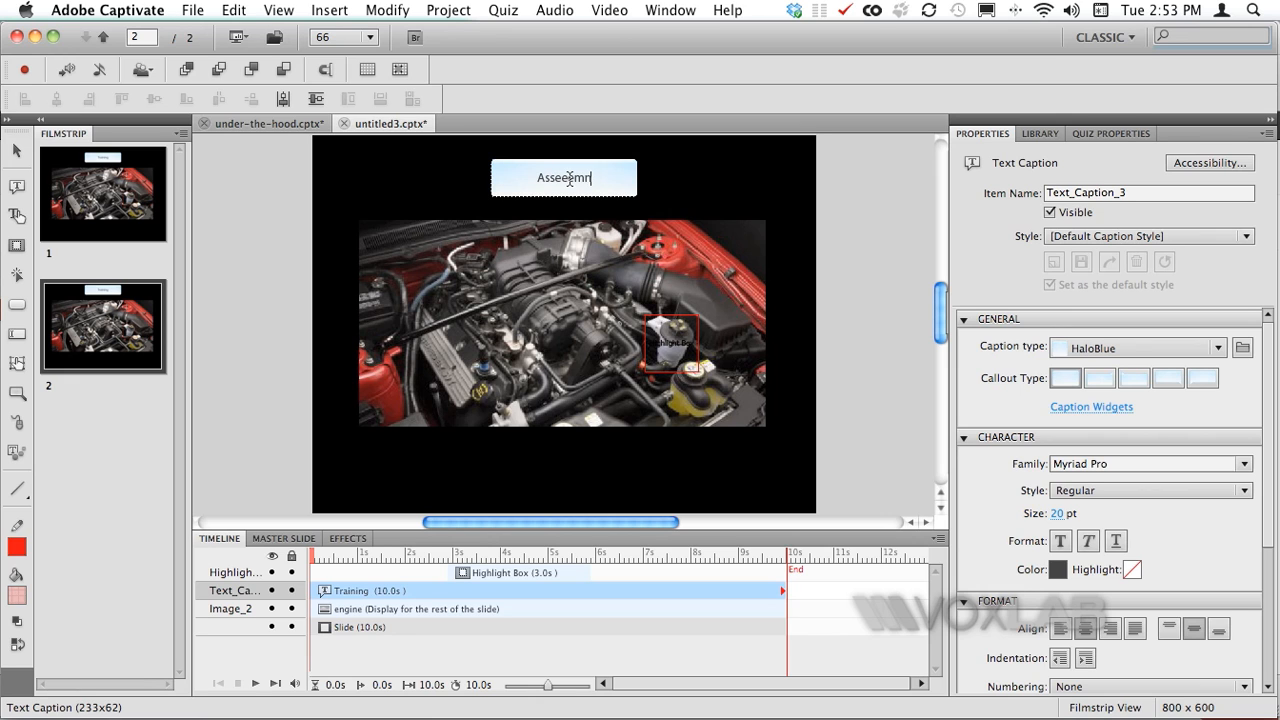
pyautogui.write('Assessment')
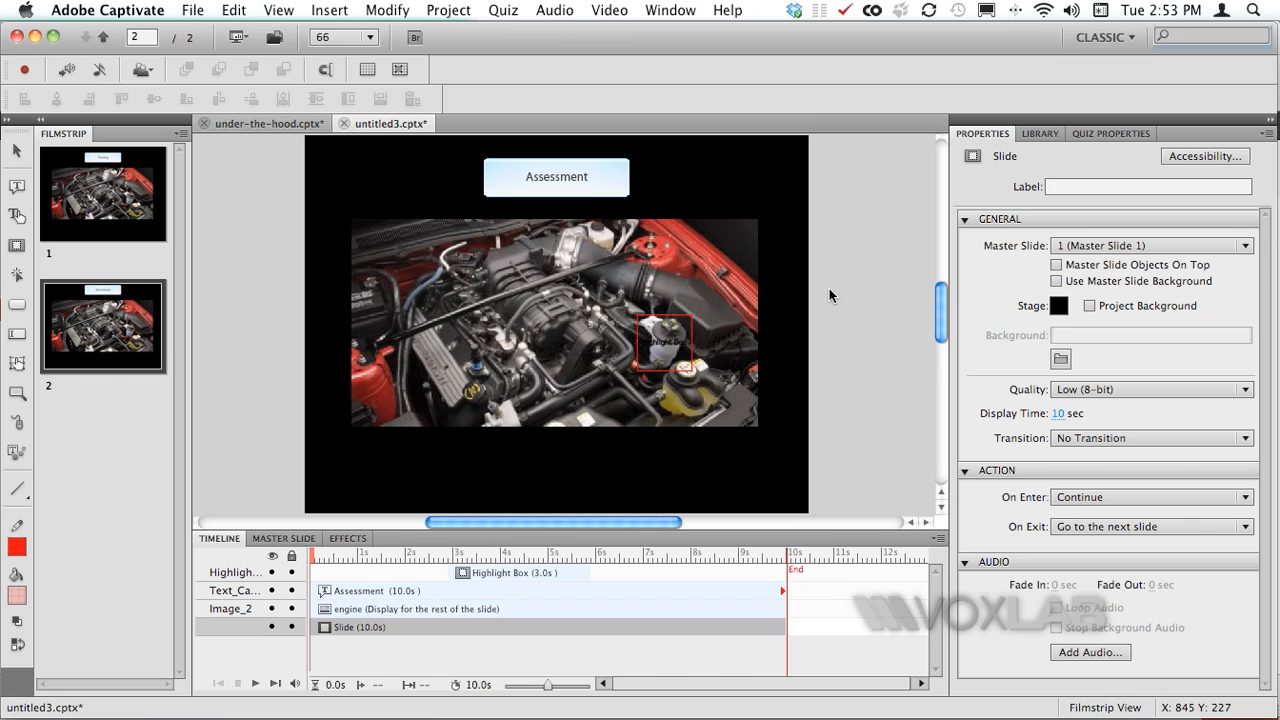
pyautogui.moveTo(568, 464)
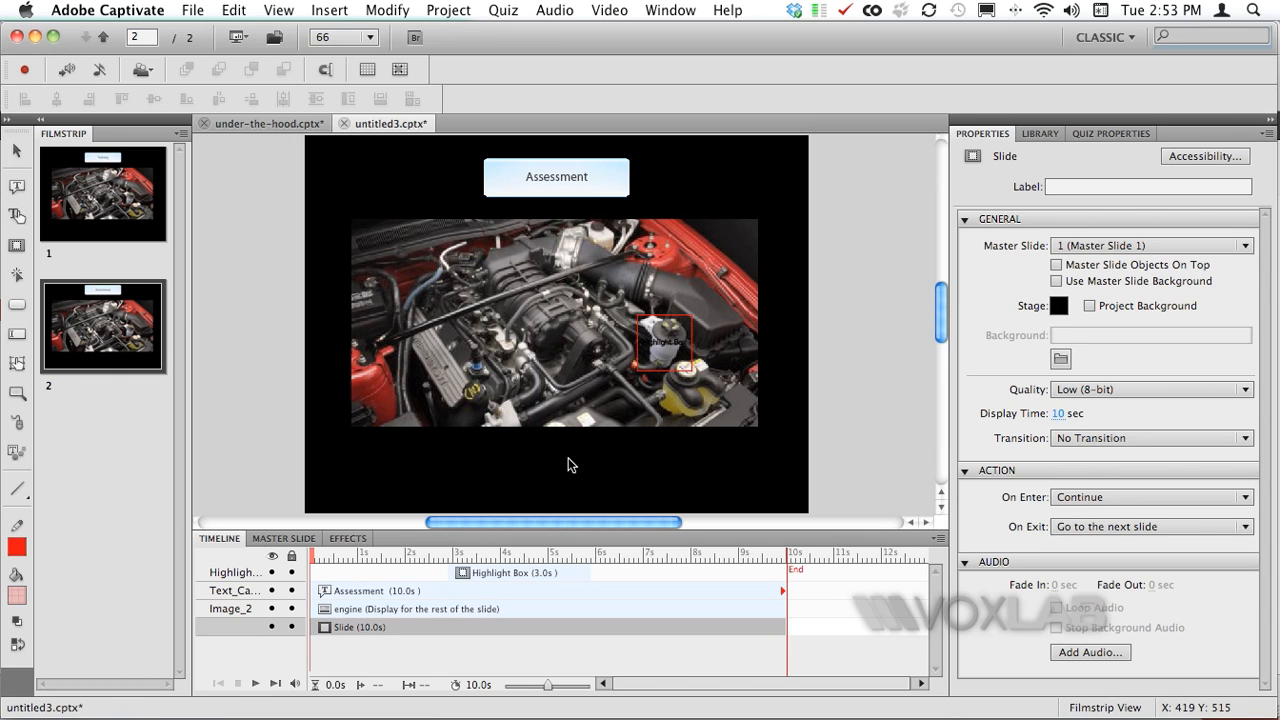
pyautogui.moveTo(667, 348)
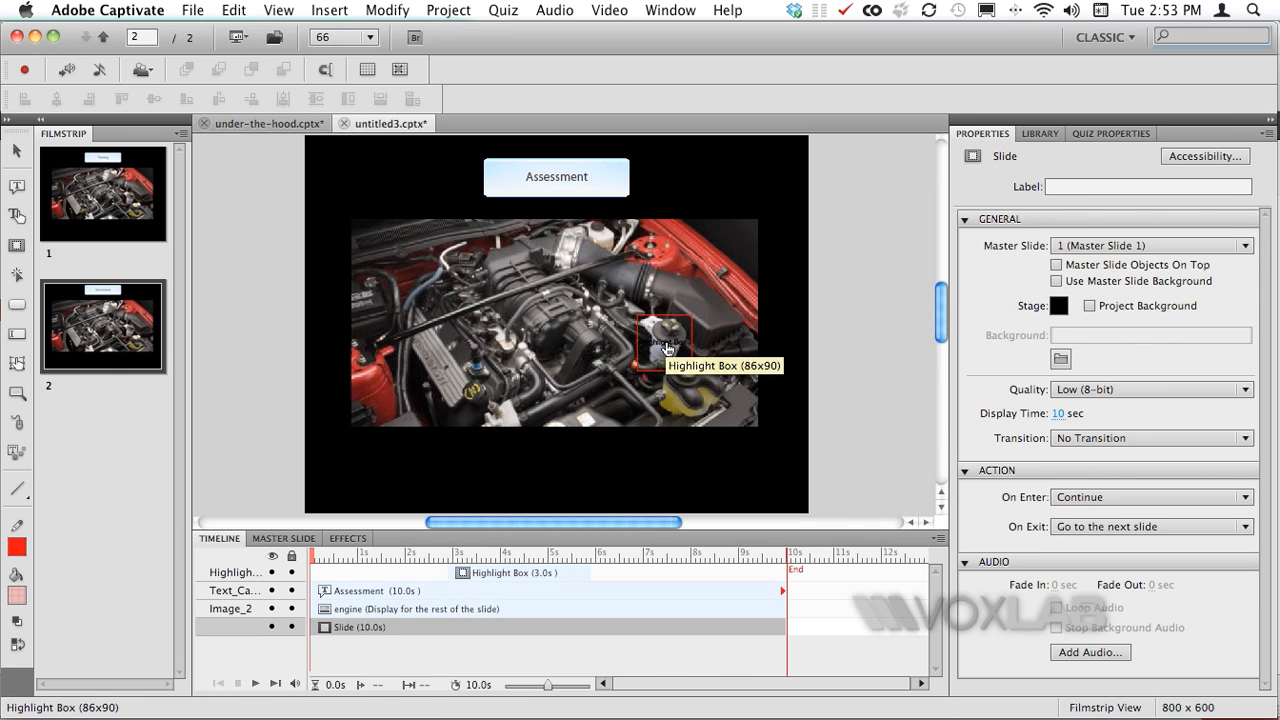
# Swap the highlight box for a click box and reposition the feedback captions on the photo.
pyautogui.click(665, 342)
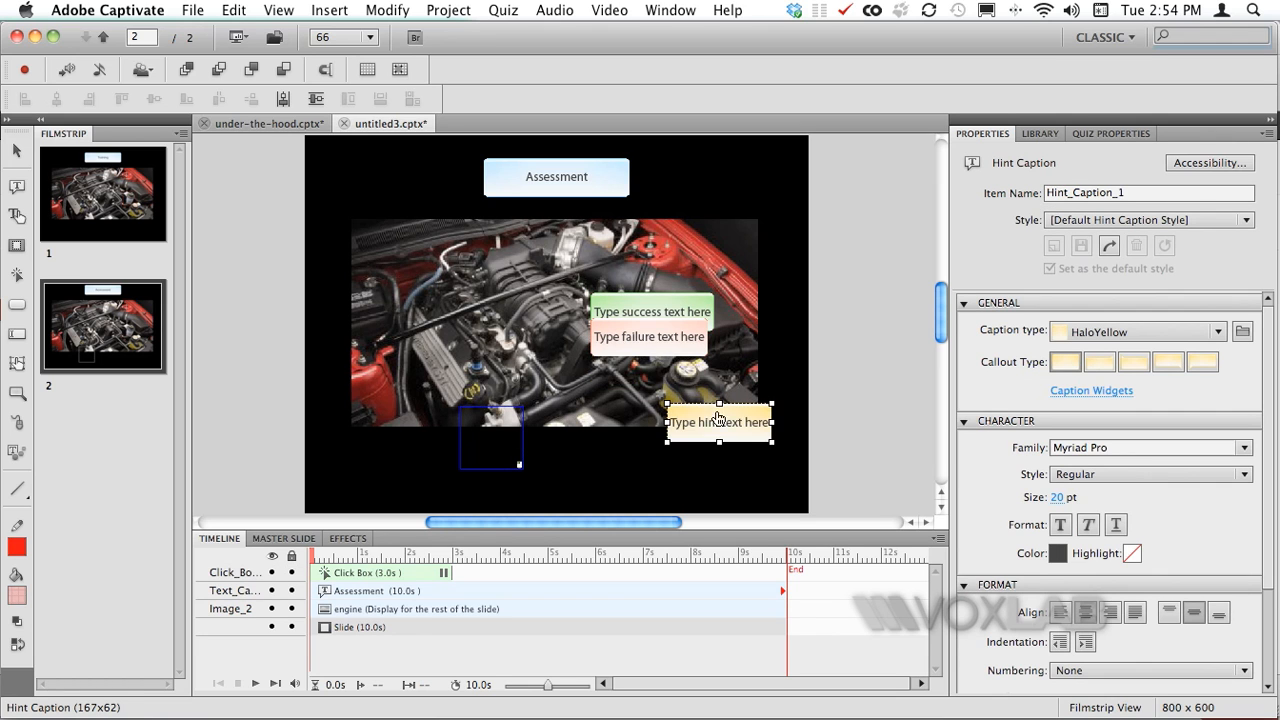
pyautogui.click(717, 371)
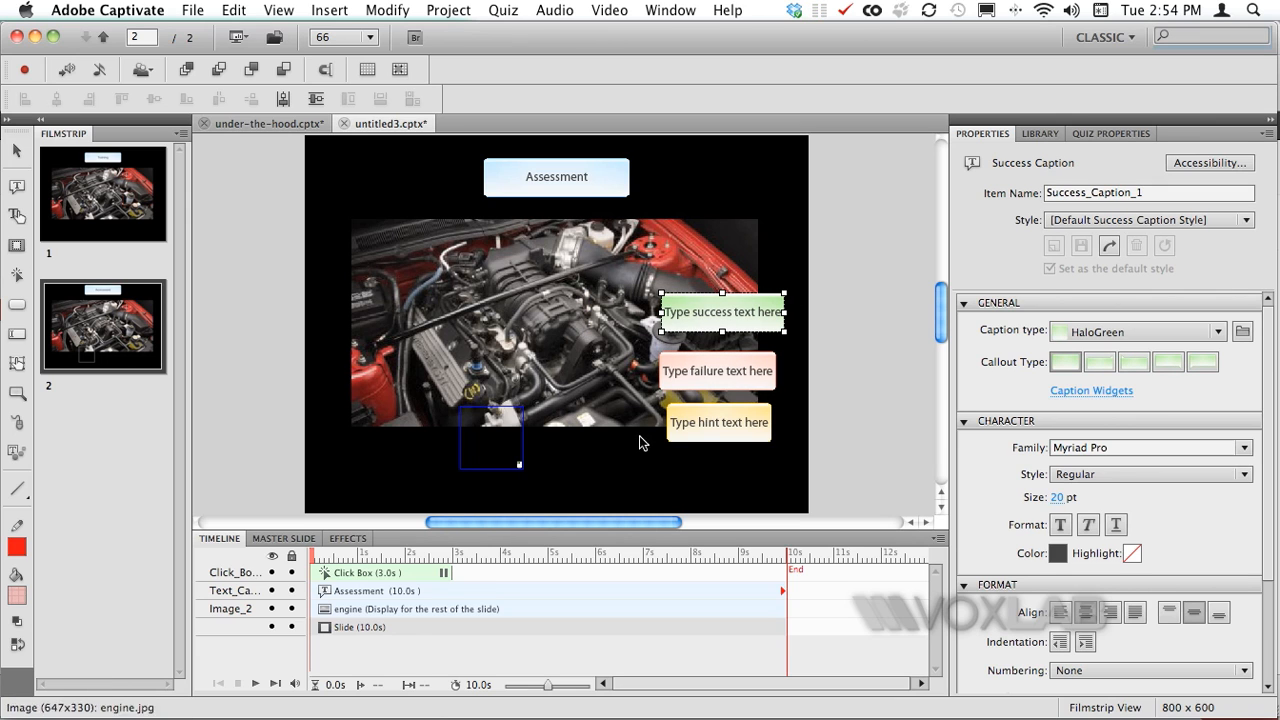
pyautogui.moveTo(720, 311); pyautogui.dragTo(533, 272)
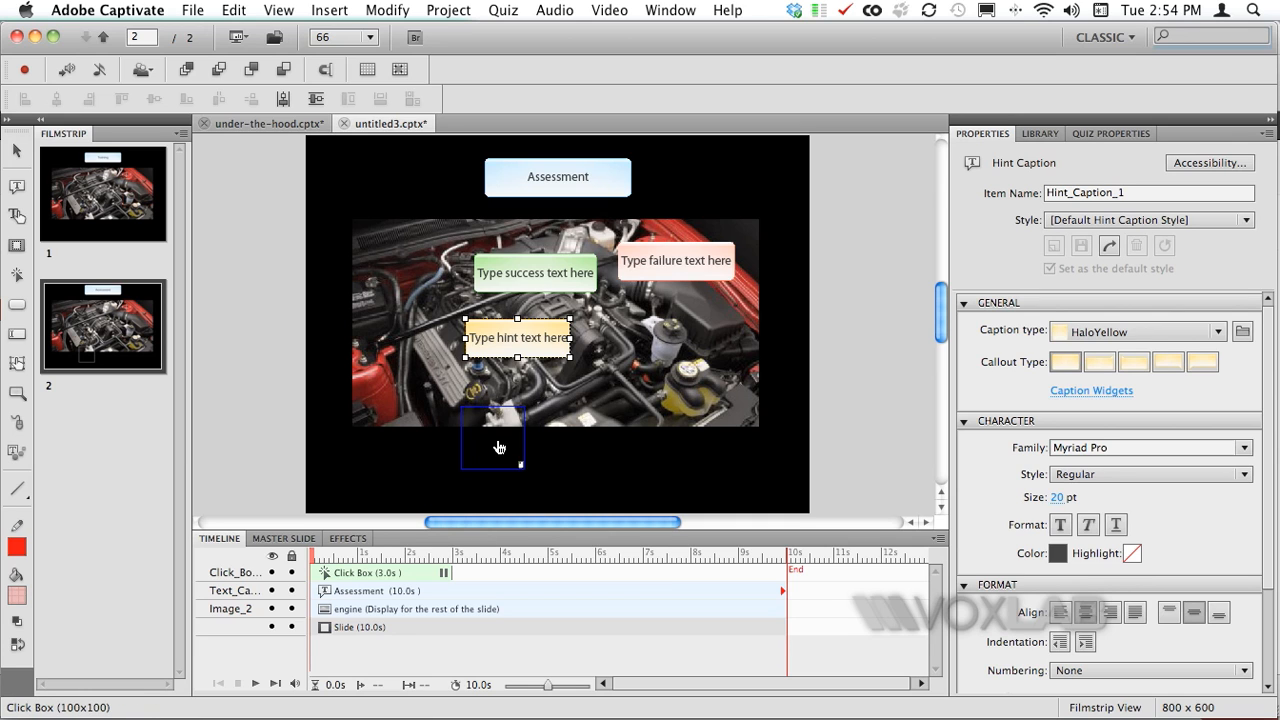
pyautogui.click(500, 435)
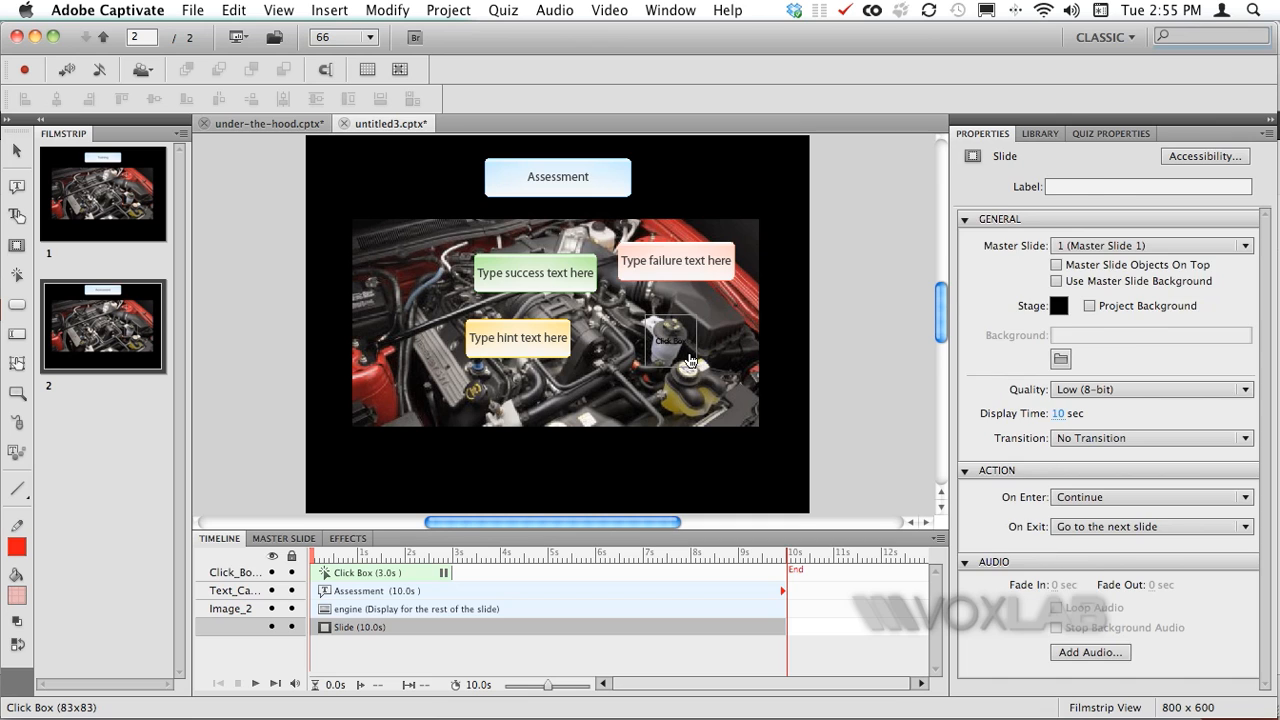
# Select the reservoir click box and scroll through its Options panel.
pyautogui.click(670, 340)
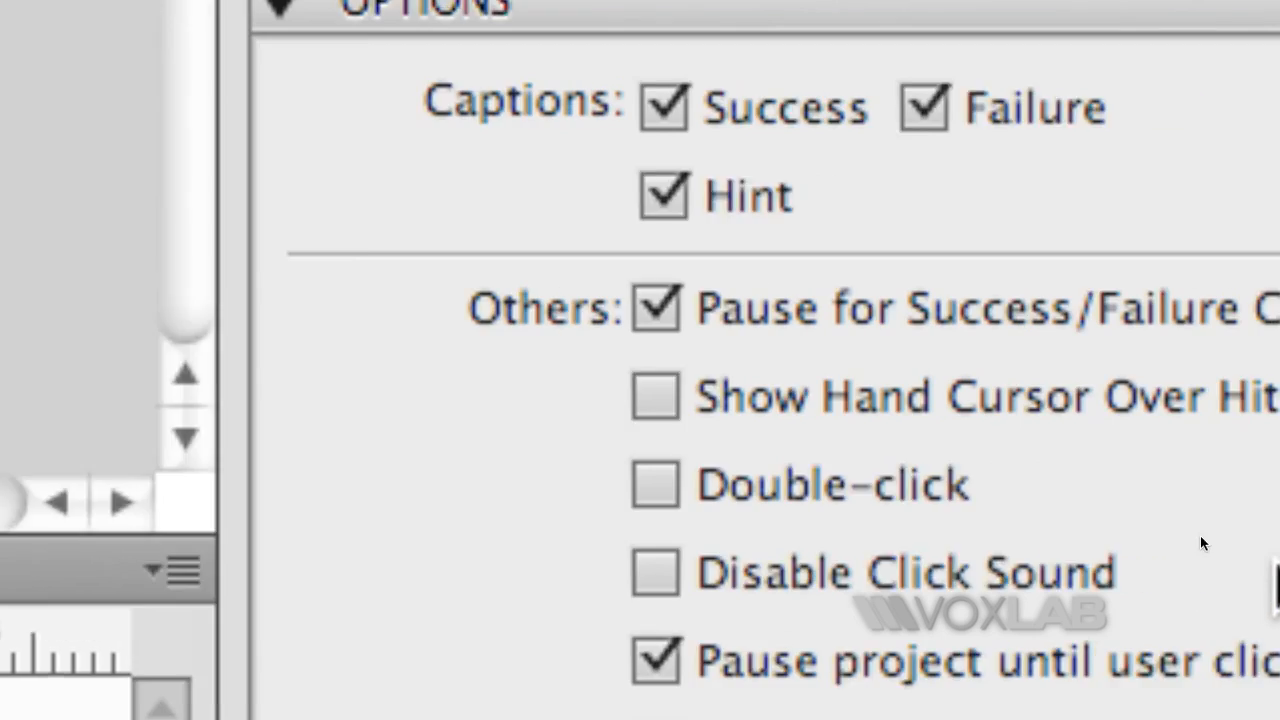
pyautogui.scroll(-3)
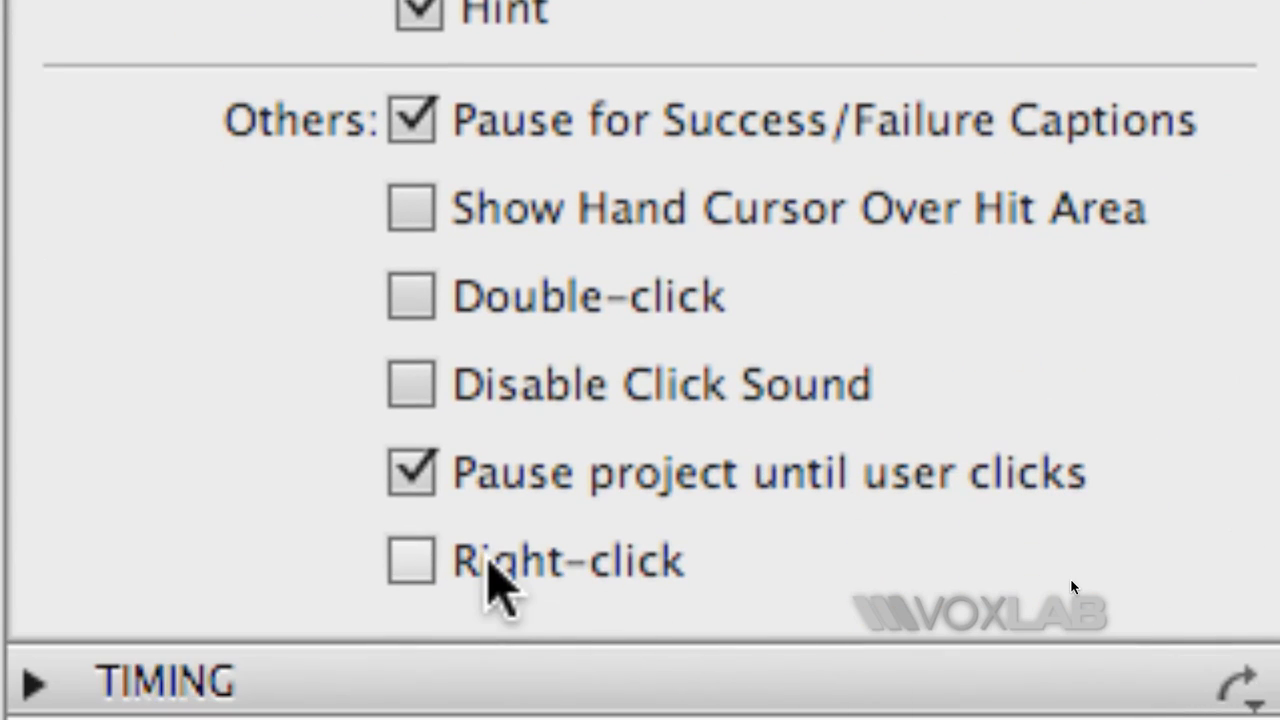
pyautogui.moveTo(410, 385)
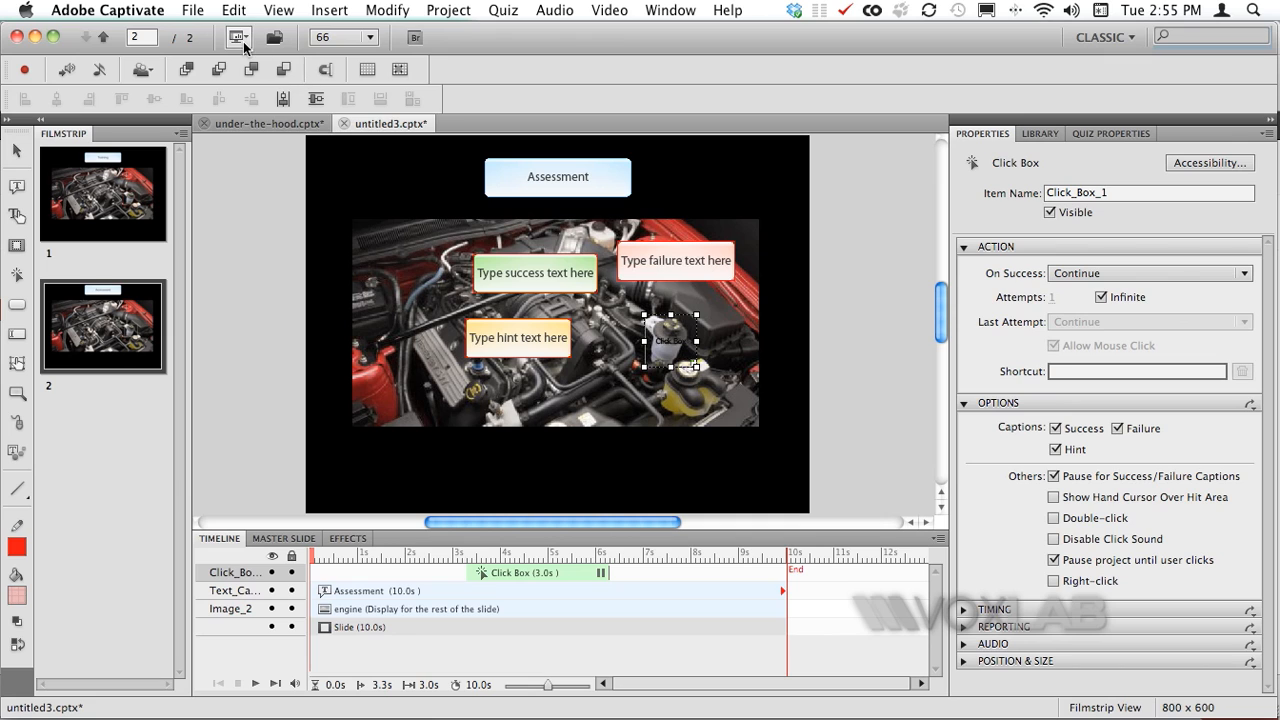
# Open the toolbar's Preview options list to play the project.
pyautogui.click(238, 37)
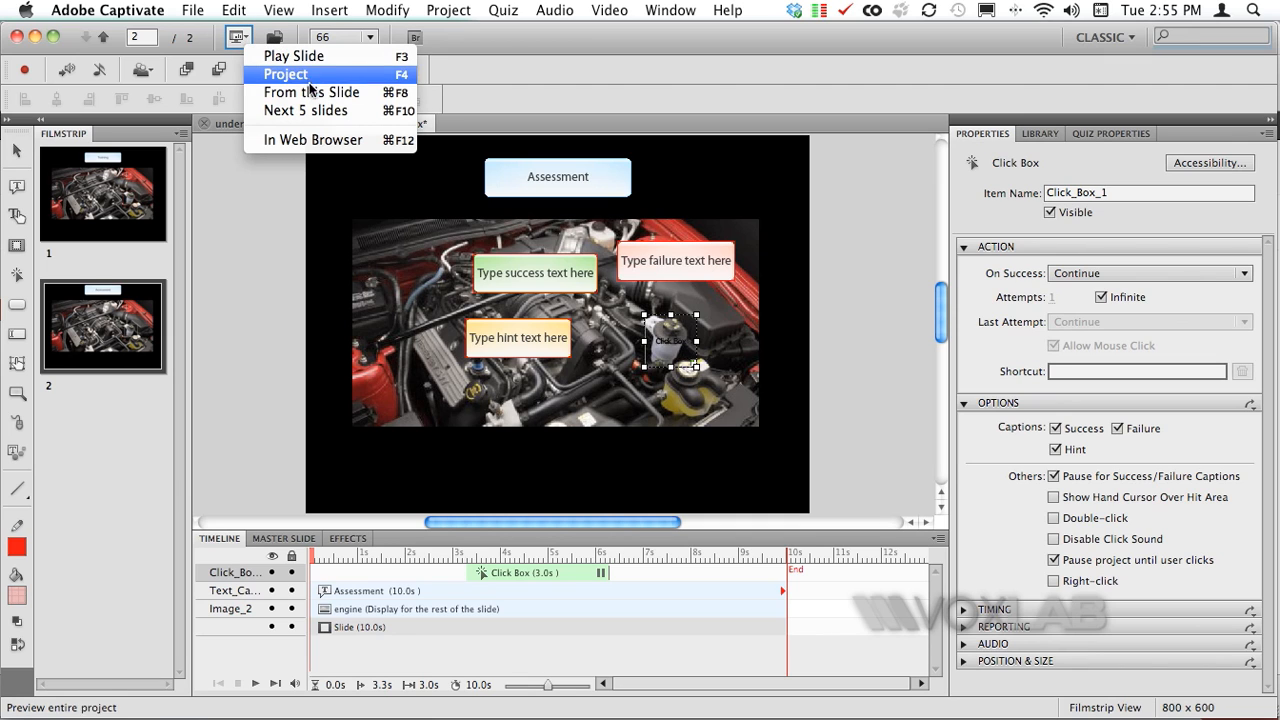
pyautogui.moveTo(312, 92)
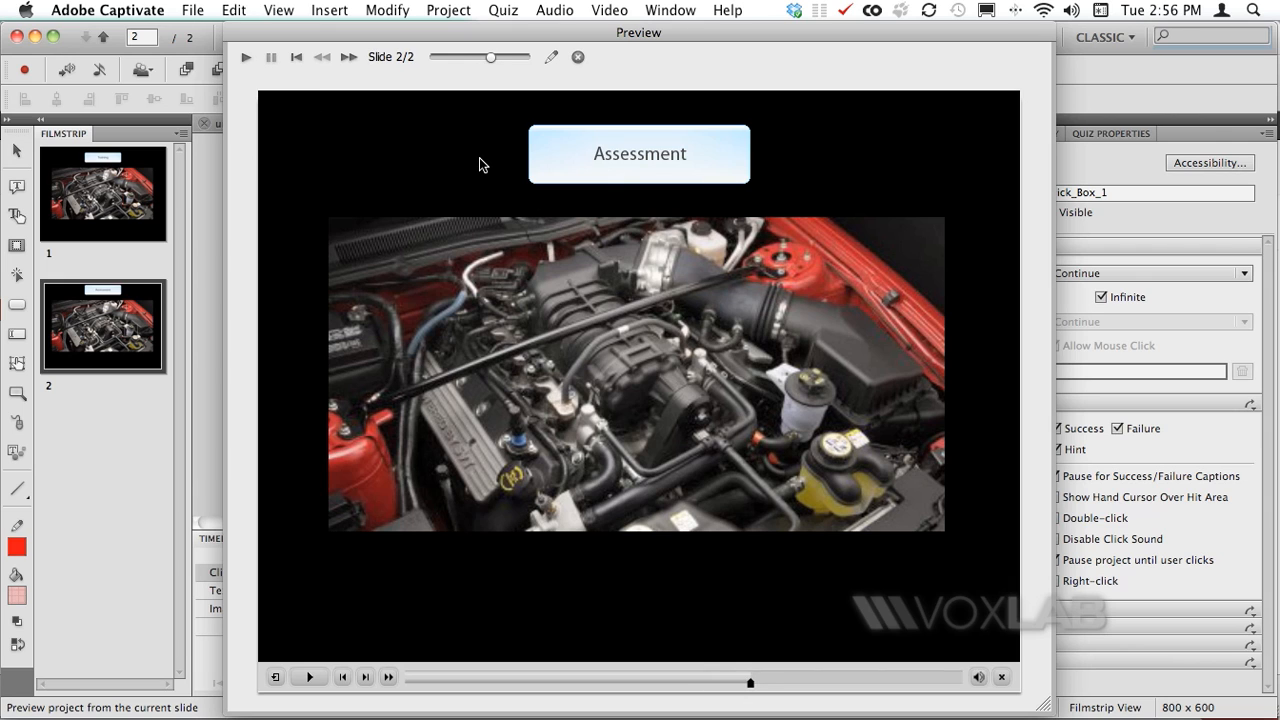
pyautogui.moveTo(806, 358)
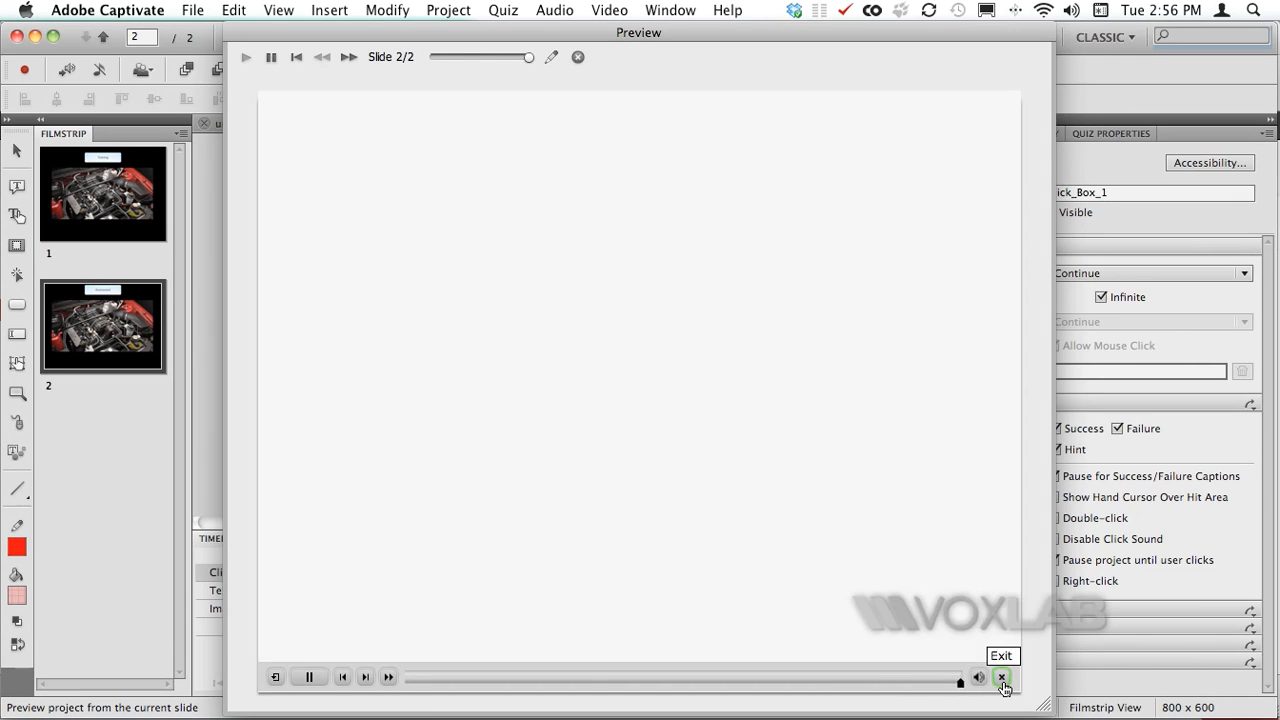
# Exit the preview, delete the hint caption, and relabel the failure caption 'Try Again'.
pyautogui.click(1001, 678)
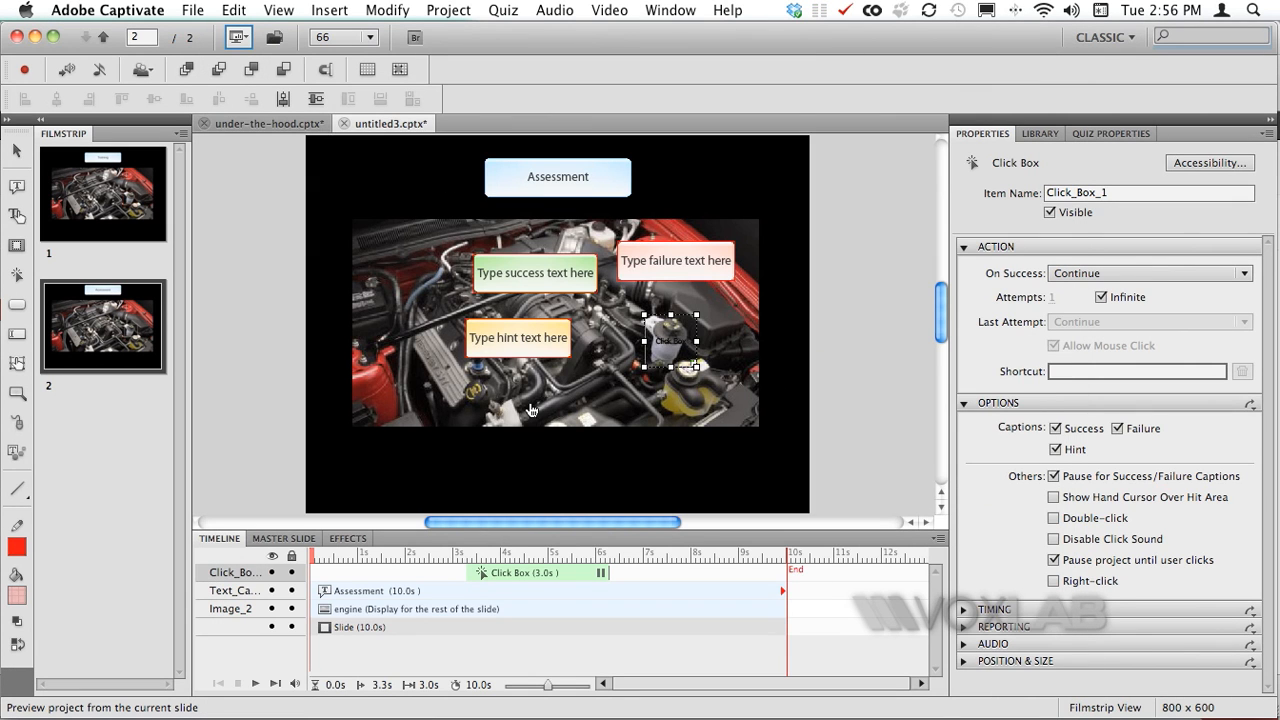
pyautogui.click(517, 337)
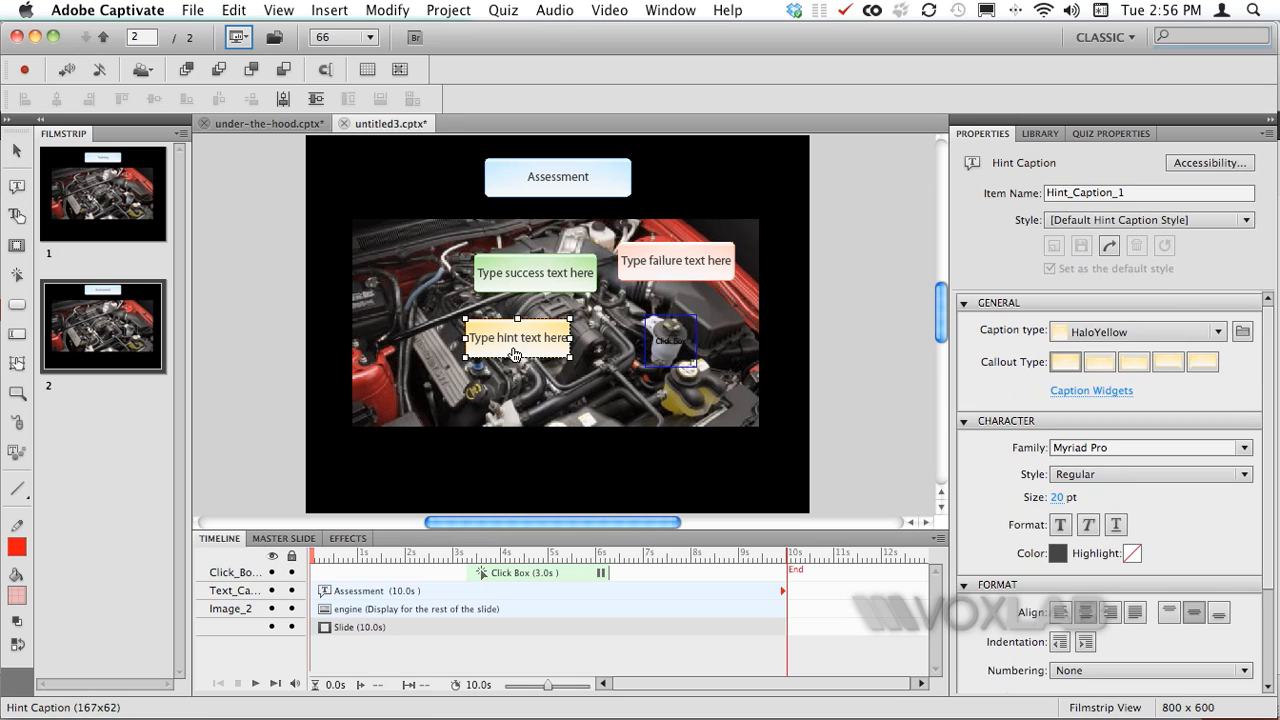
pyautogui.moveTo(530, 352)
pyautogui.write('Corre')
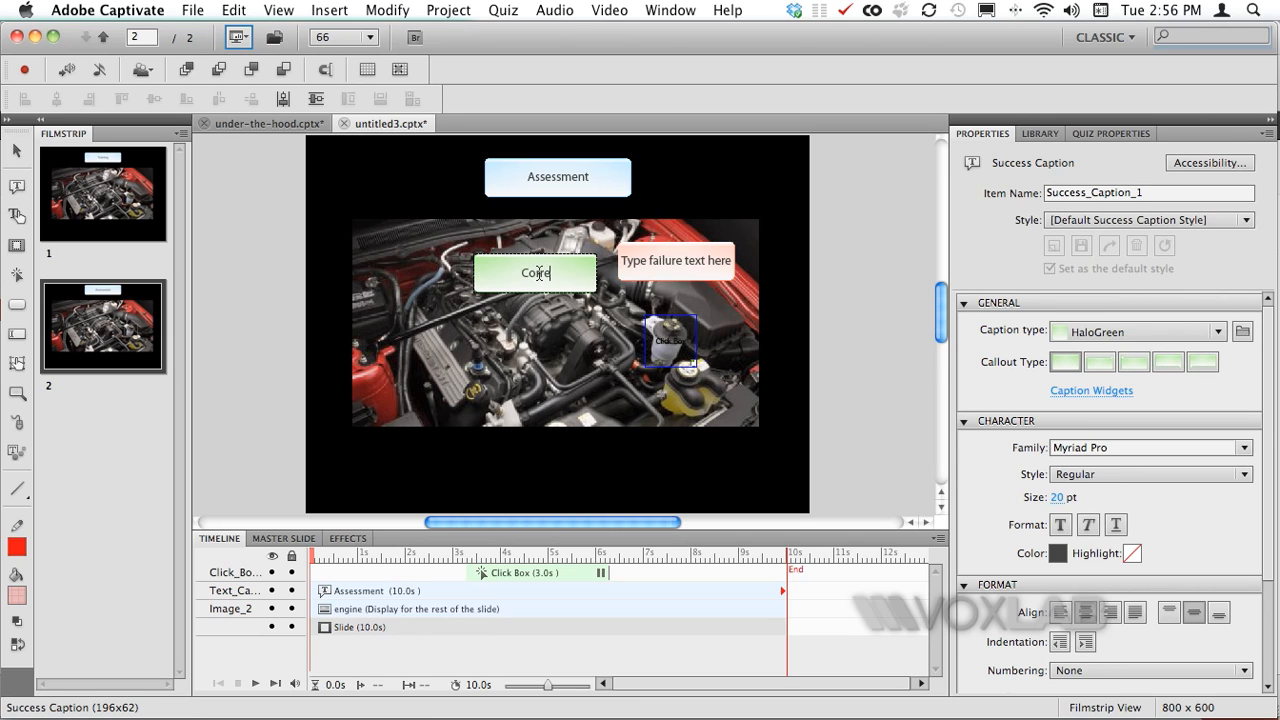
pyautogui.click(675, 260)
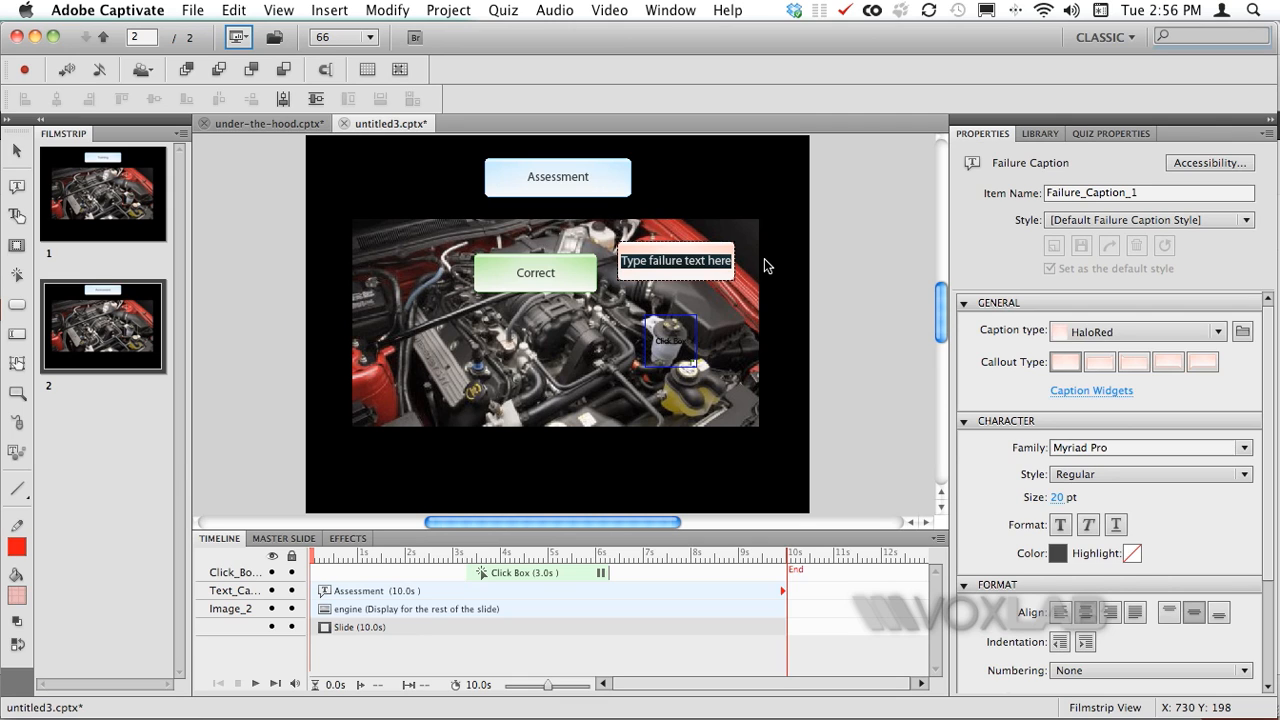
pyautogui.write('Tra')
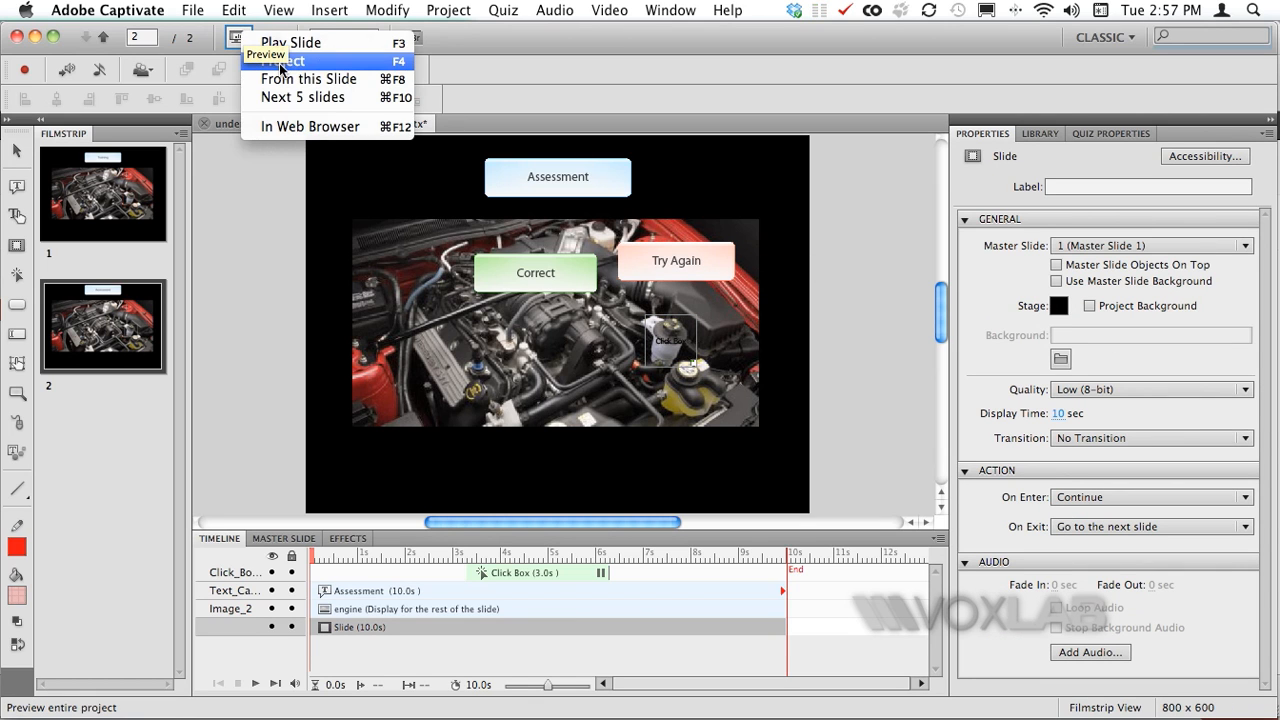
pyautogui.moveTo(308, 78)
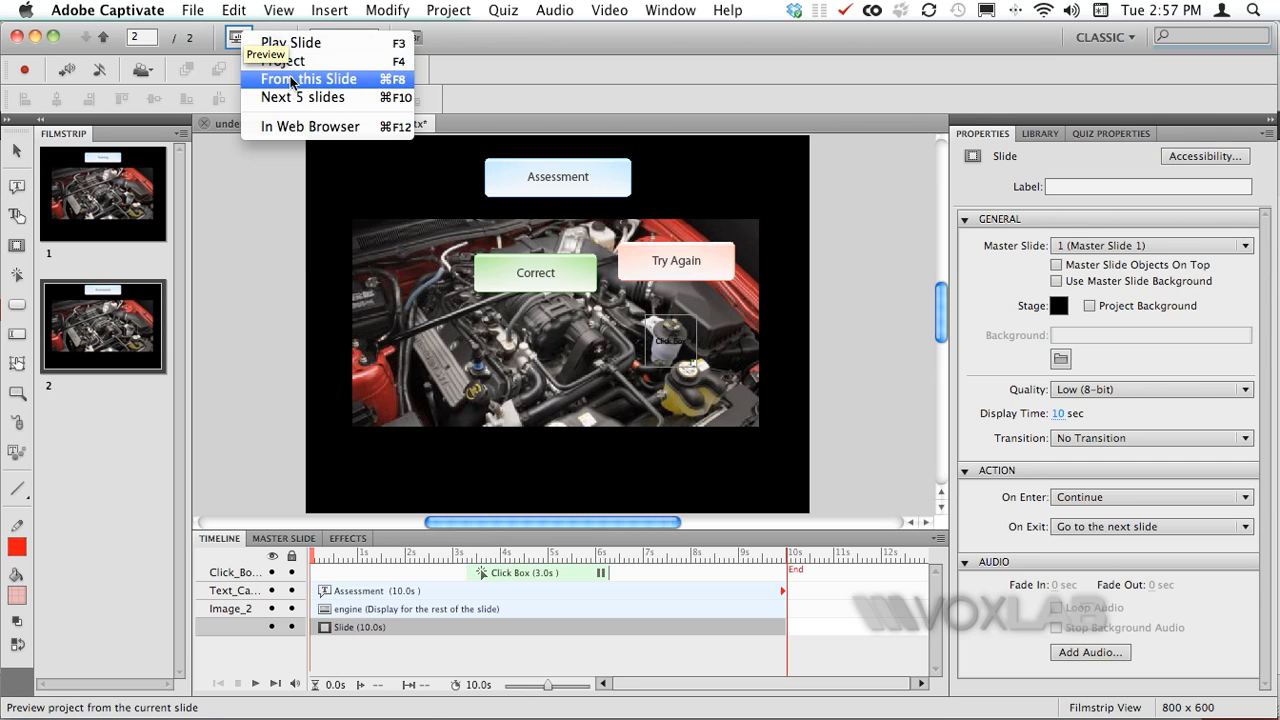
# Preview the Assessment slide, trigger 'Try Again' with a wrong click, then exit.
pyautogui.click(308, 78)
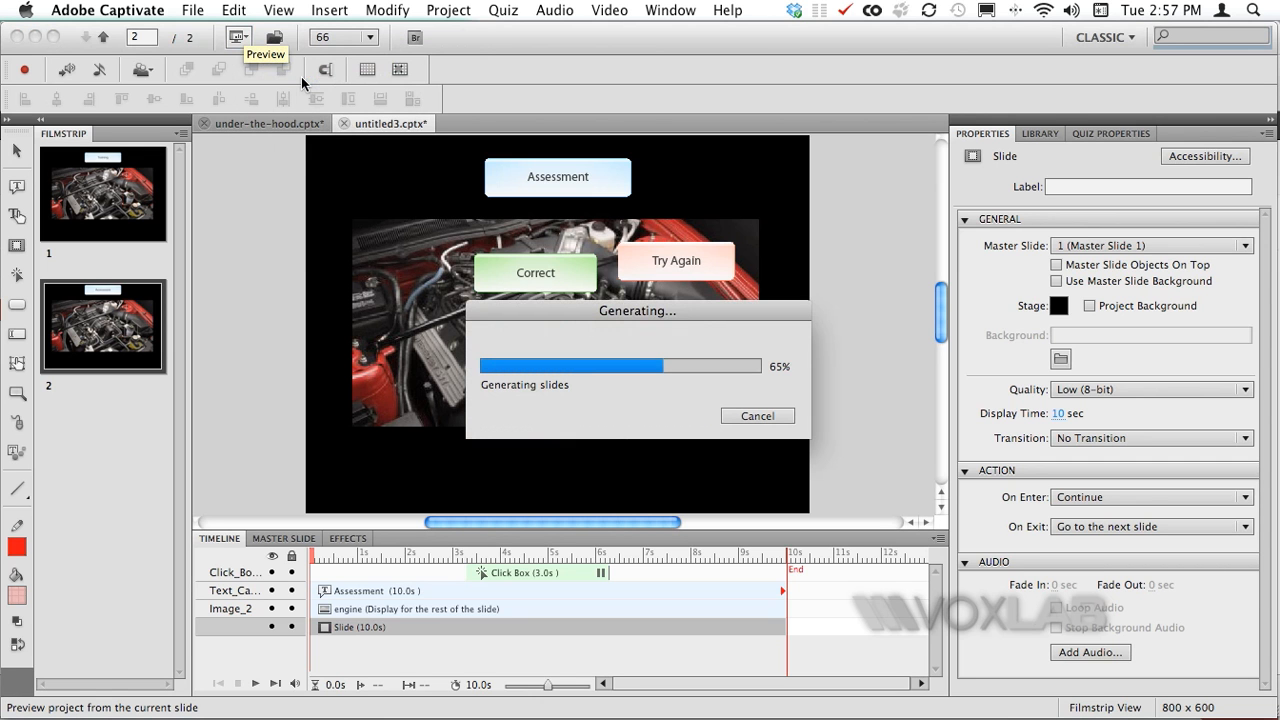
pyautogui.click(238, 37)
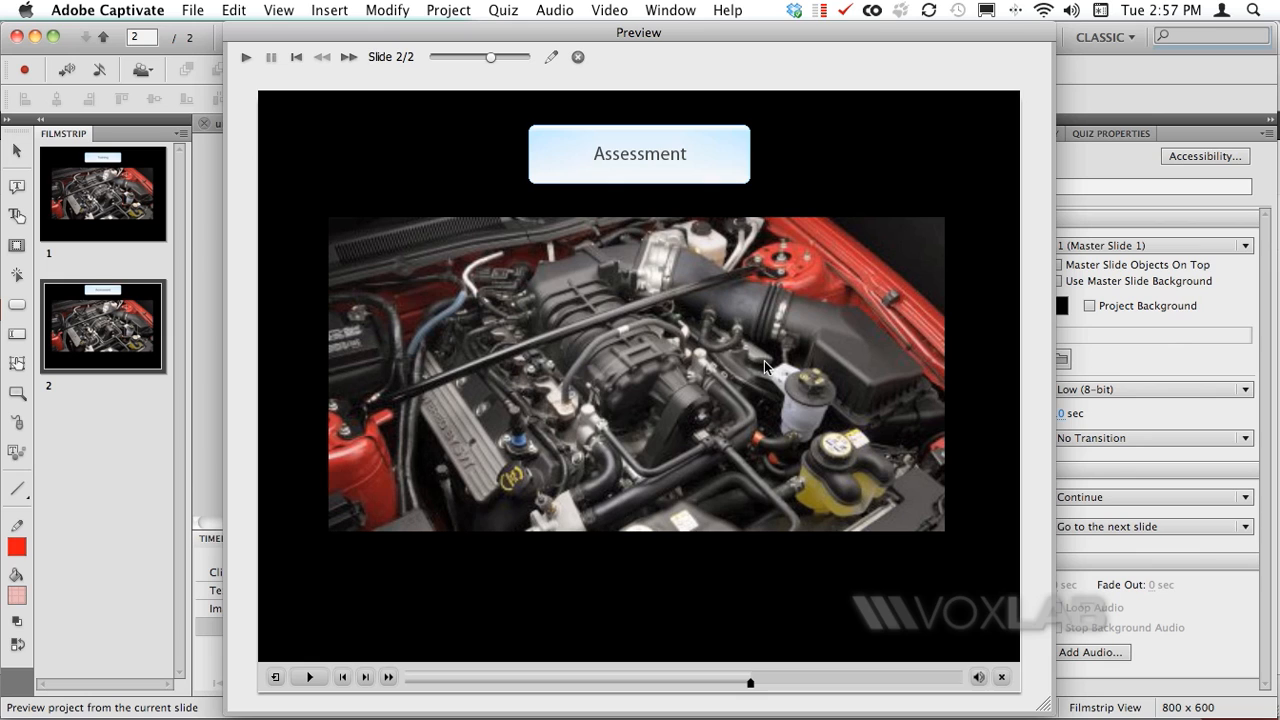
pyautogui.moveTo(805, 417)
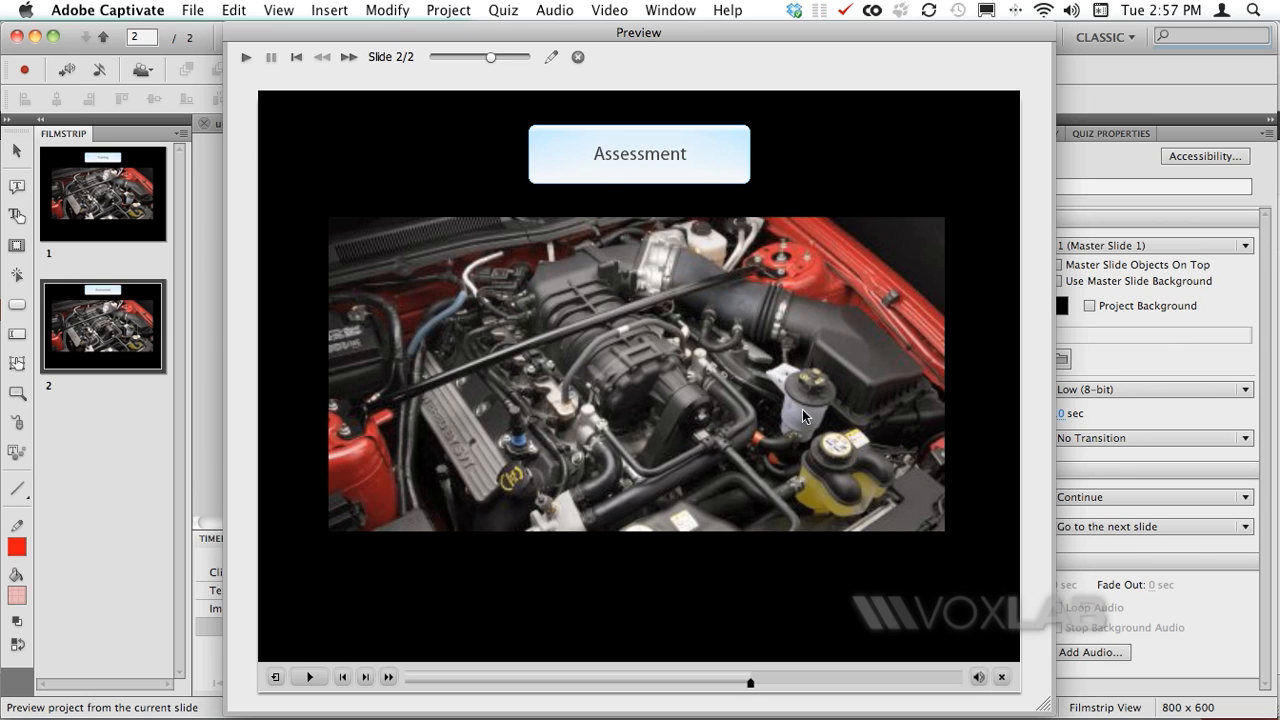
pyautogui.moveTo(505, 268)
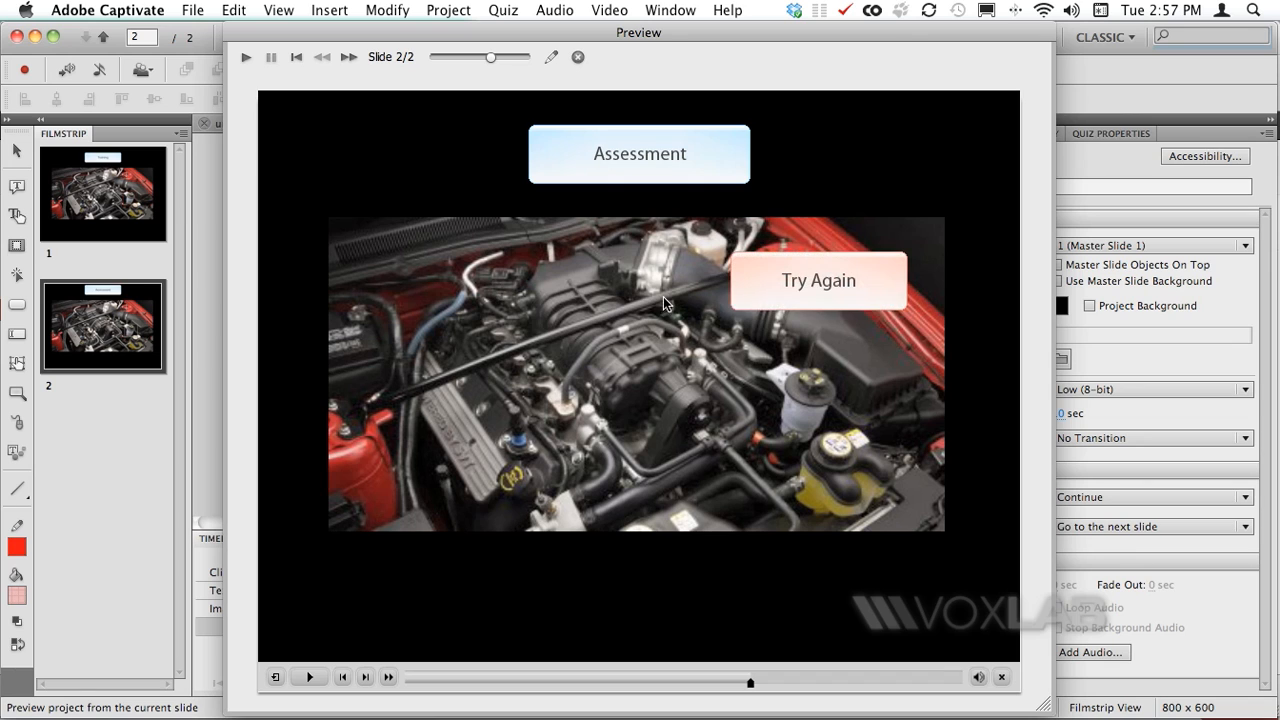
pyautogui.moveTo(810, 403)
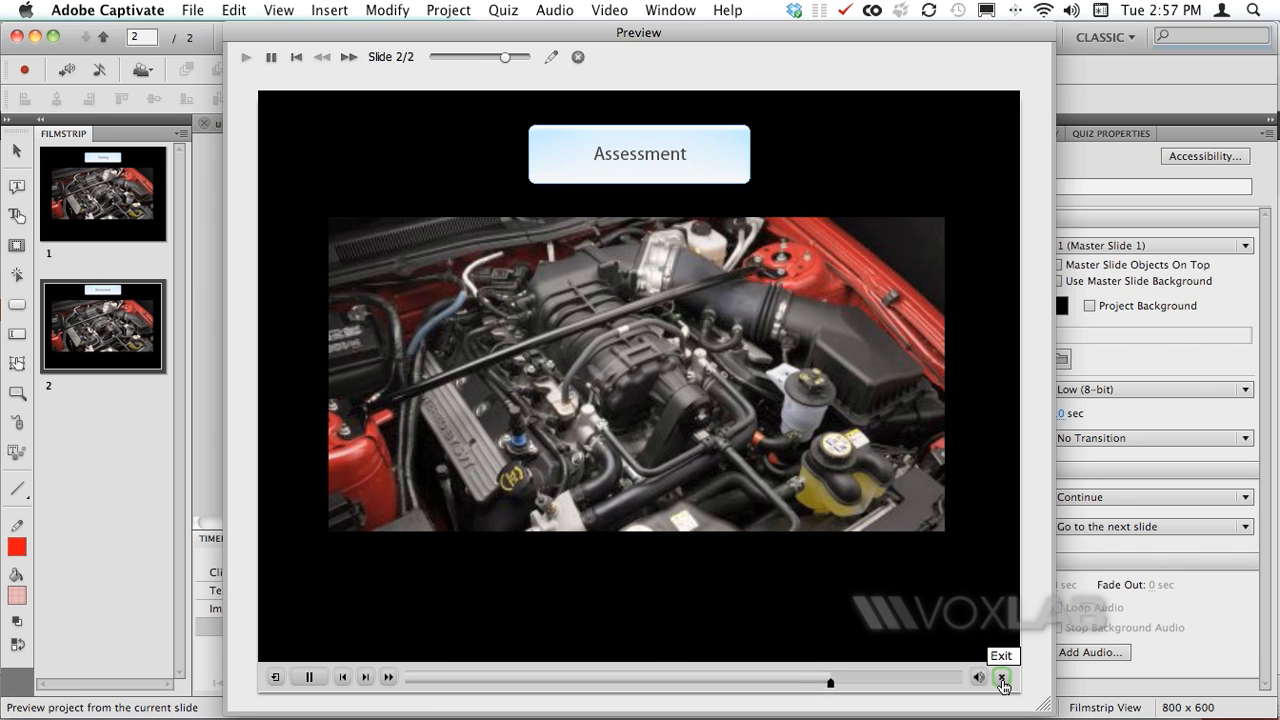
pyautogui.click(1003, 685)
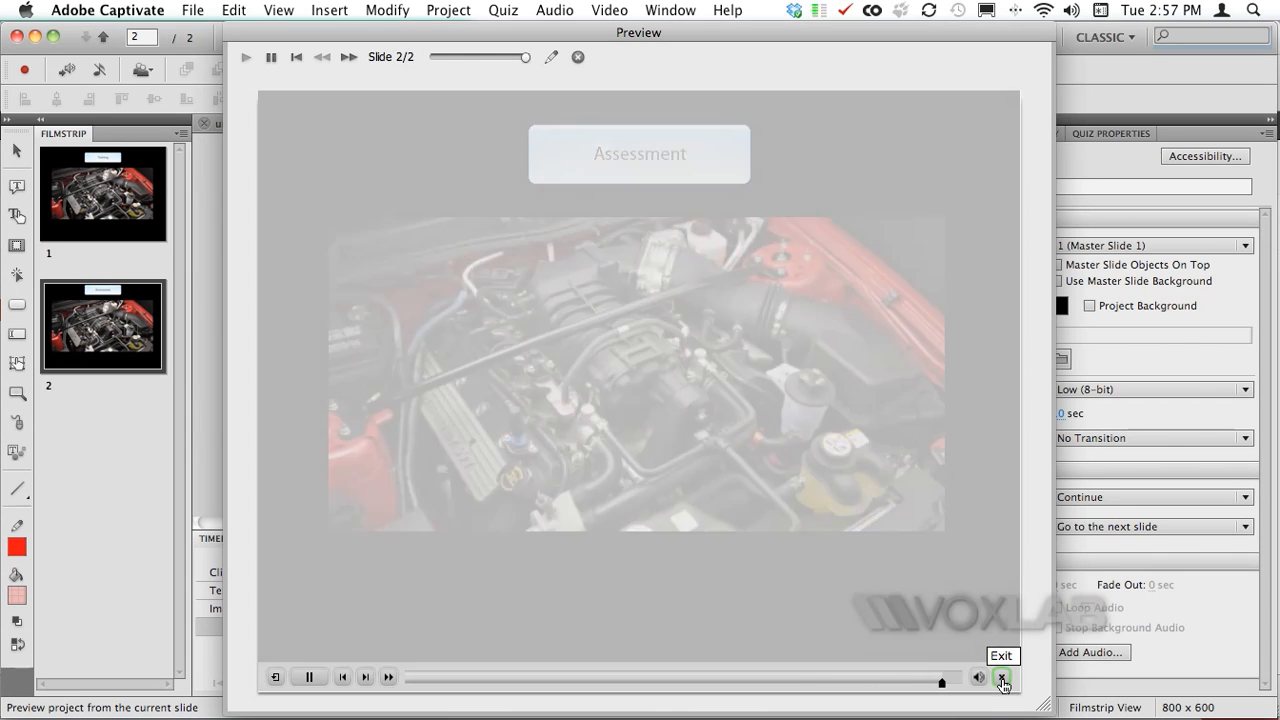
# Copy the Assessment caption below the photo, retyped as 'Click on the Wipers Liquid Tube.'.
pyautogui.click(1003, 677)
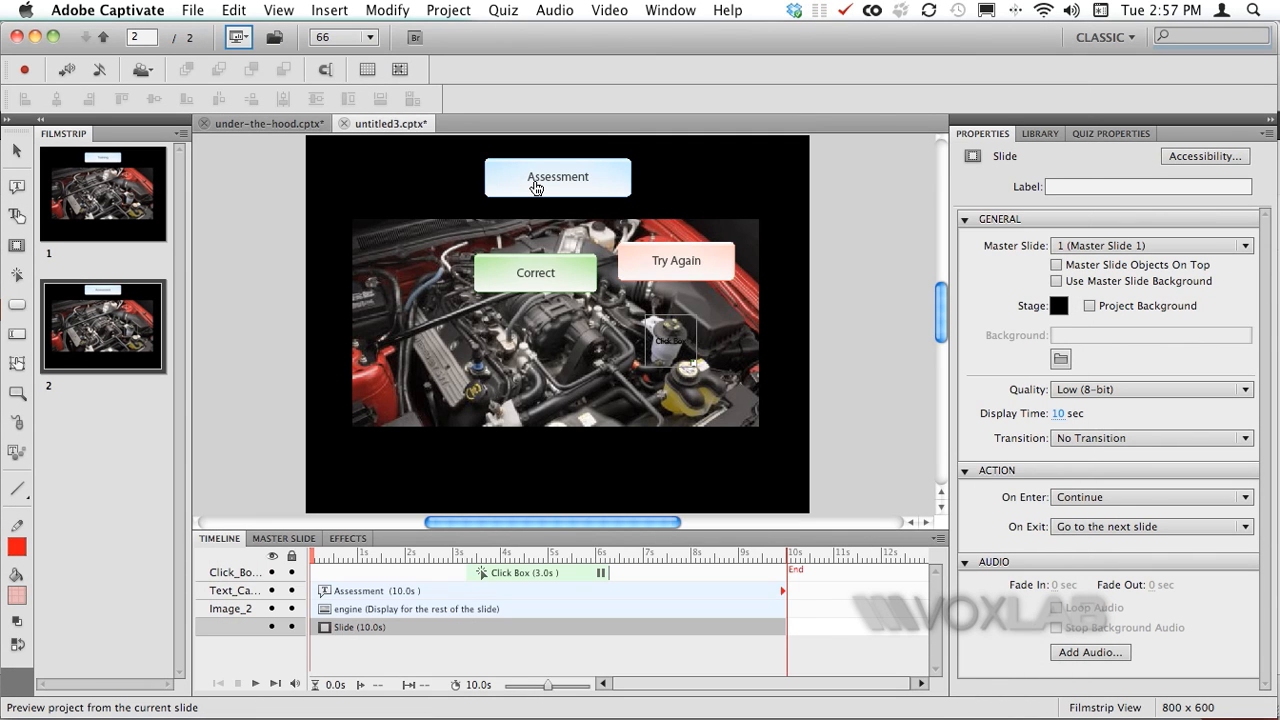
pyautogui.click(557, 176)
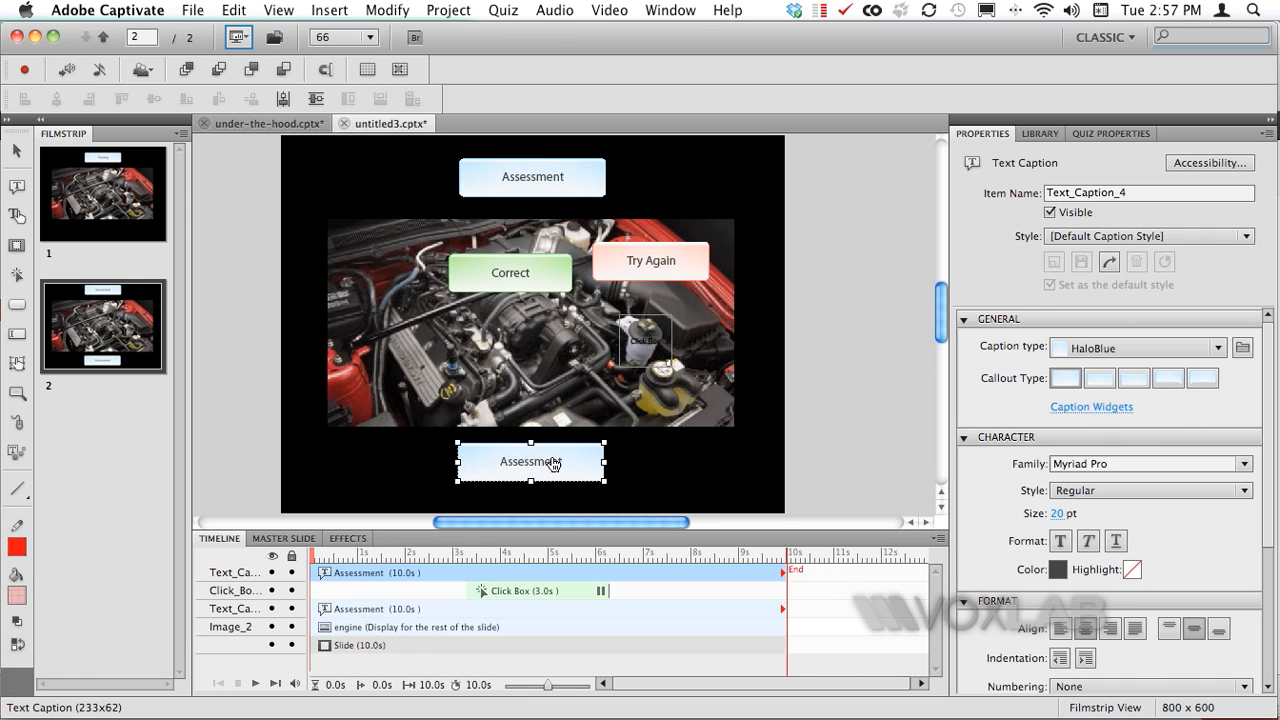
pyautogui.doubleClick(531, 461)
pyautogui.write('Click on')
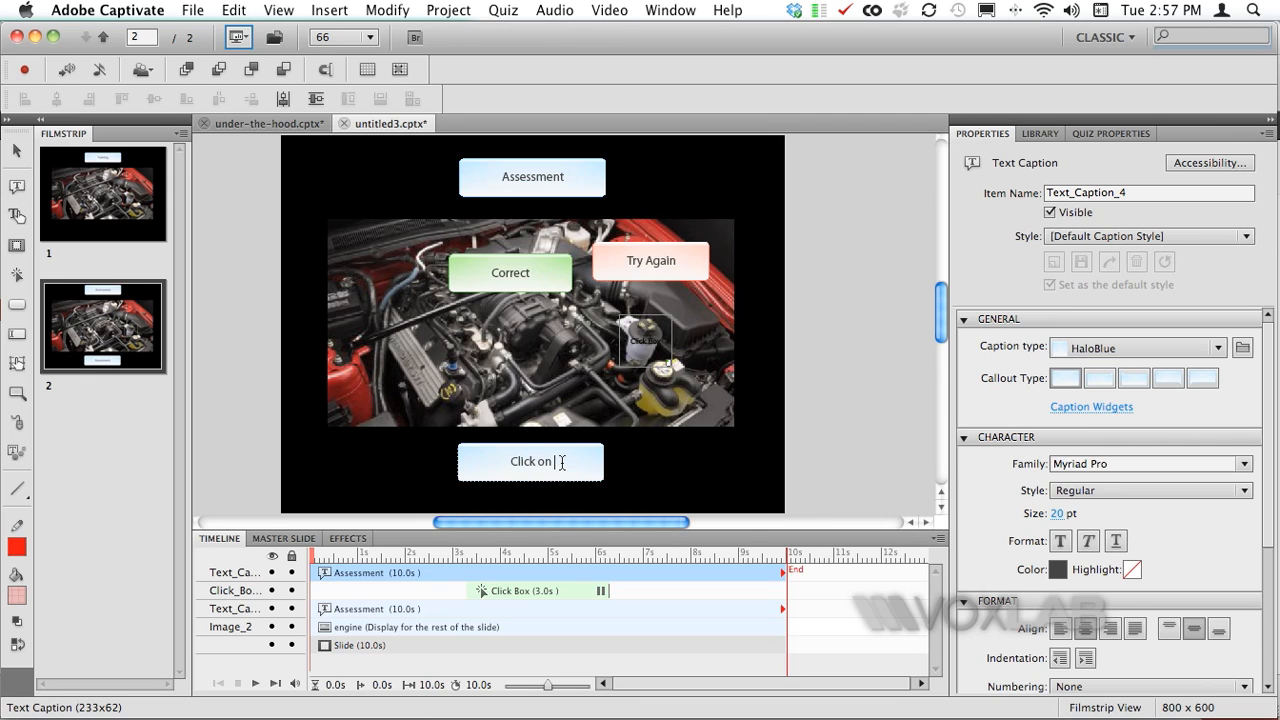
pyautogui.write('the')
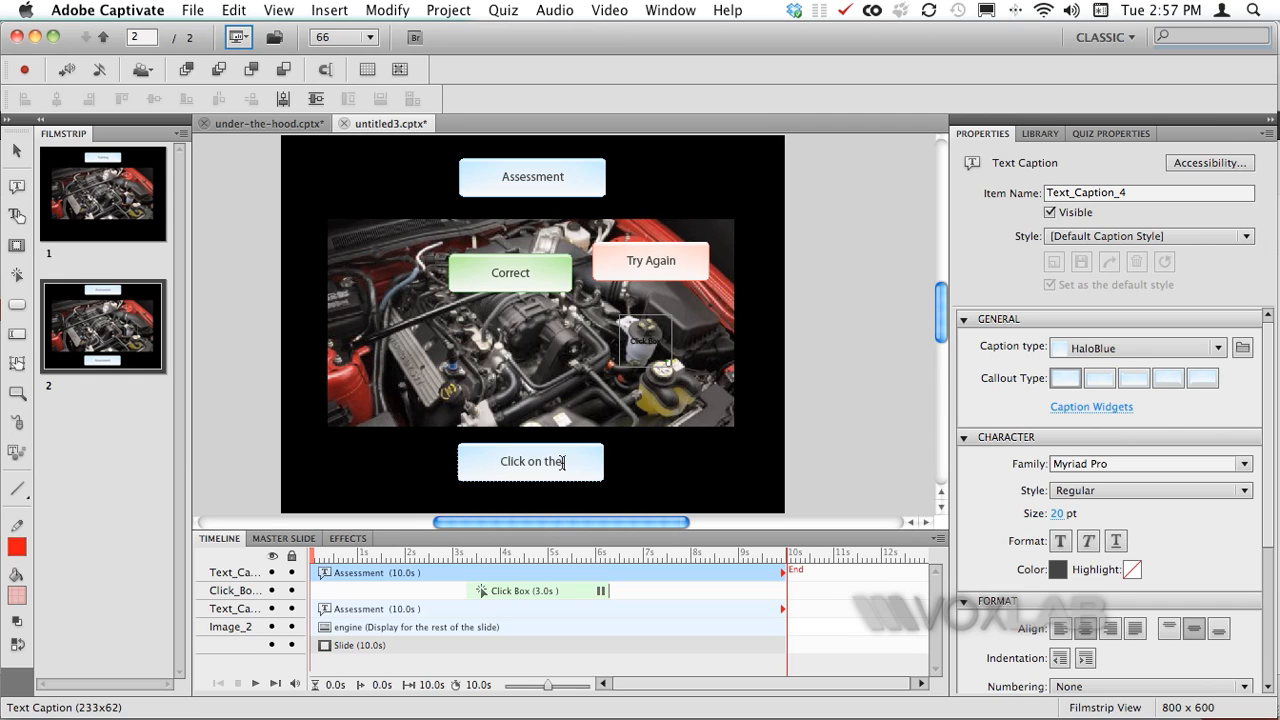
pyautogui.write('Wipers Liquid Tube')
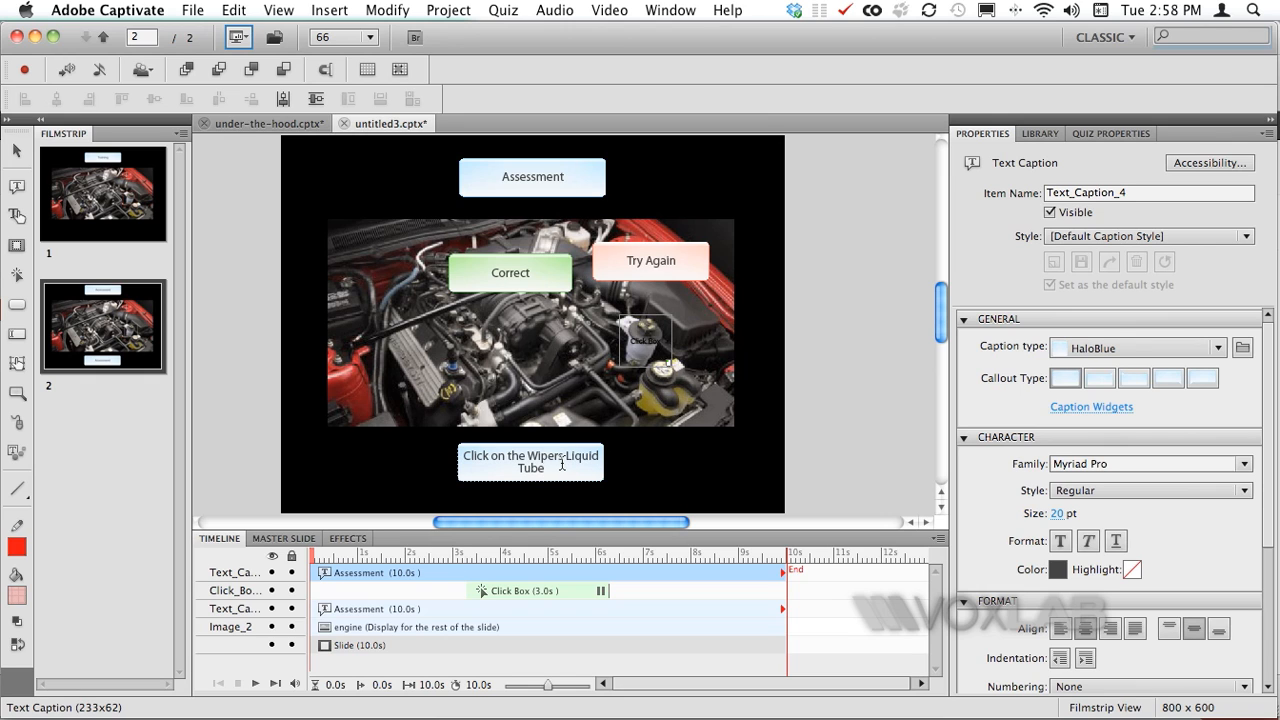
pyautogui.click(883, 418)
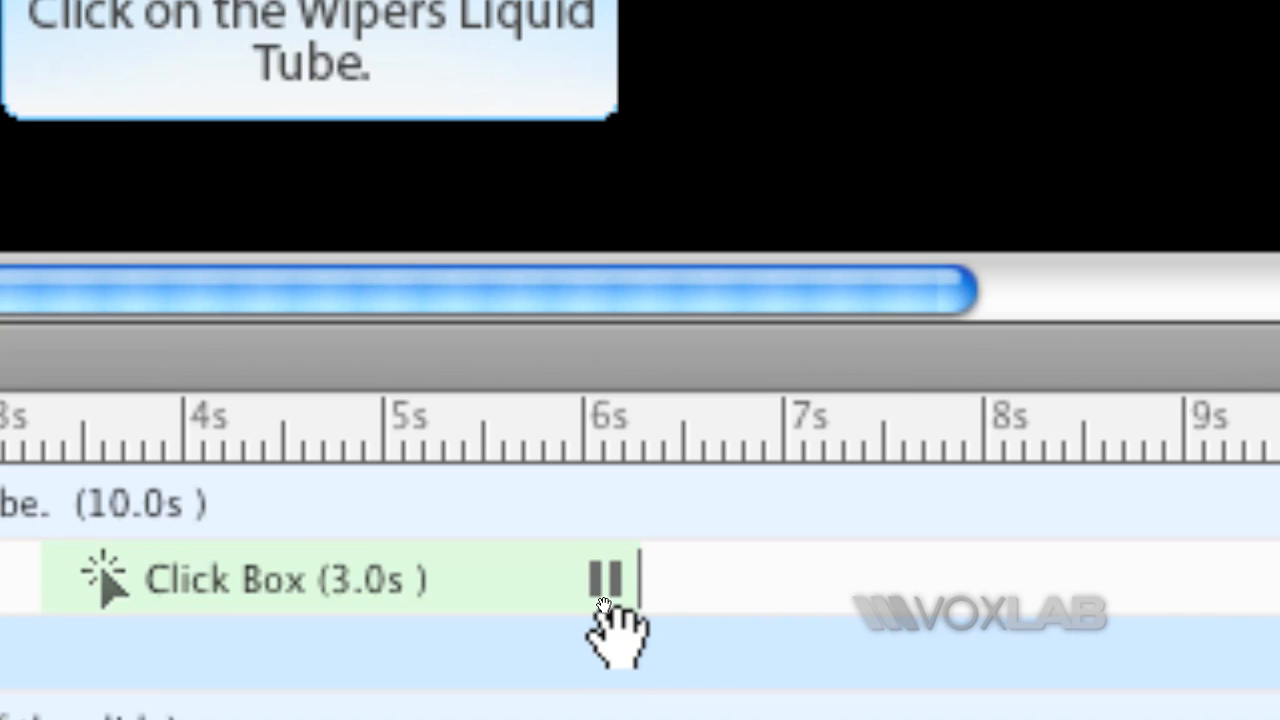
pyautogui.moveTo(550, 580)
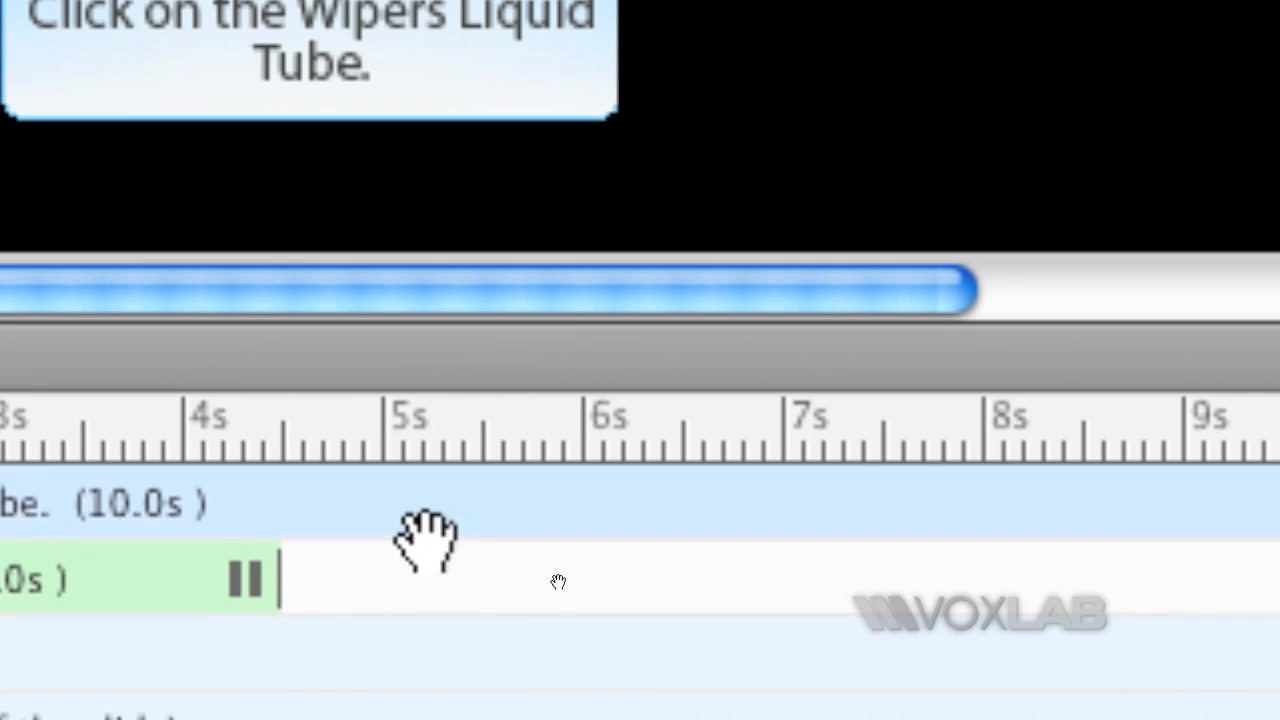
pyautogui.moveTo(300, 470)
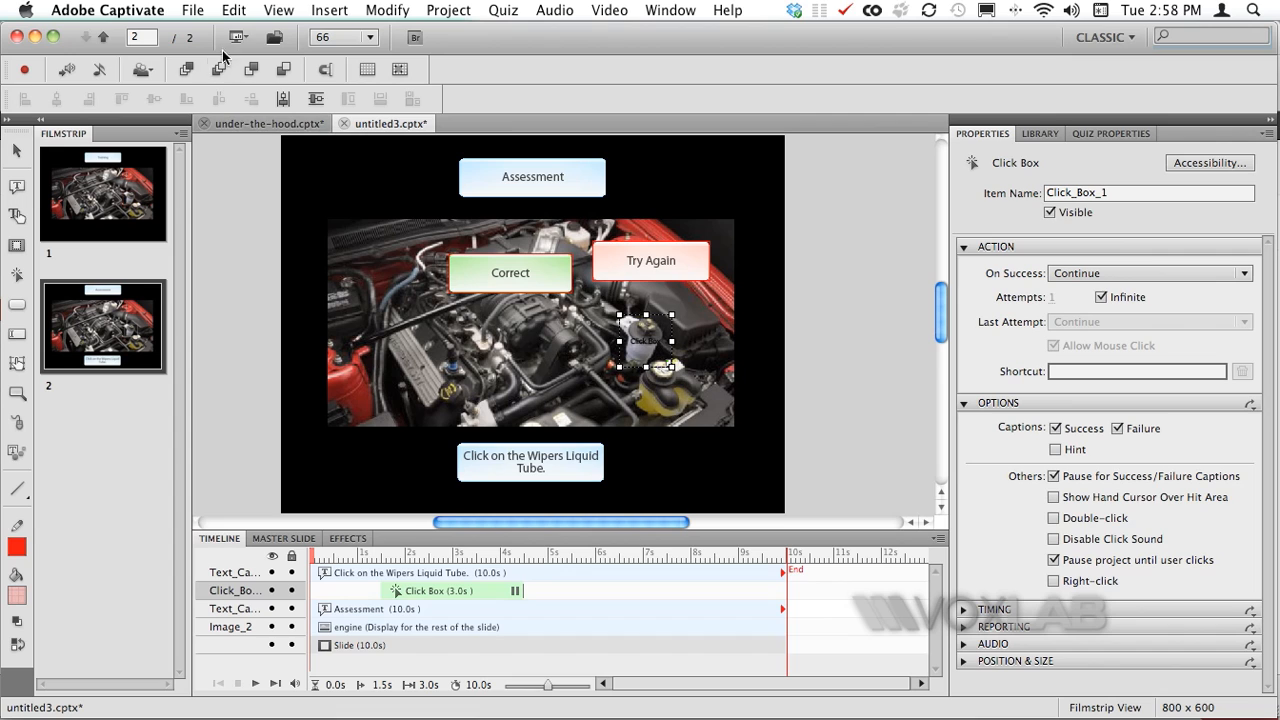
pyautogui.click(238, 37)
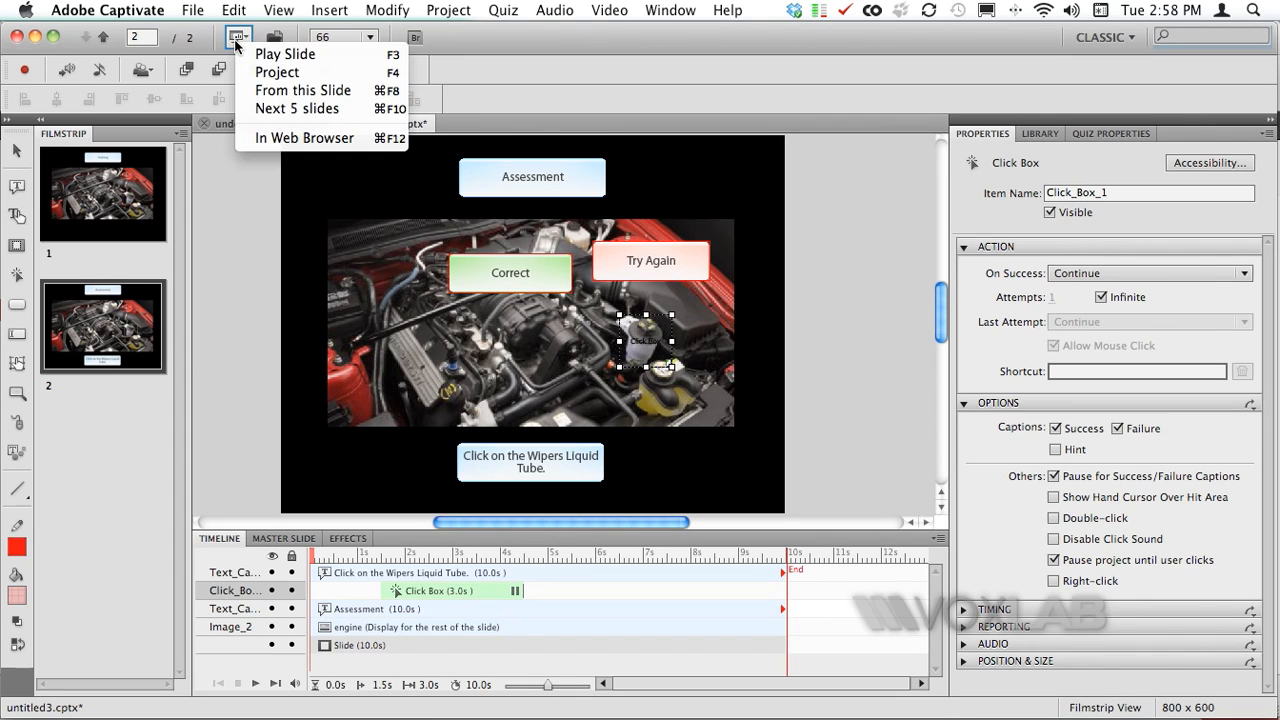
pyautogui.moveTo(303, 90)
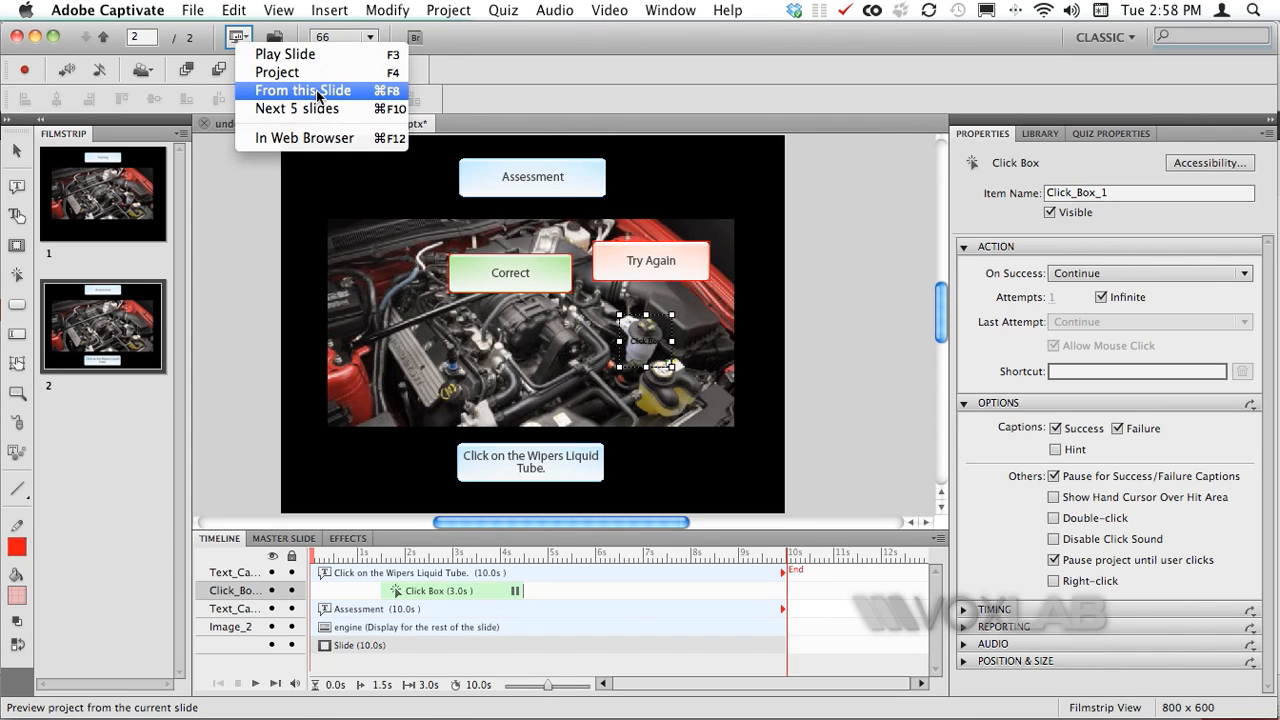
pyautogui.click(303, 90)
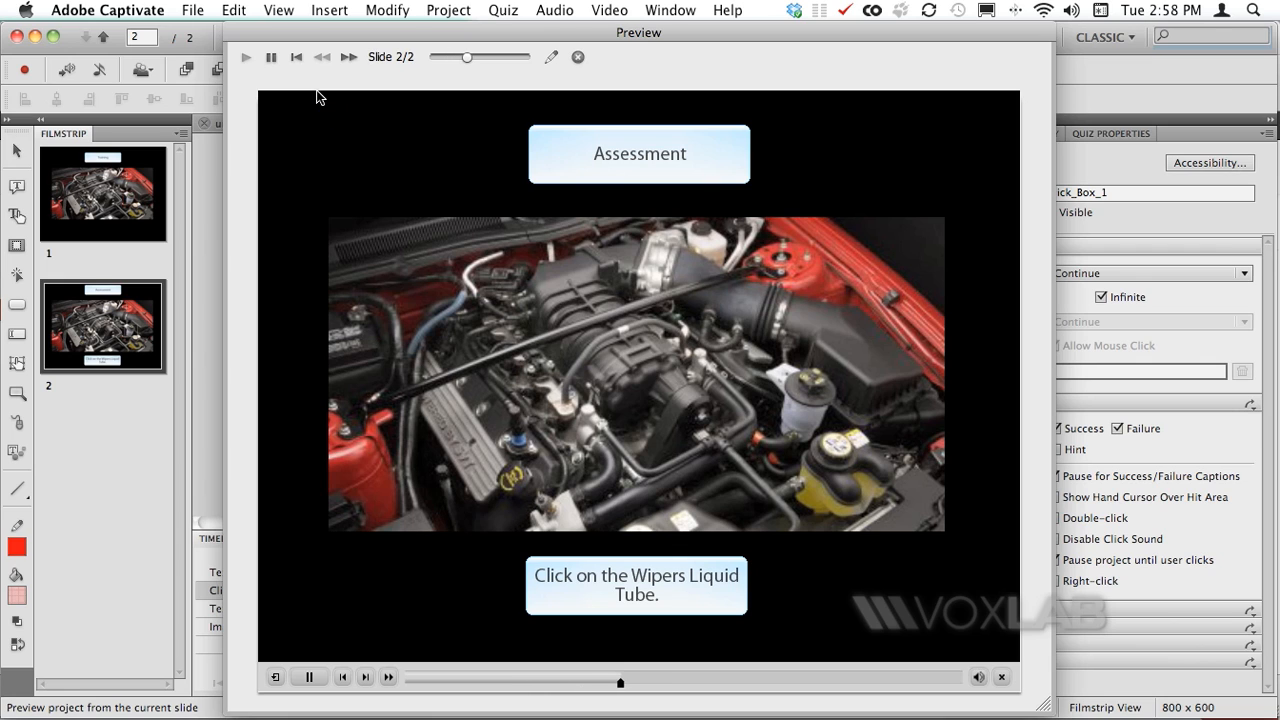
pyautogui.click(308, 677)
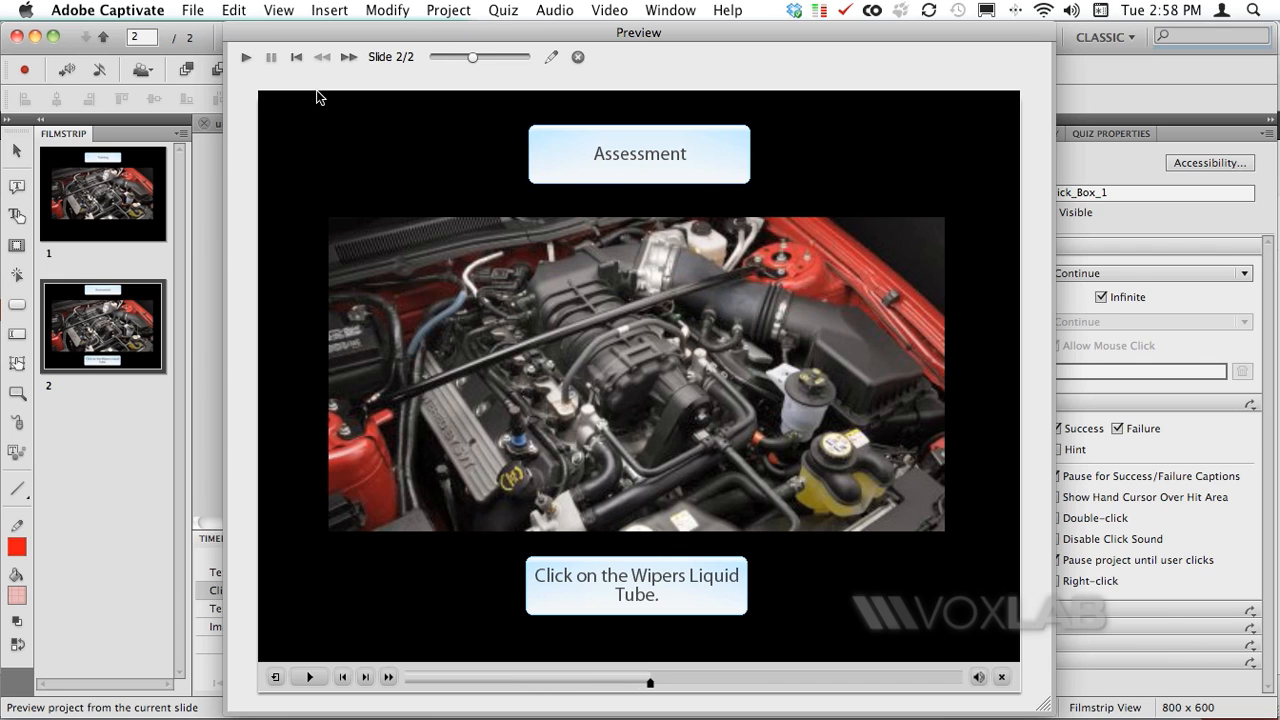
pyautogui.moveTo(618, 593)
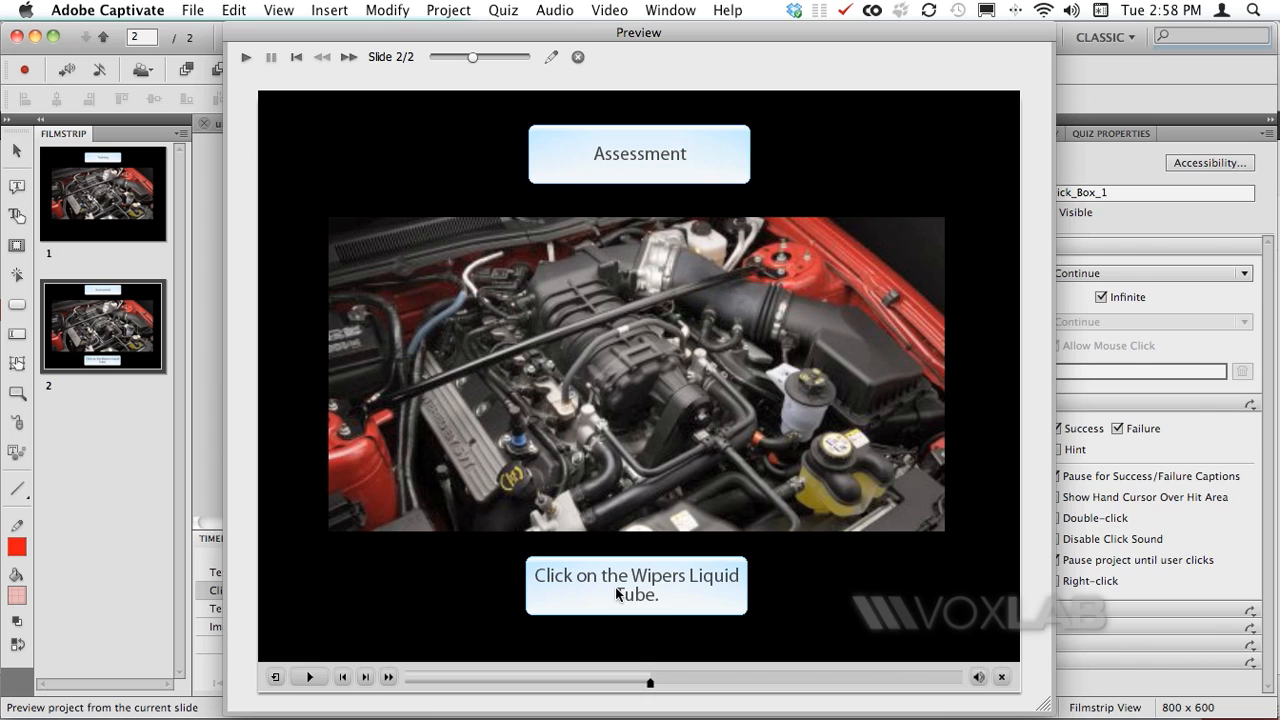
pyautogui.moveTo(800, 402)
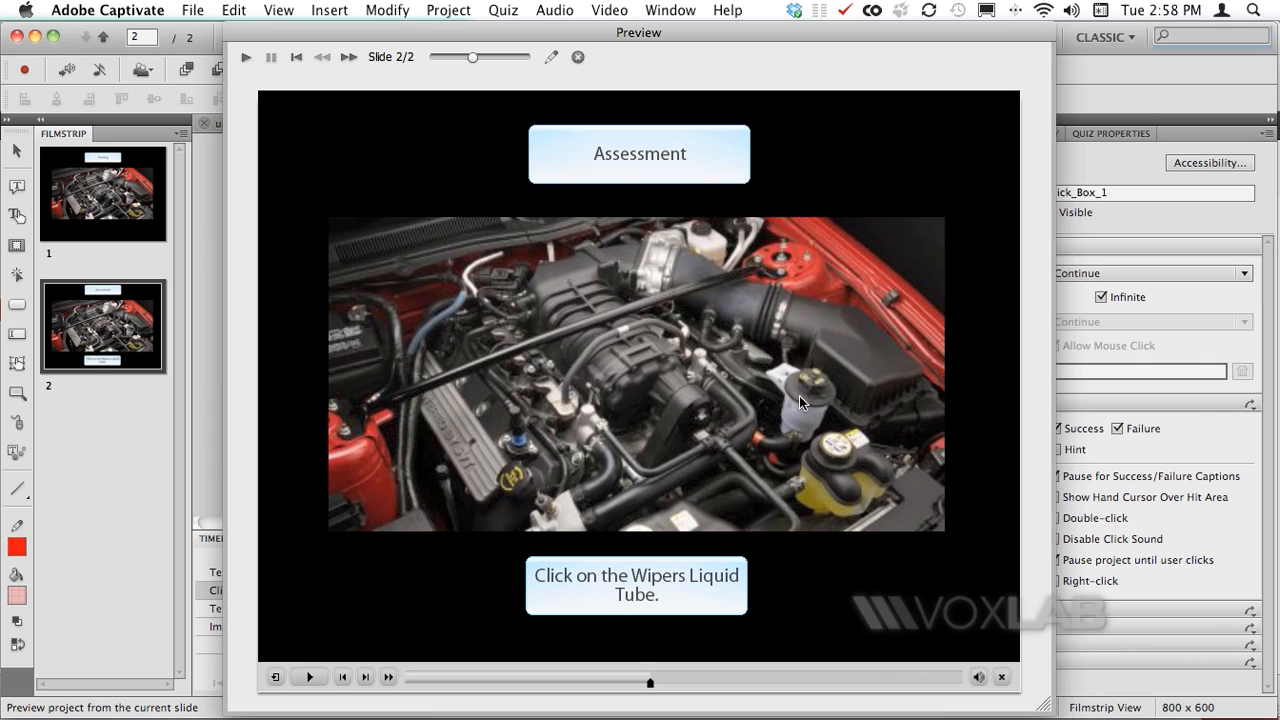
pyautogui.click(800, 402)
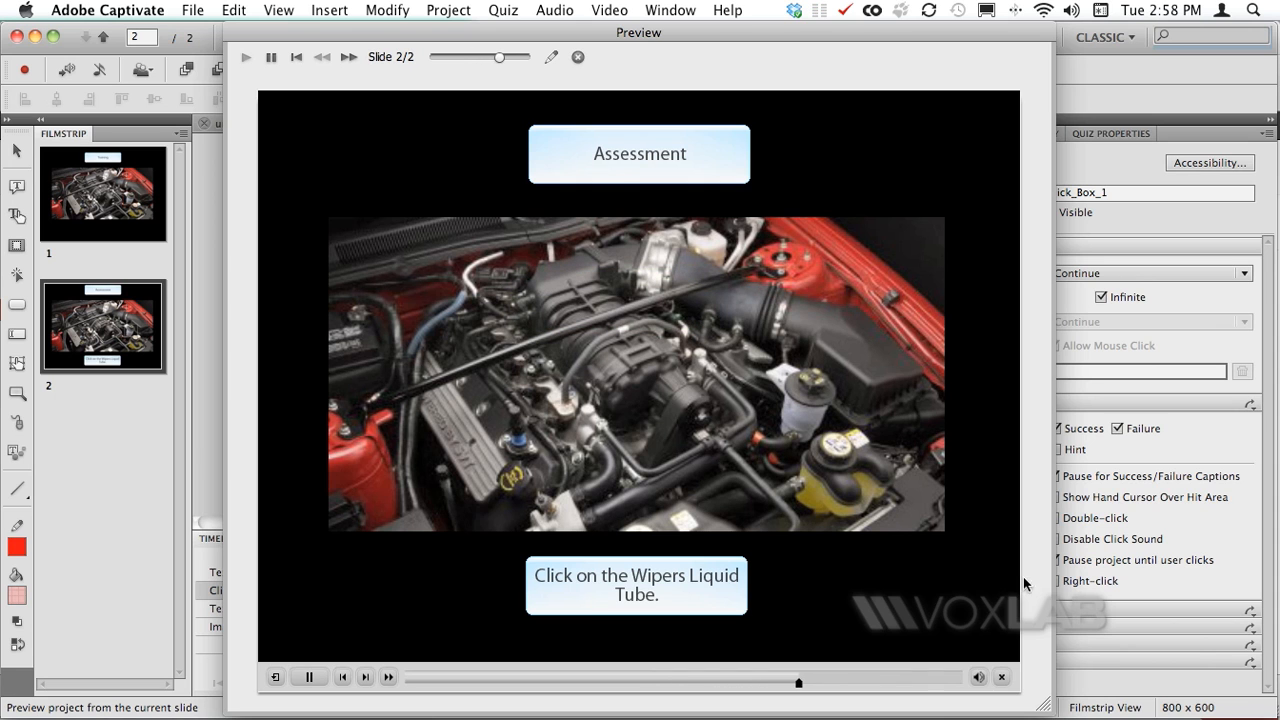
pyautogui.moveTo(1002, 677)
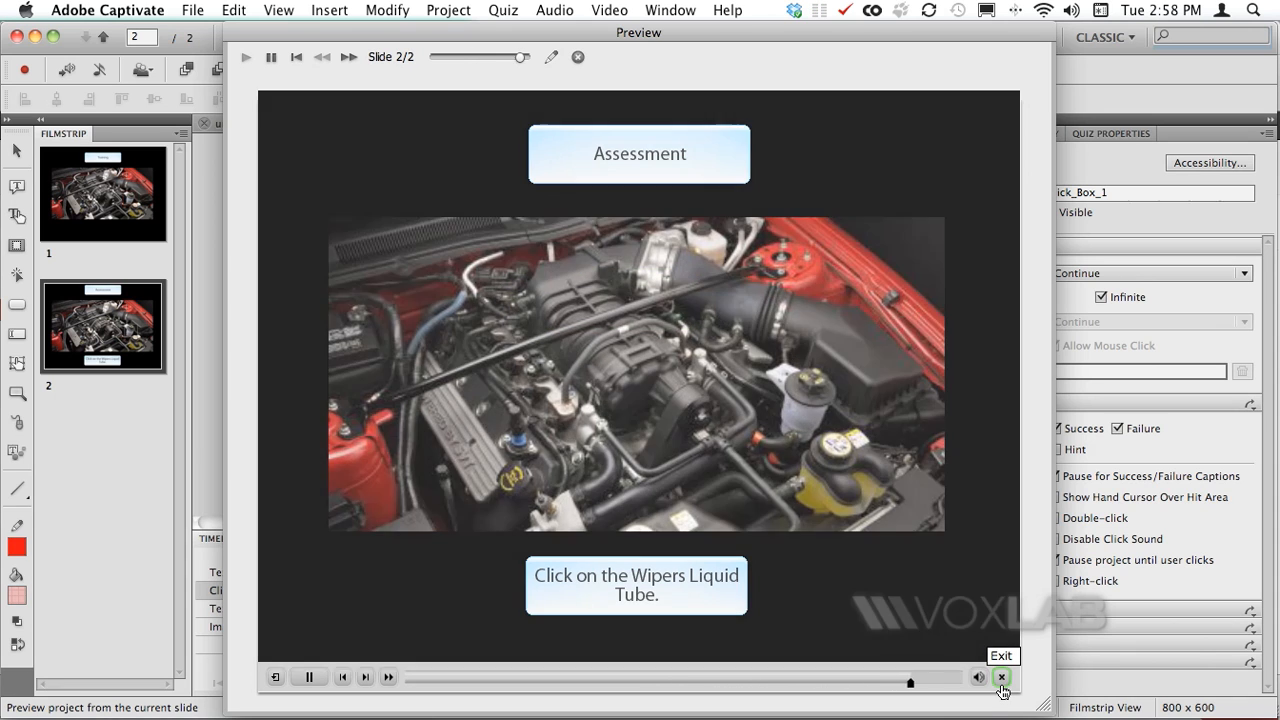
pyautogui.click(1001, 677)
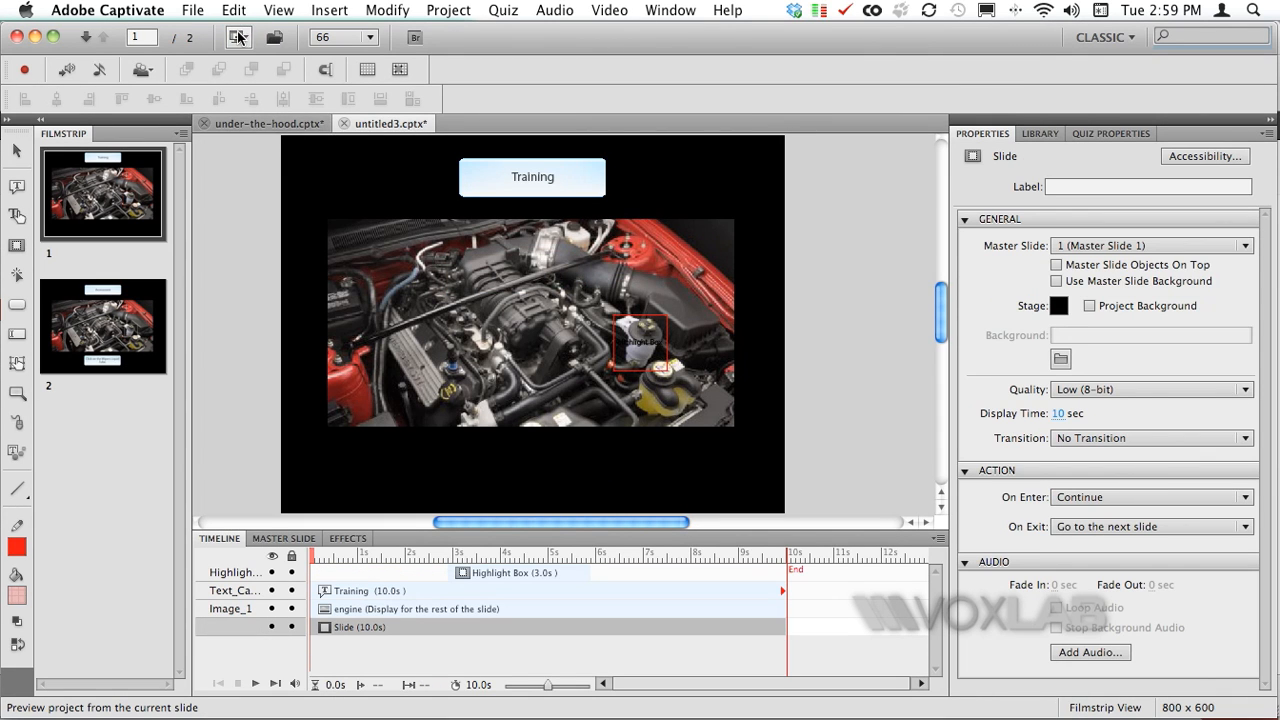
# Preview both slides from the start, exit, then switch to the under-the-hood.cptx tab.
pyautogui.click(237, 37)
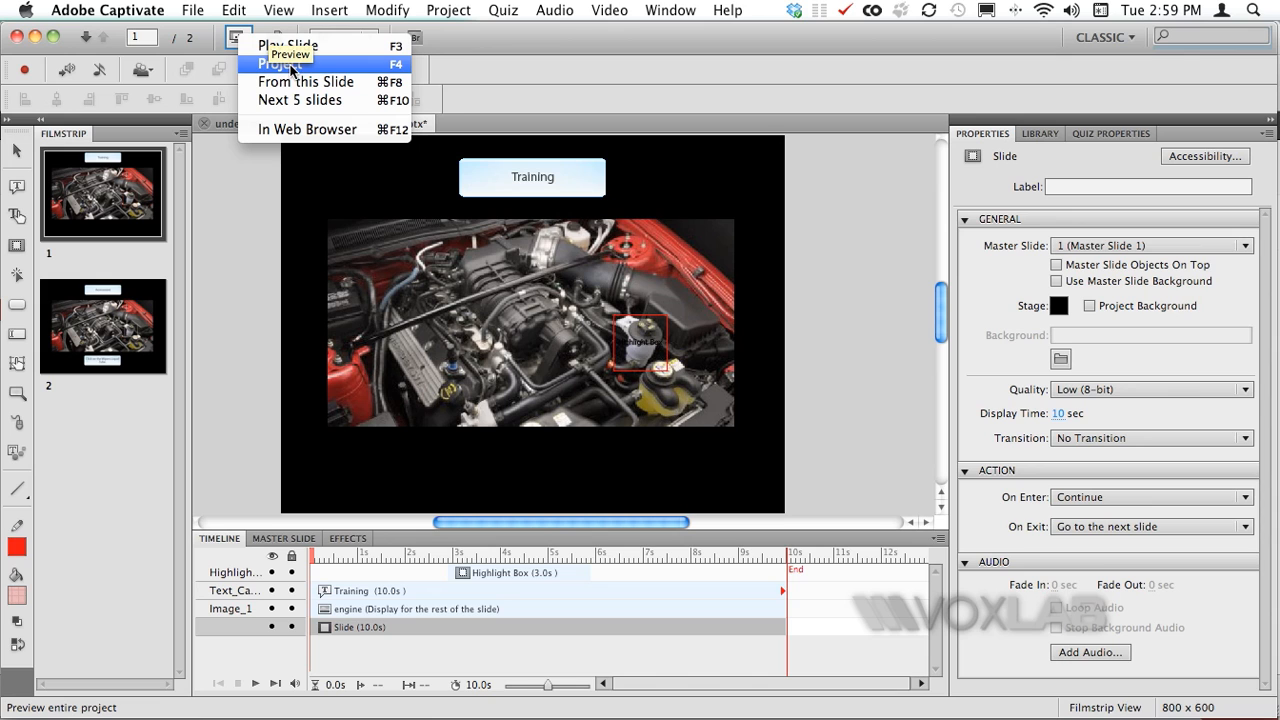
pyautogui.moveTo(290, 54)
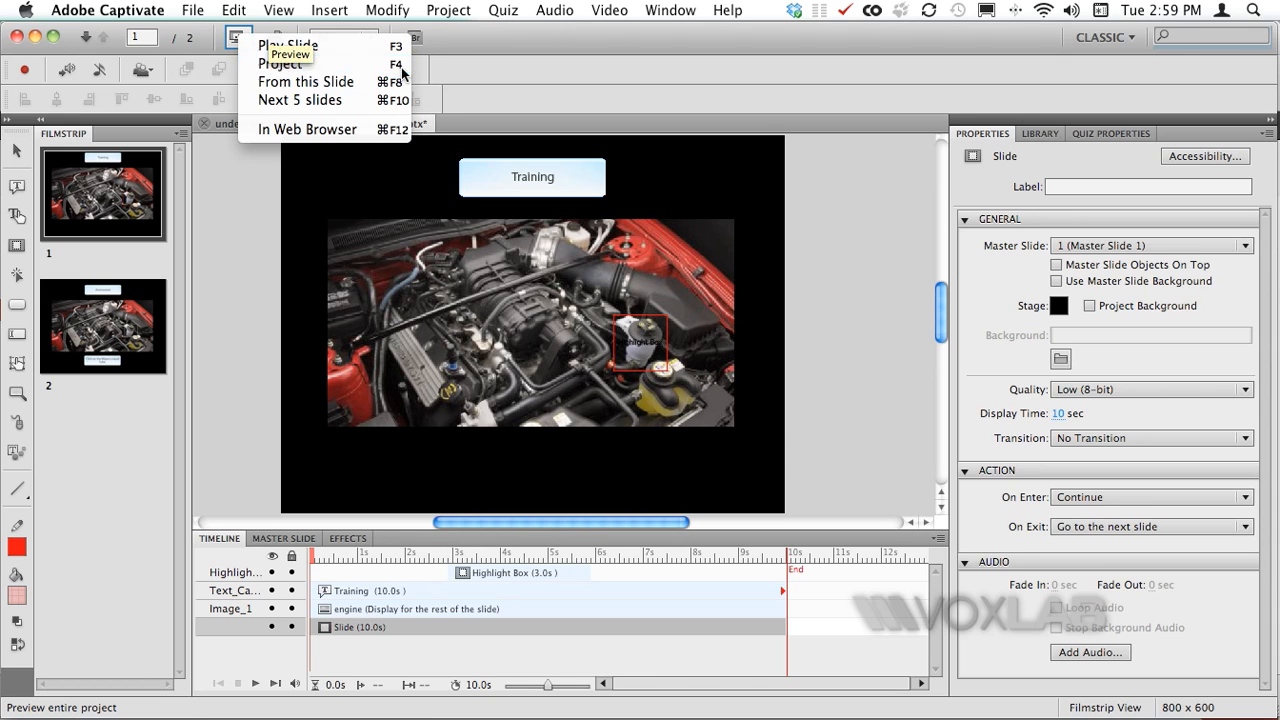
pyautogui.click(283, 63)
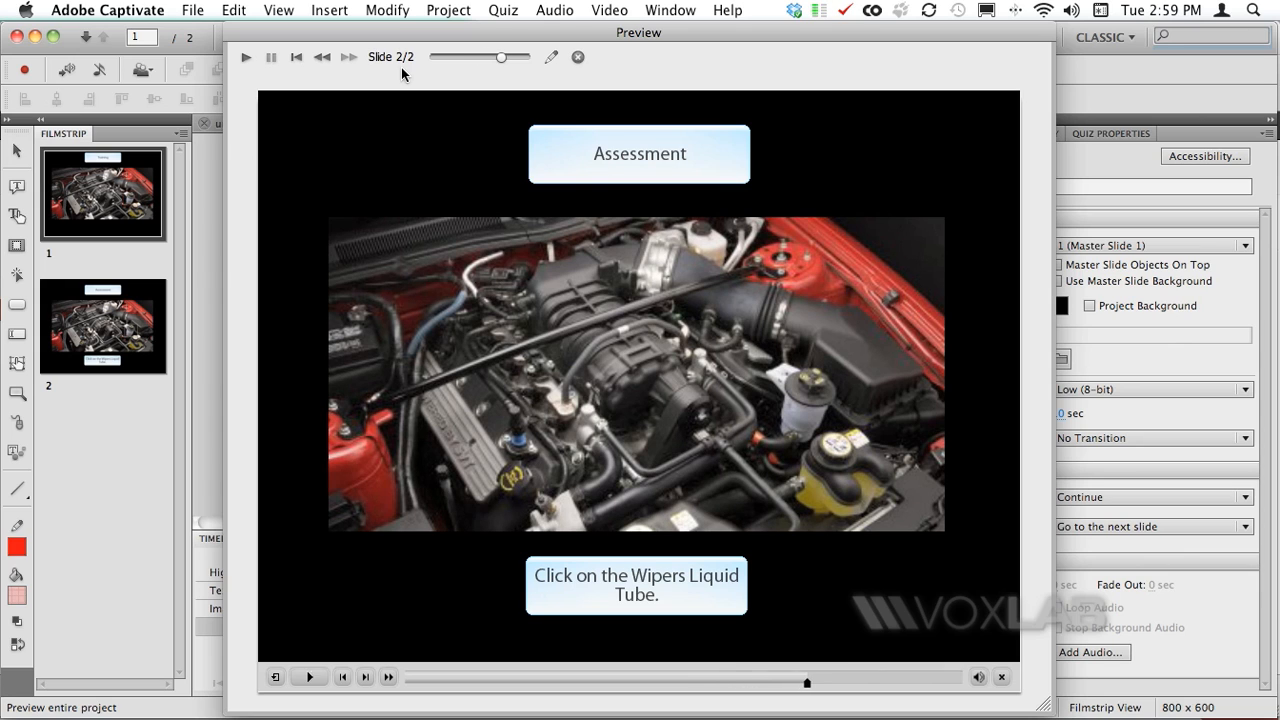
pyautogui.click(805, 405)
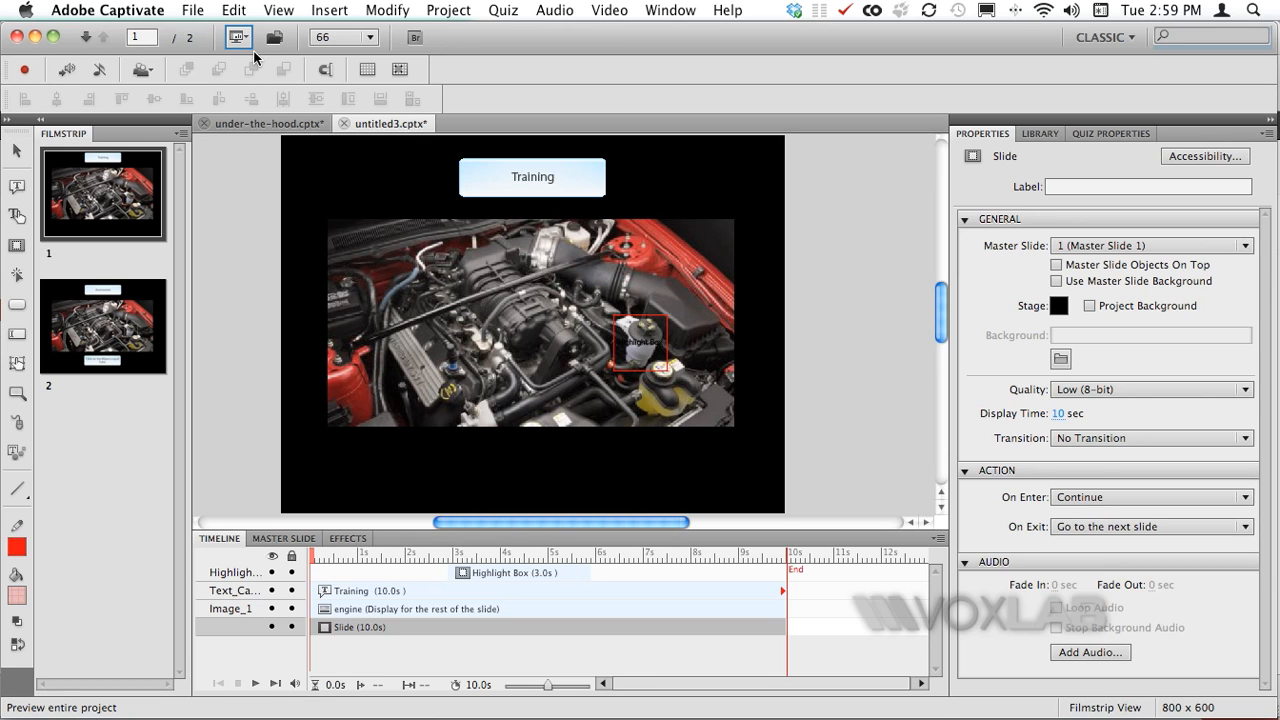
pyautogui.click(262, 123)
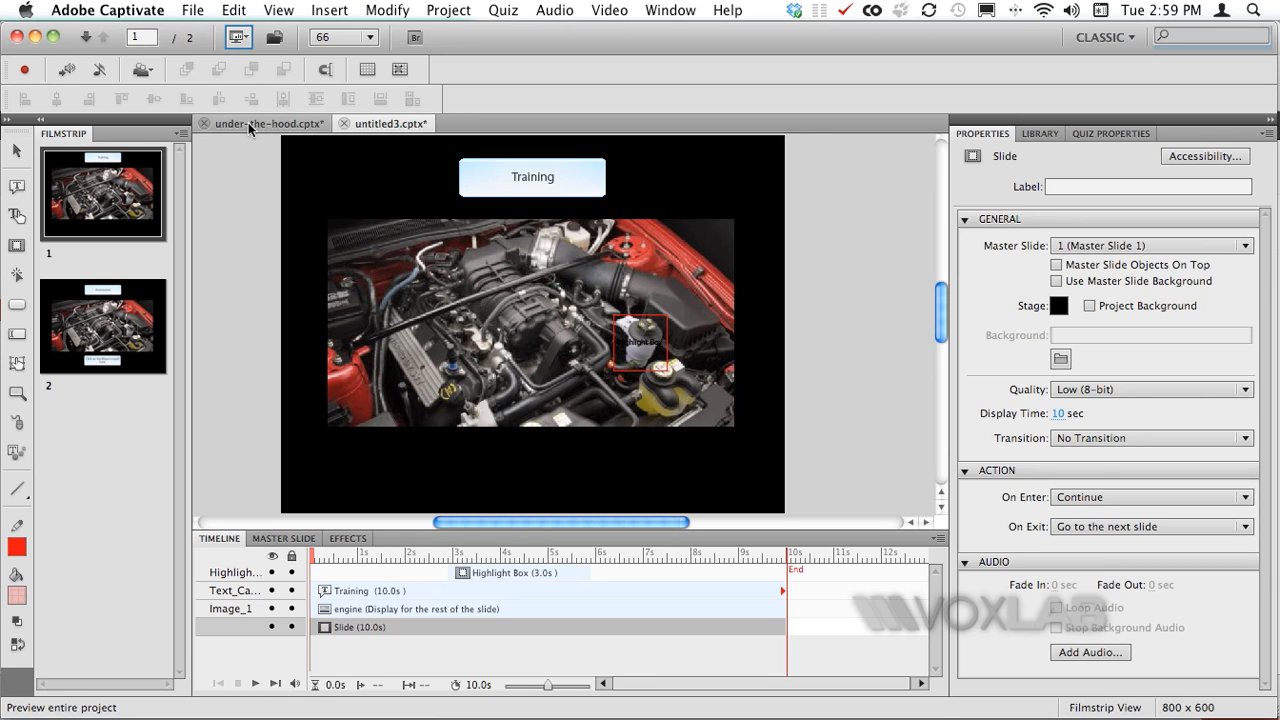
pyautogui.click(102, 325)
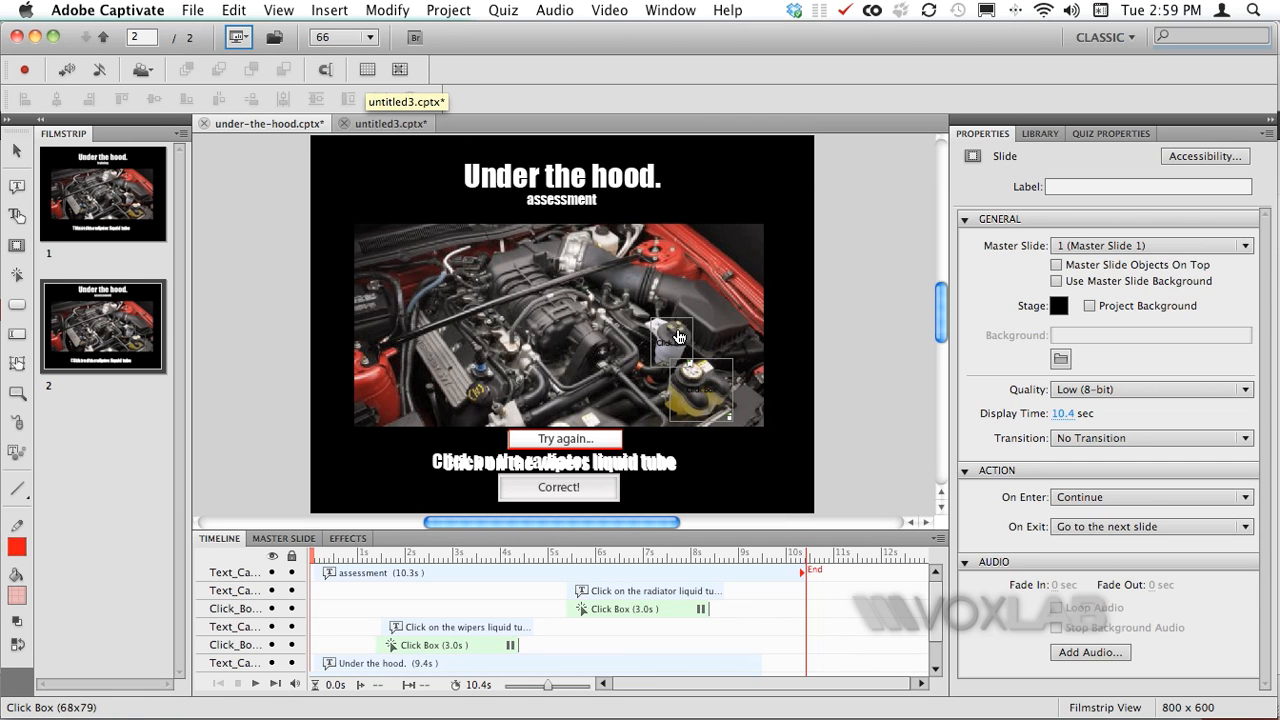